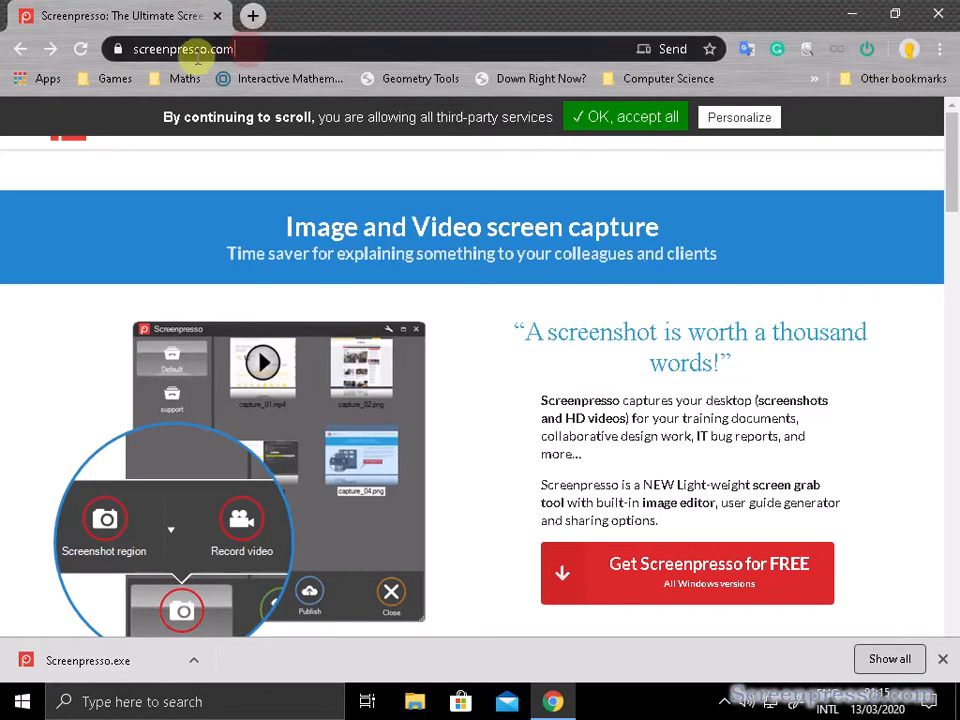
Open screenpresso.com and follow 'Get Screenpresso for FREE' to the version 1.7.16 download page
click(185, 49)
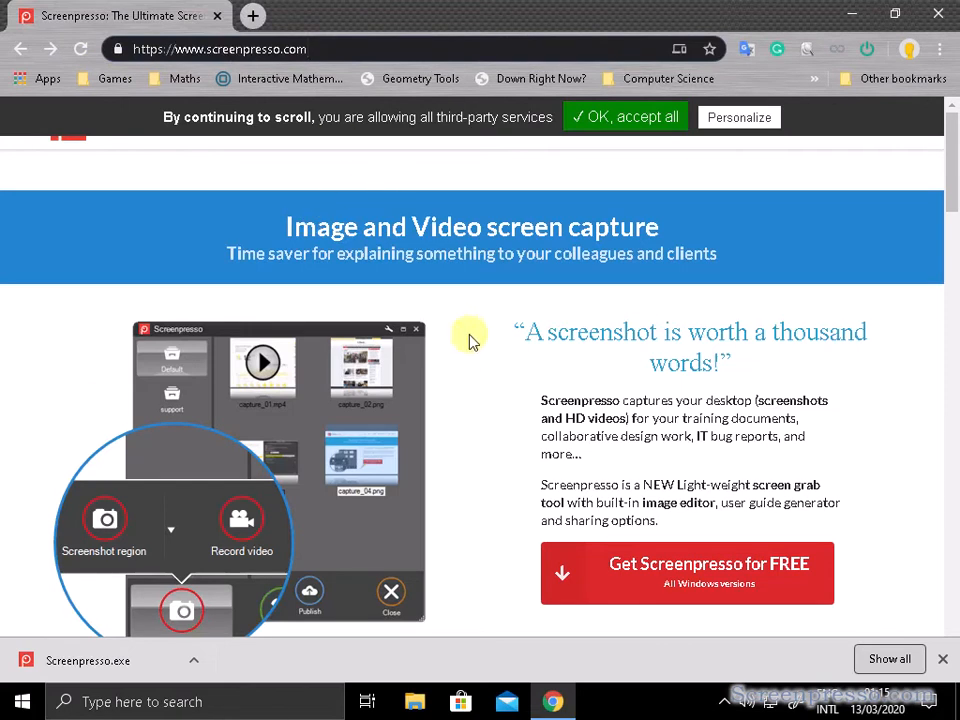
mouse_move(679, 609)
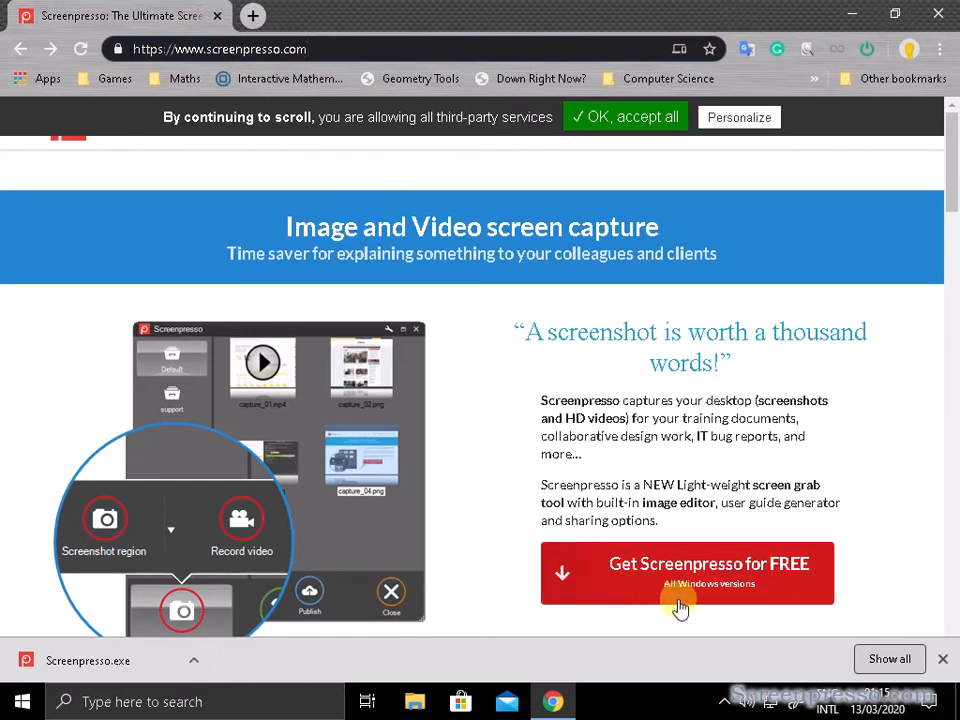
click(685, 573)
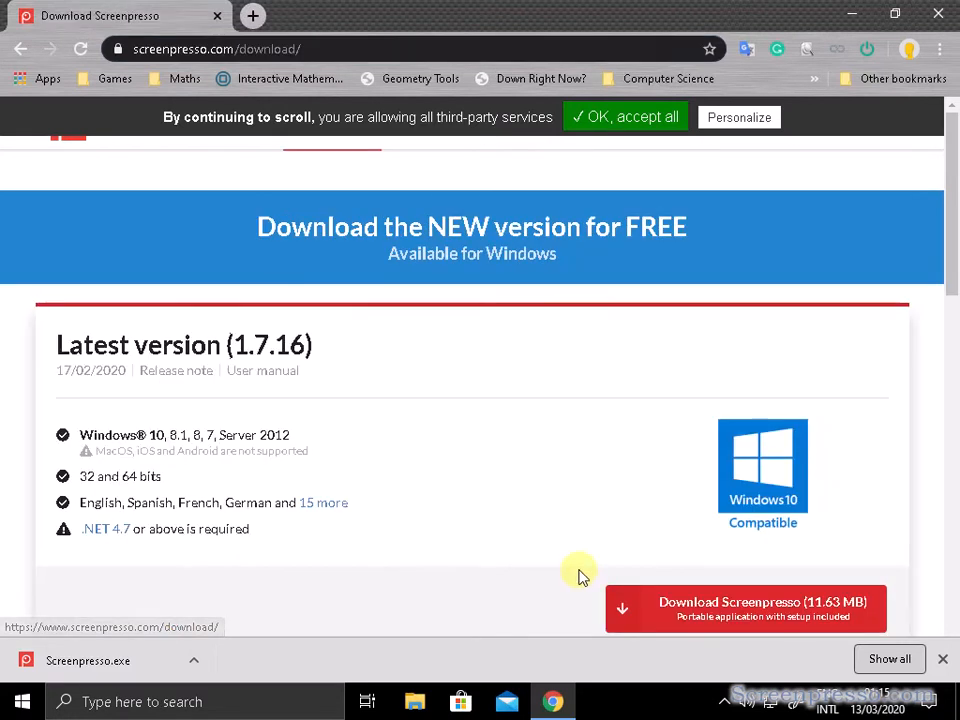
scroll(down, 3)
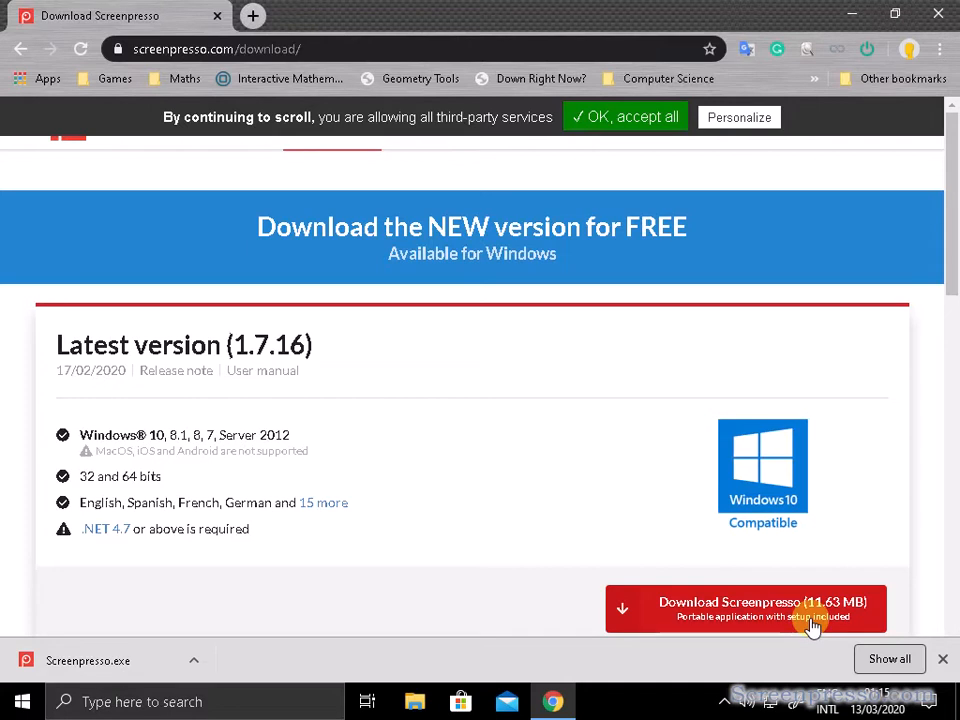
mouse_move(735, 635)
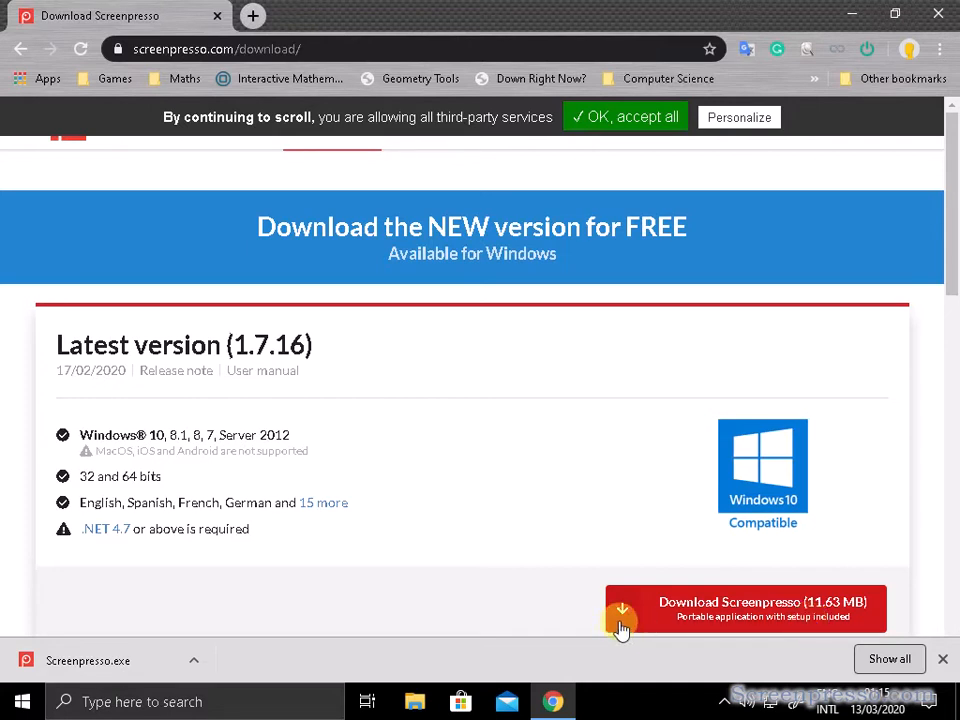
mouse_move(536, 334)
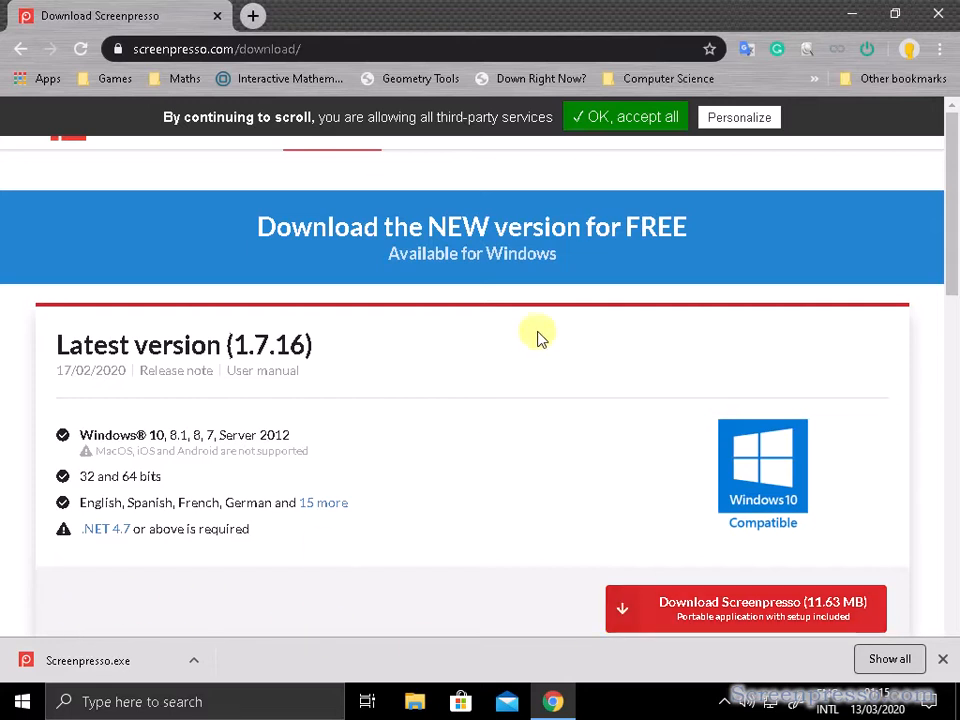
mouse_move(248, 531)
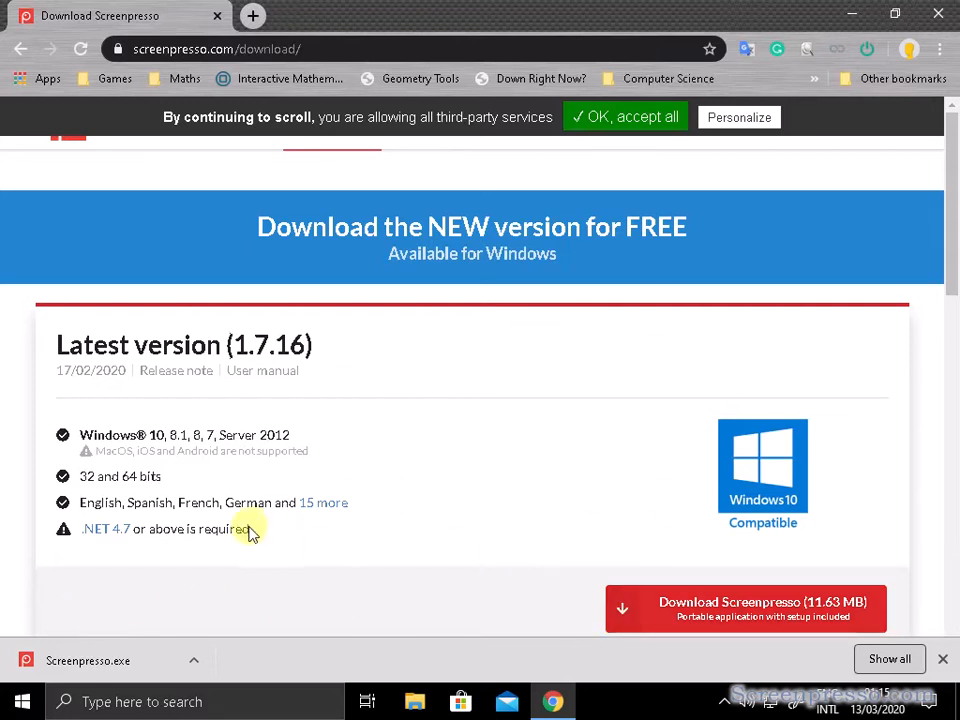
mouse_move(75, 666)
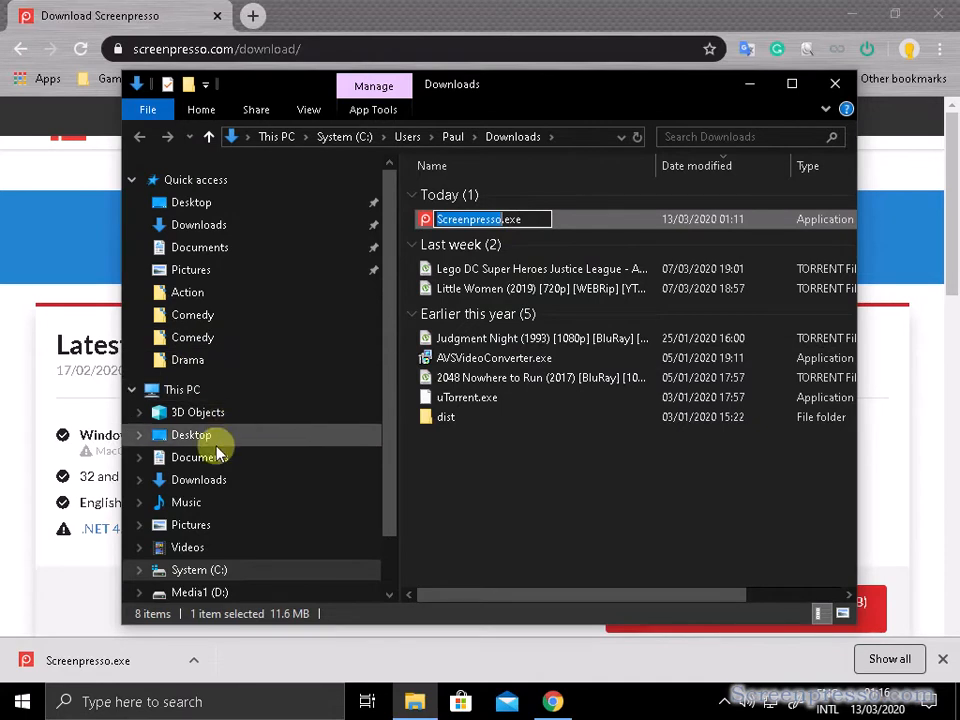
Create a new folder named Maths in Documents and open it
click(198, 457)
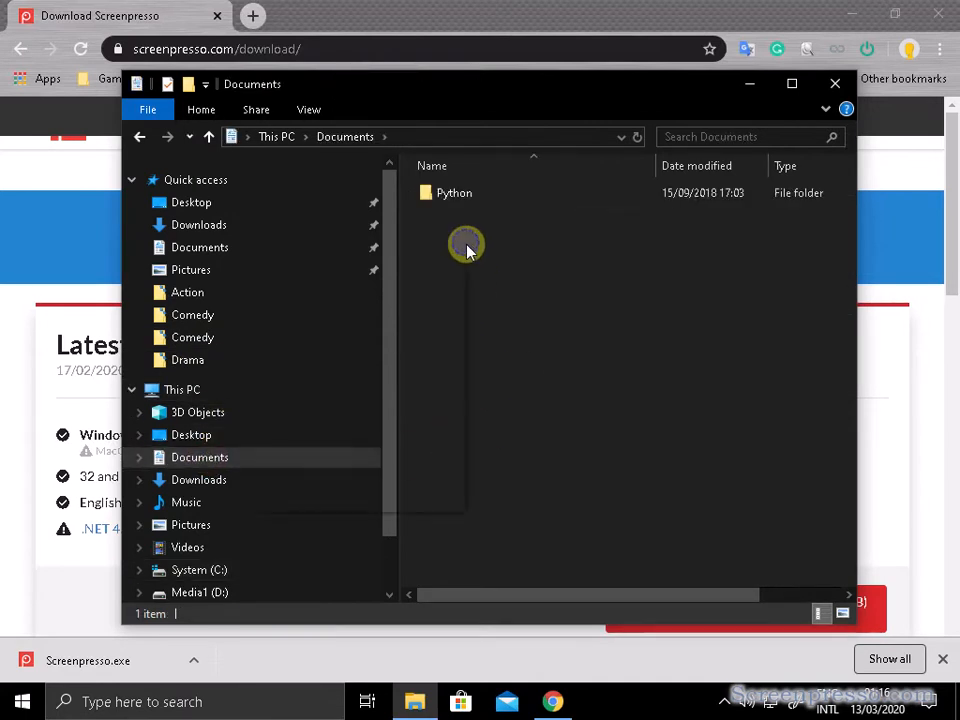
right_click(466, 245)
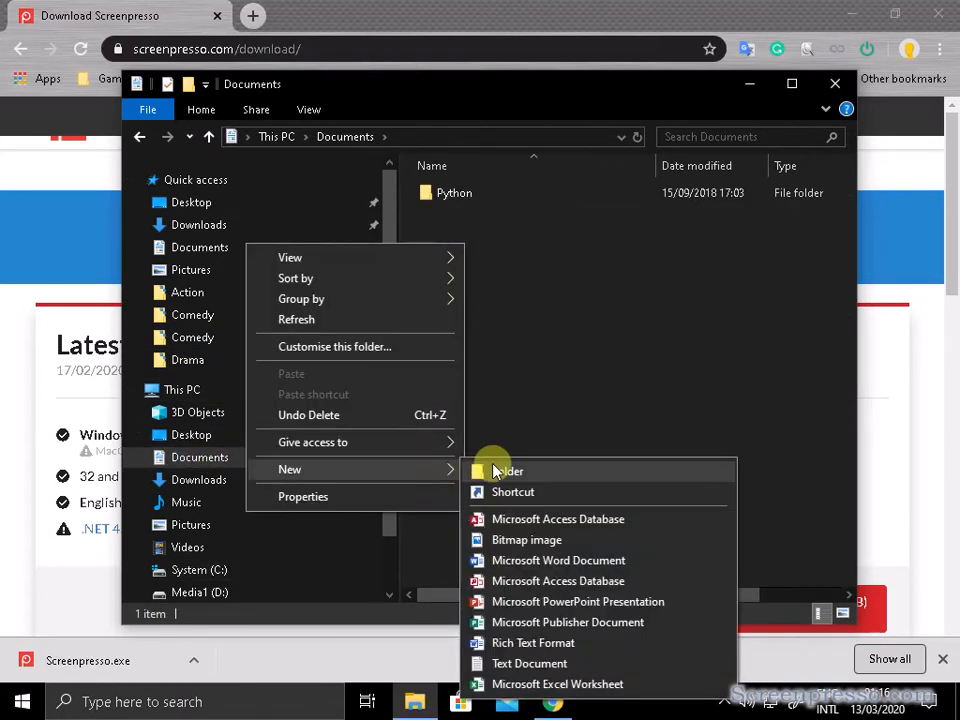
click(509, 471)
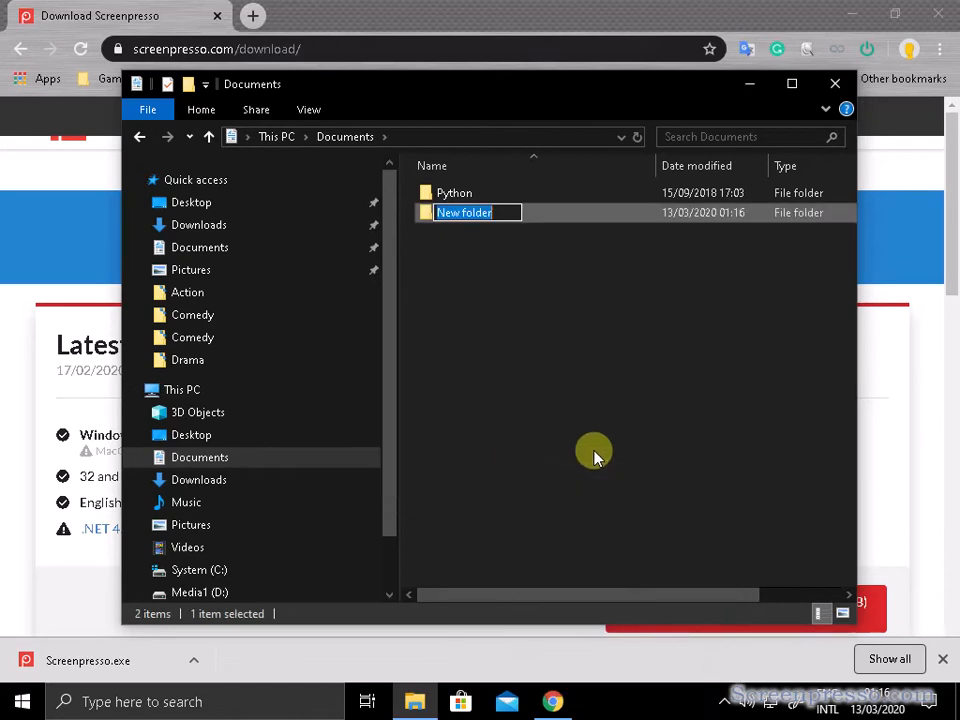
text(Maths)
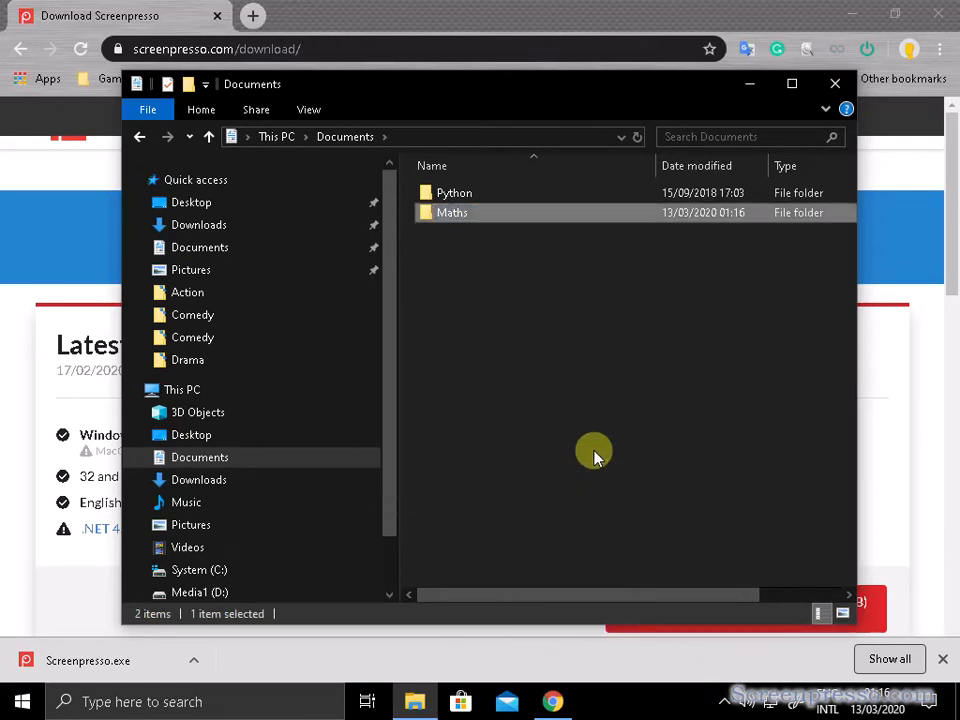
double_click(452, 212)
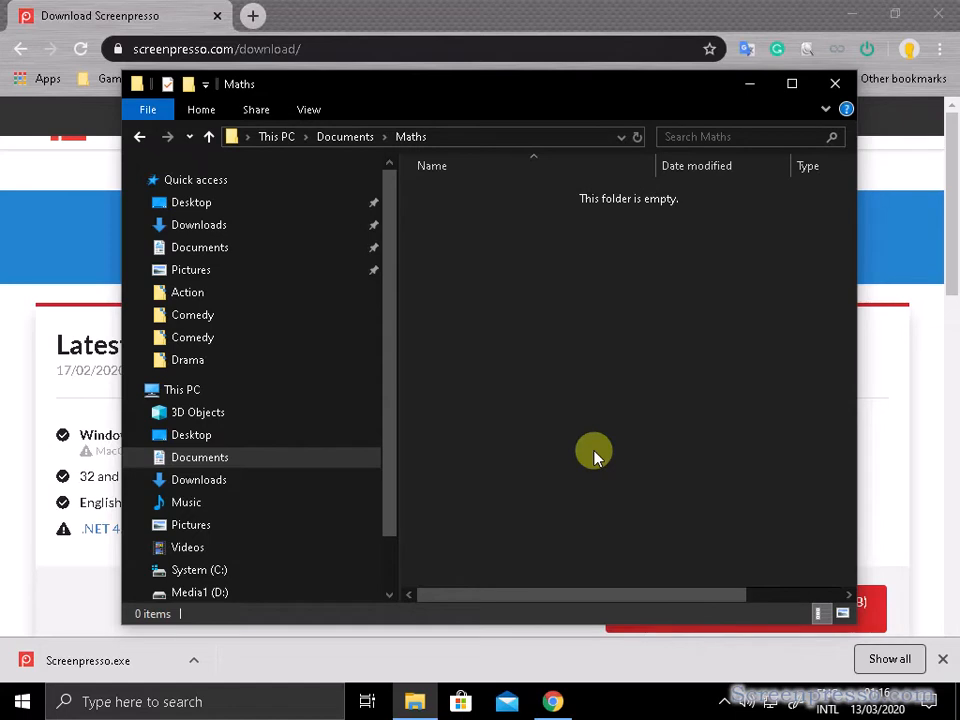
mouse_move(550, 470)
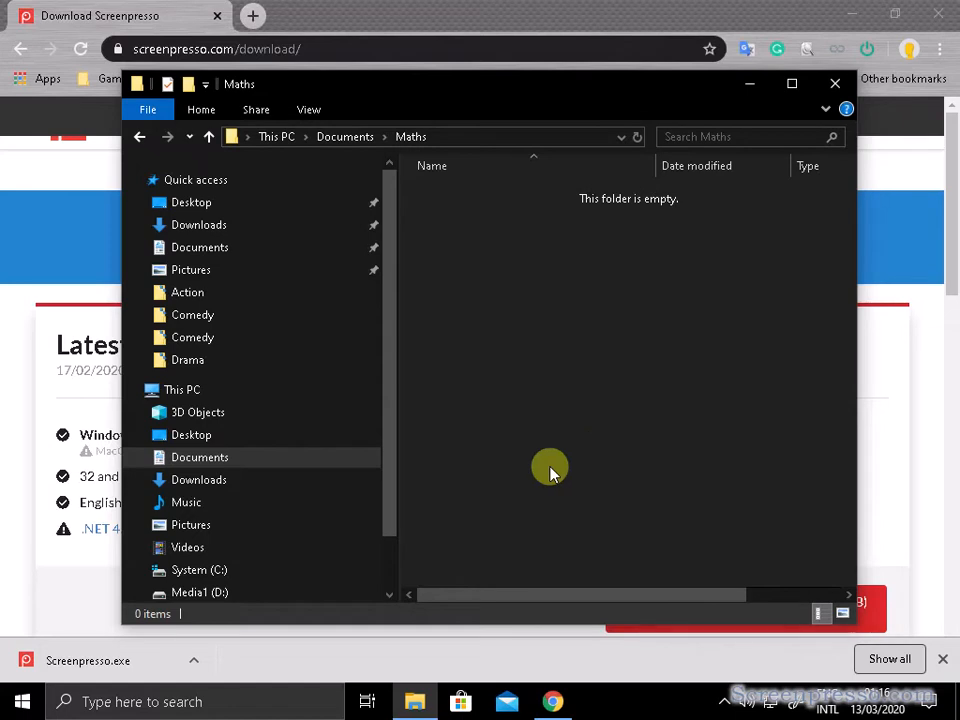
Move Screenpresso.exe from Downloads into Maths and allow it to run past SmartScreen
right_click(550, 472)
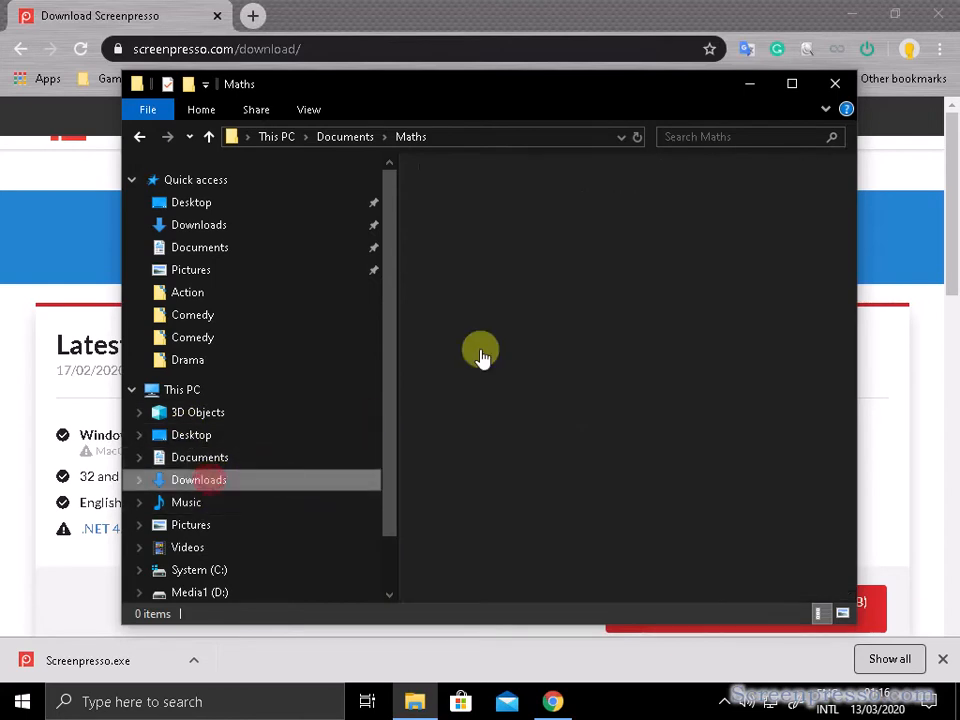
click(199, 479)
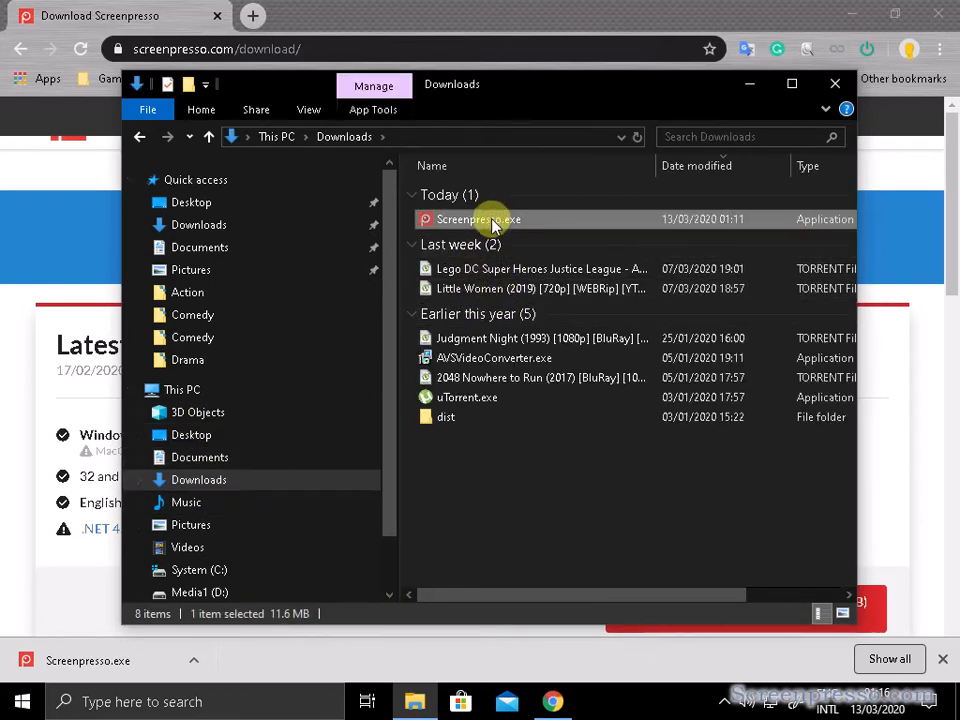
click(200, 247)
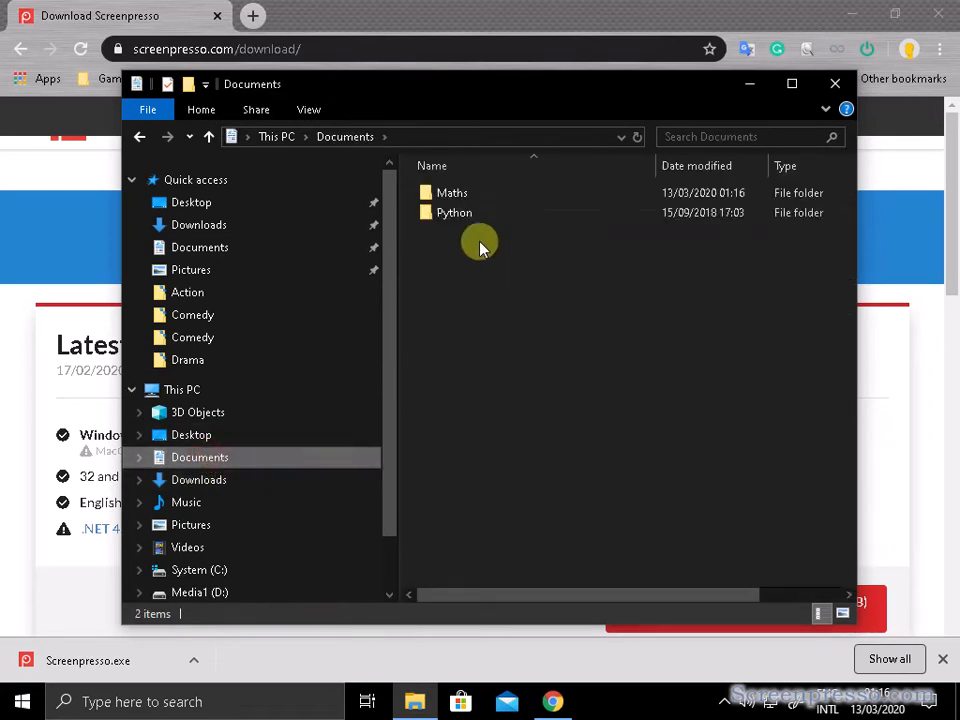
double_click(452, 192)
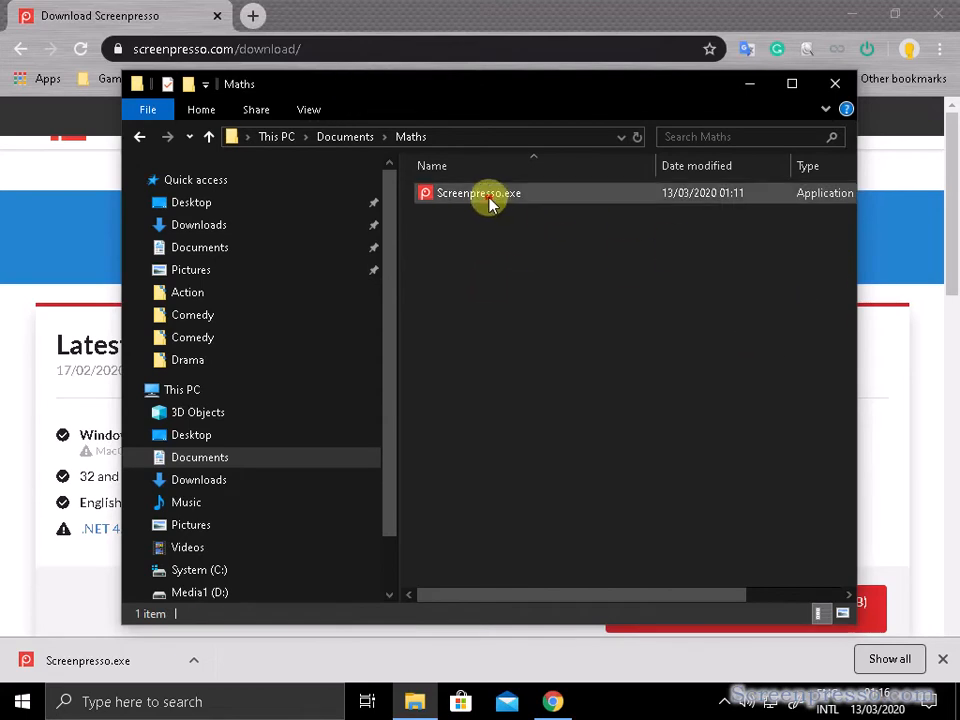
click(479, 193)
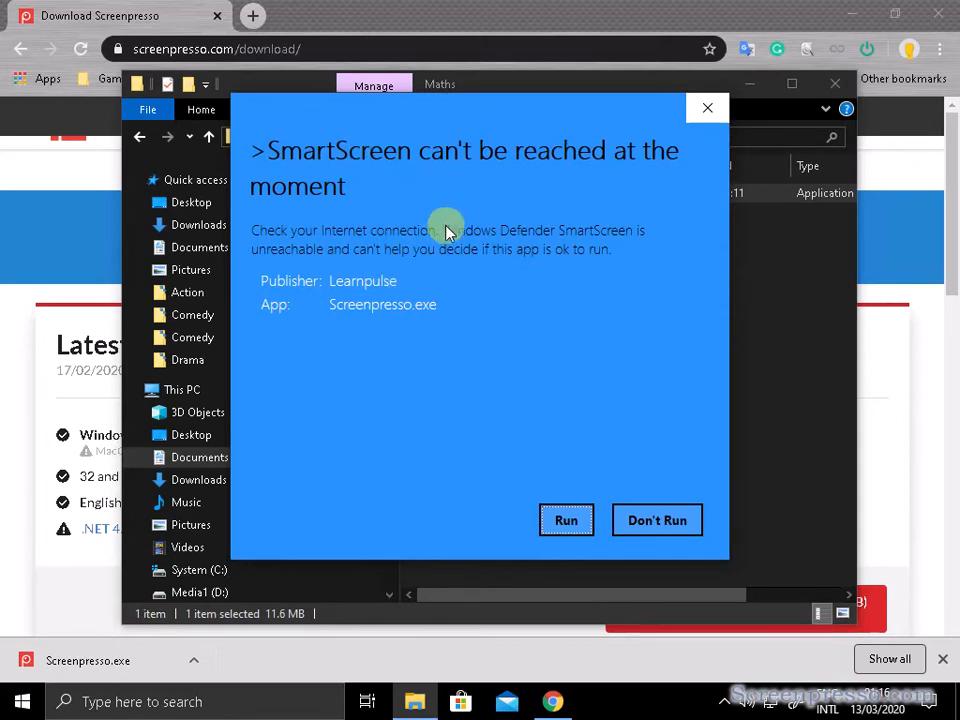
click(657, 520)
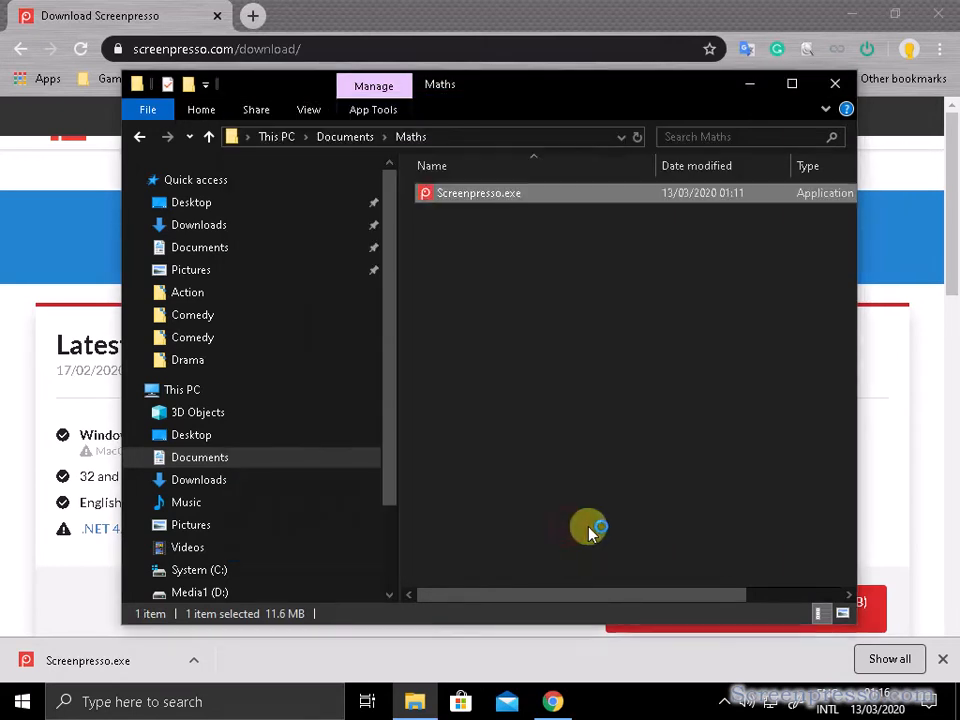
mouse_move(715, 353)
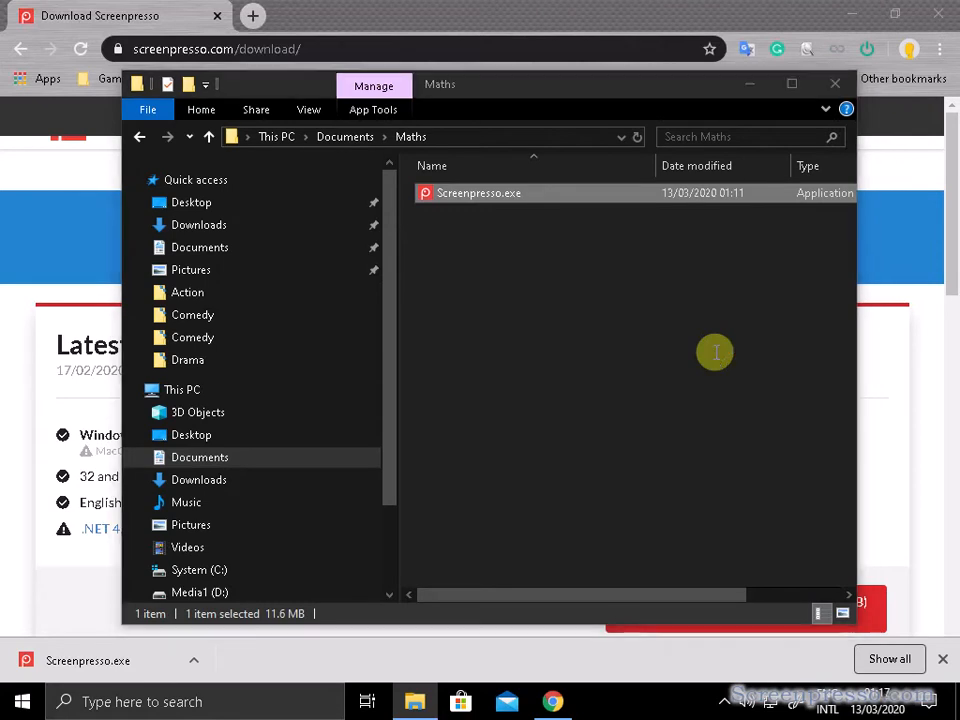
Launch Screenpresso.exe, accept the license agreement and install it on this computer
double_click(477, 192)
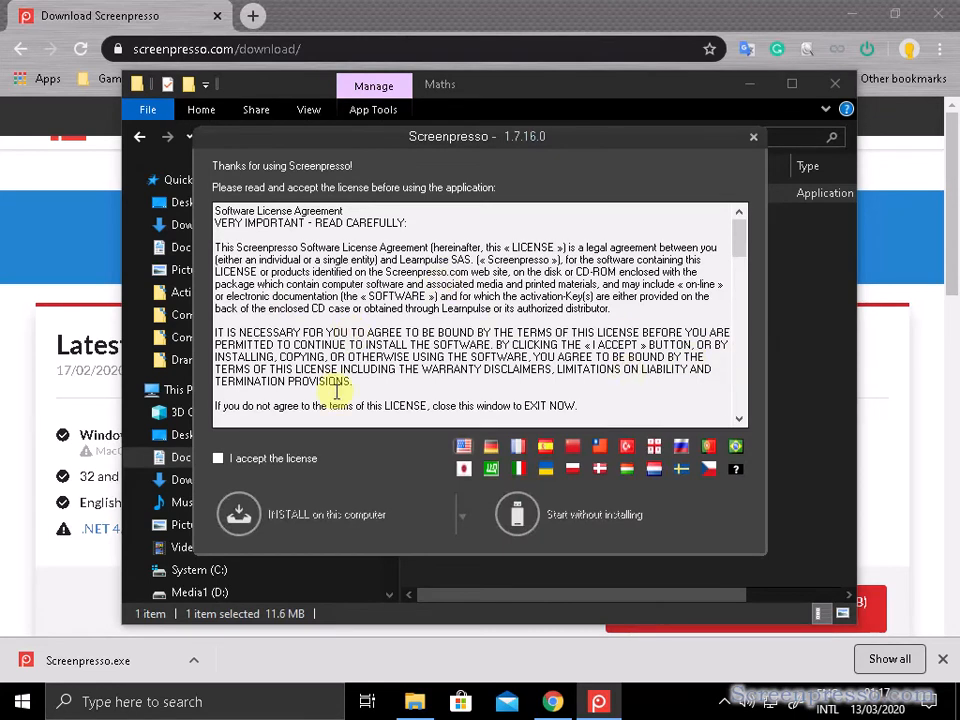
mouse_move(674, 394)
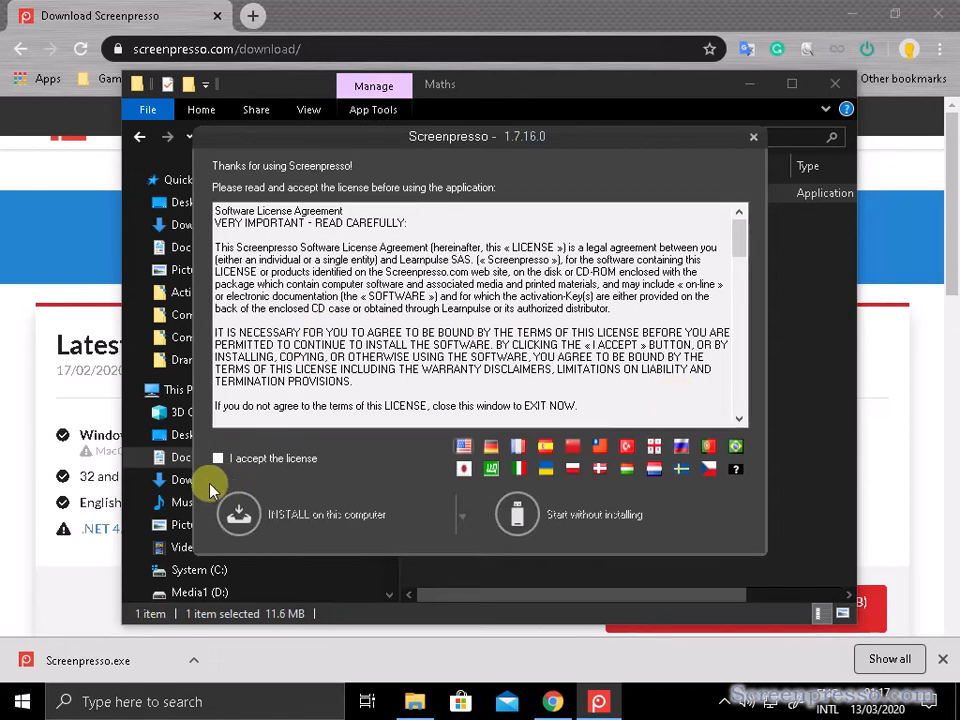
mouse_move(225, 453)
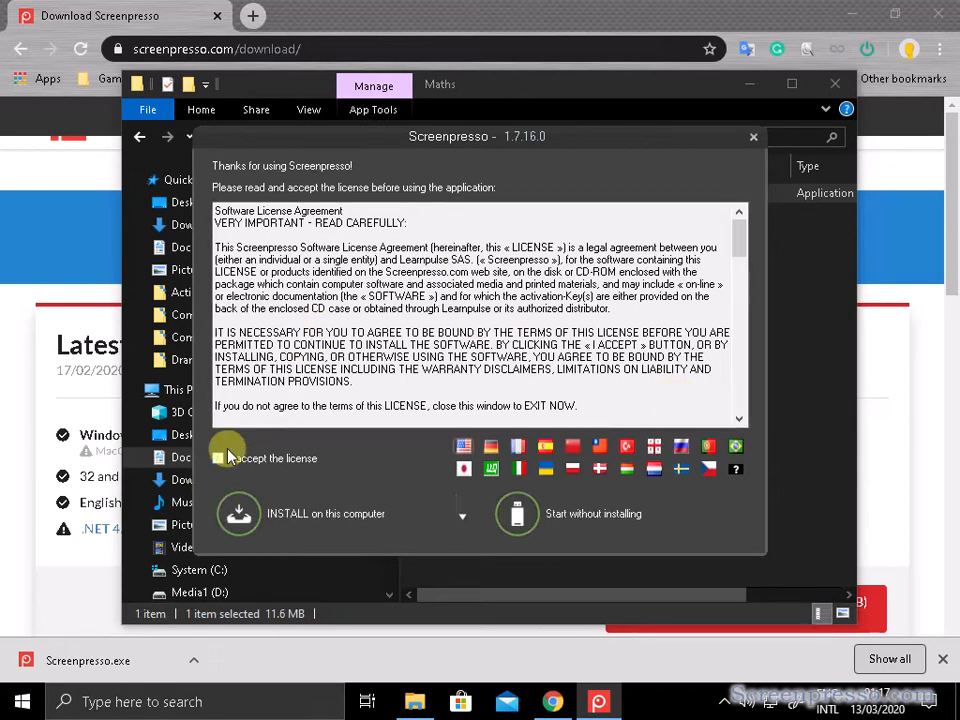
click(218, 458)
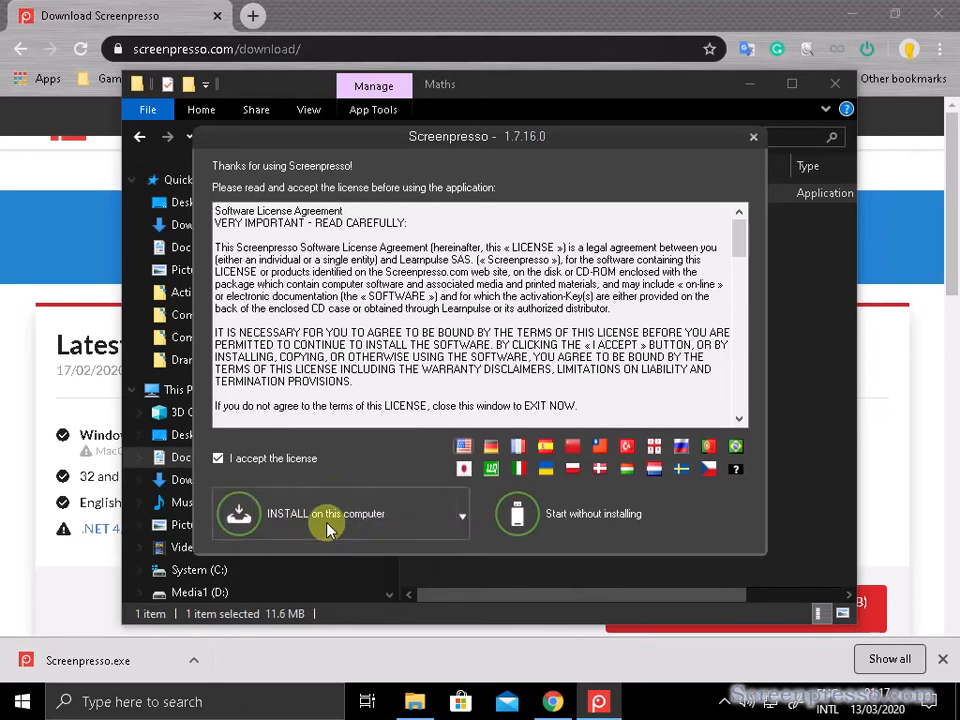
mouse_move(392, 515)
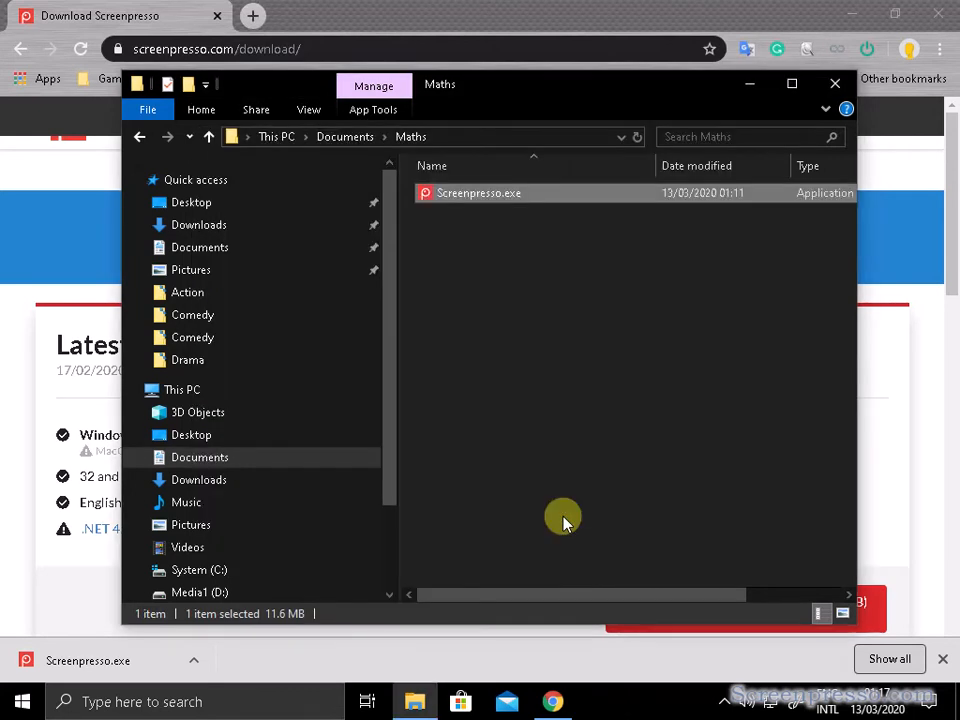
double_click(477, 192)
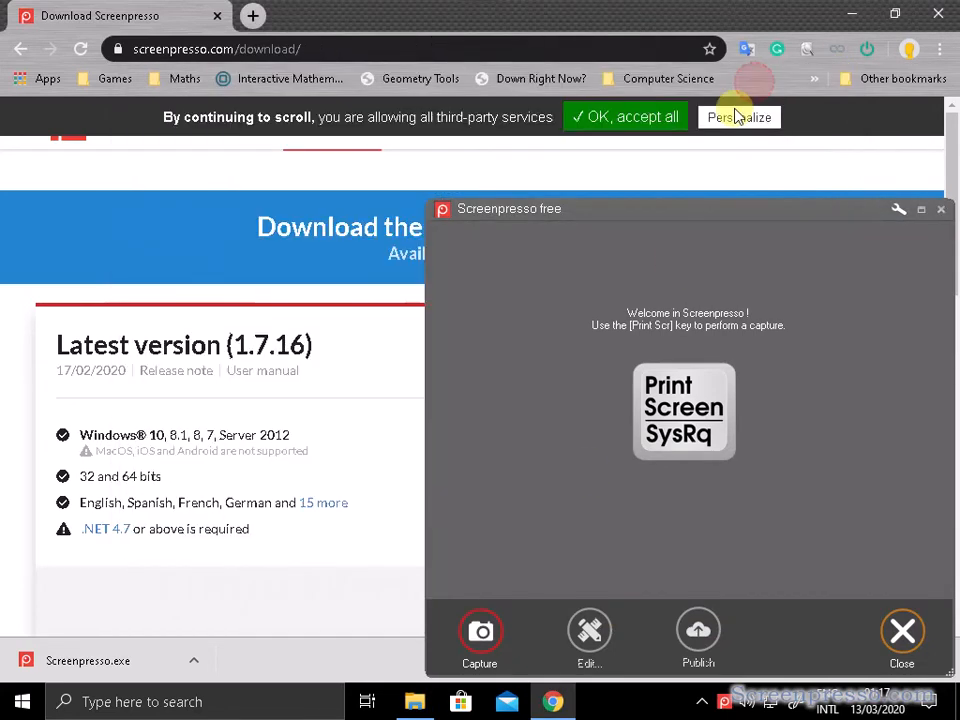
mouse_move(827, 368)
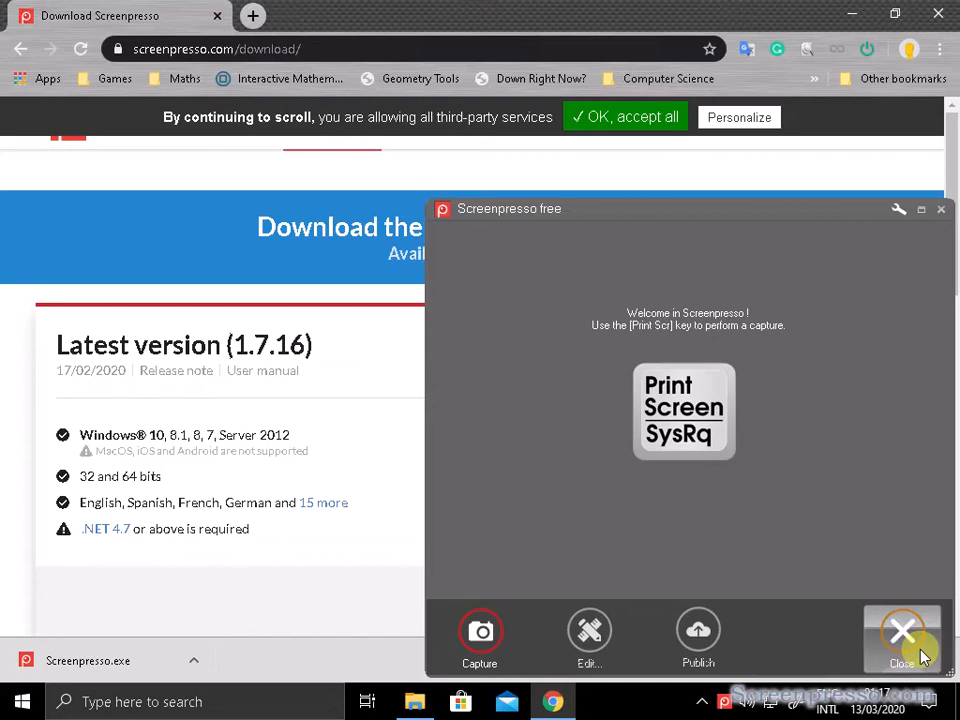
mouse_move(800, 268)
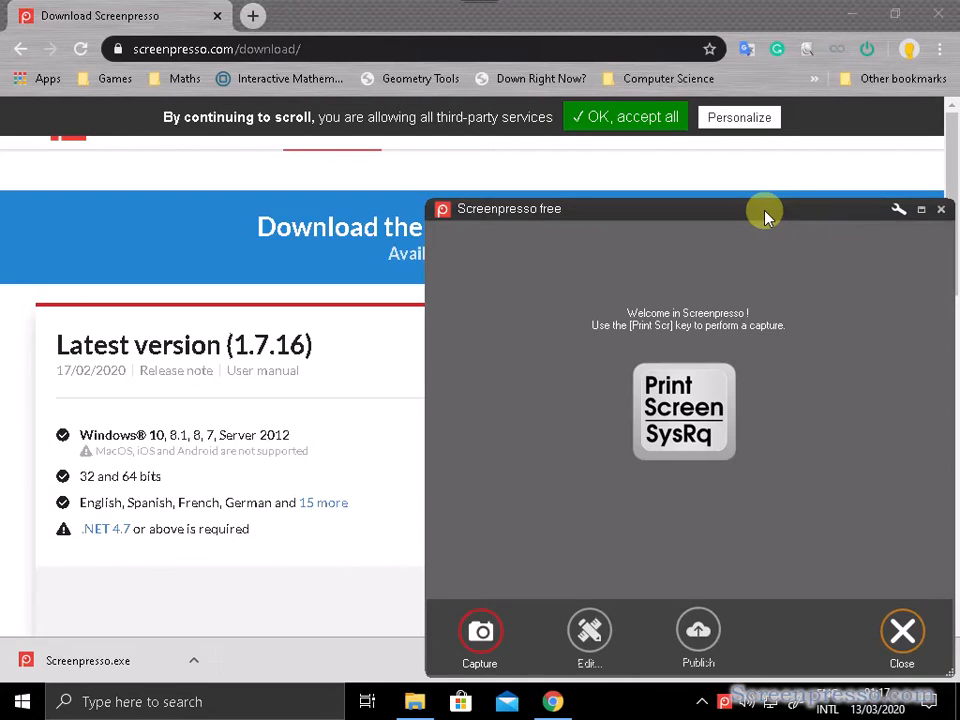
mouse_move(668, 213)
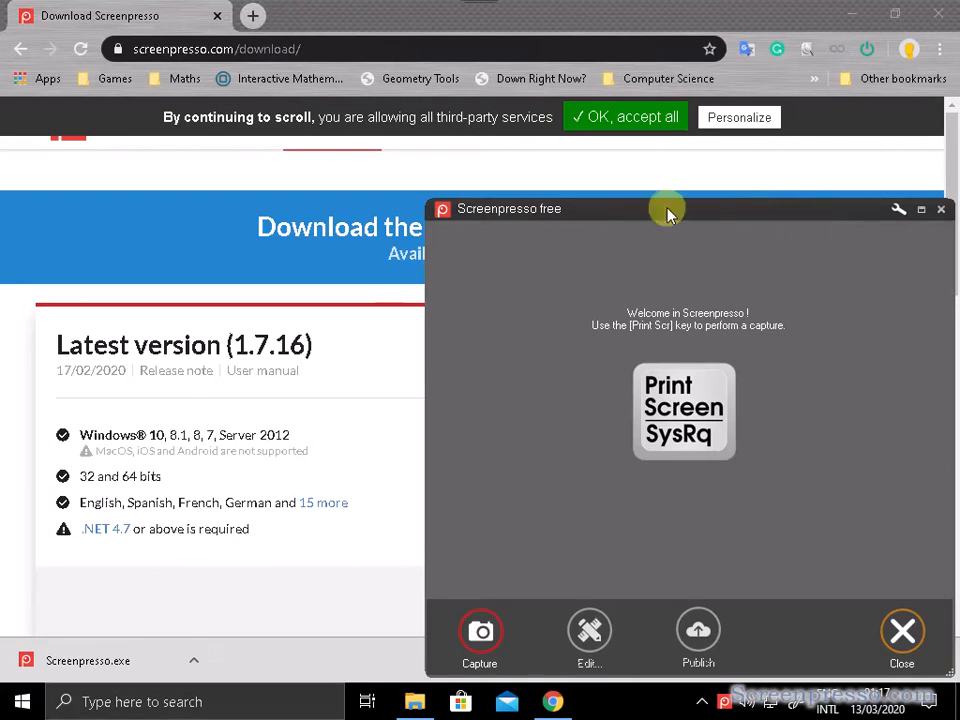
mouse_move(542, 618)
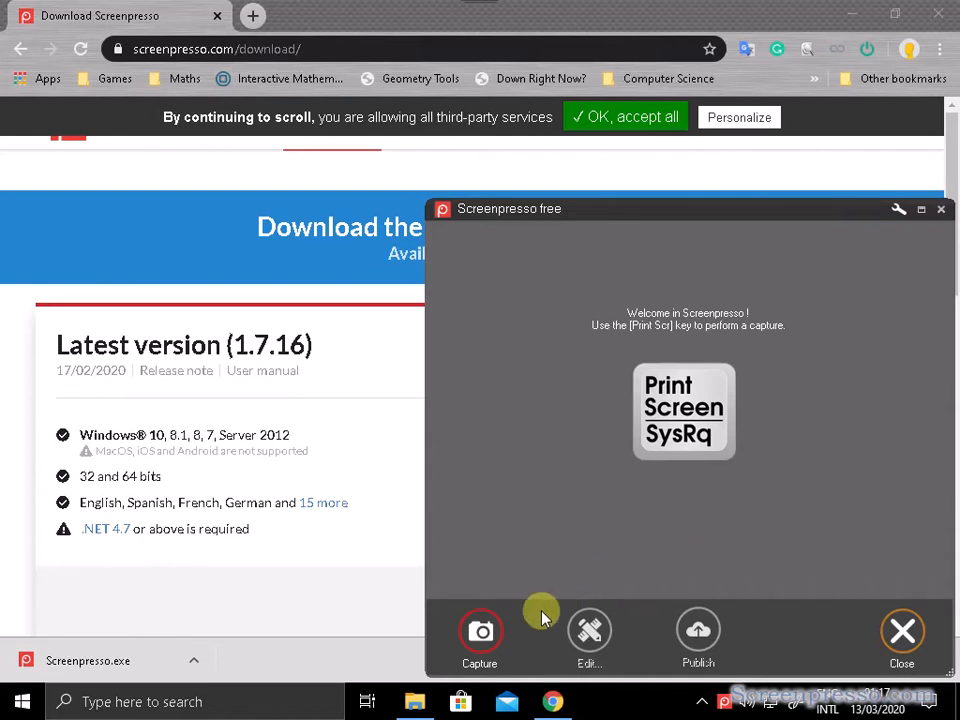
click(479, 632)
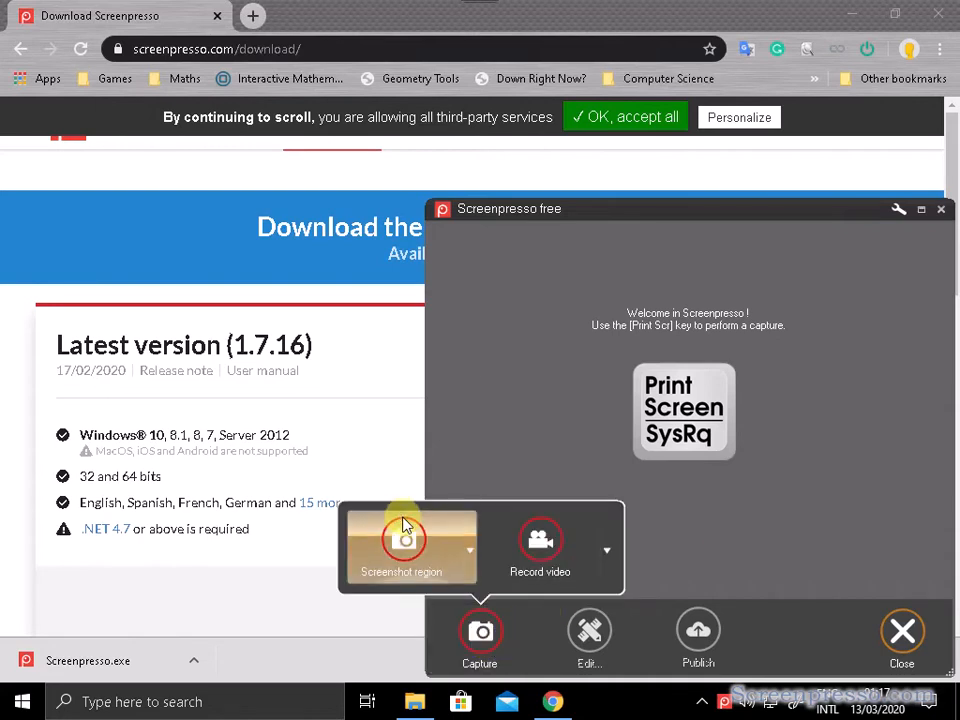
mouse_move(557, 544)
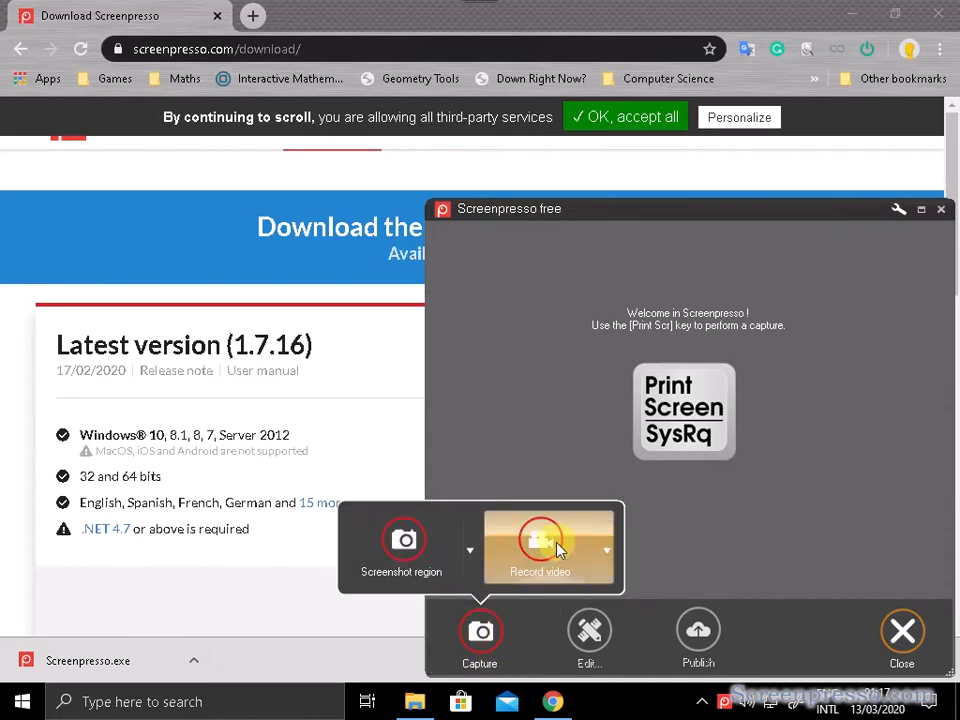
mouse_move(608, 545)
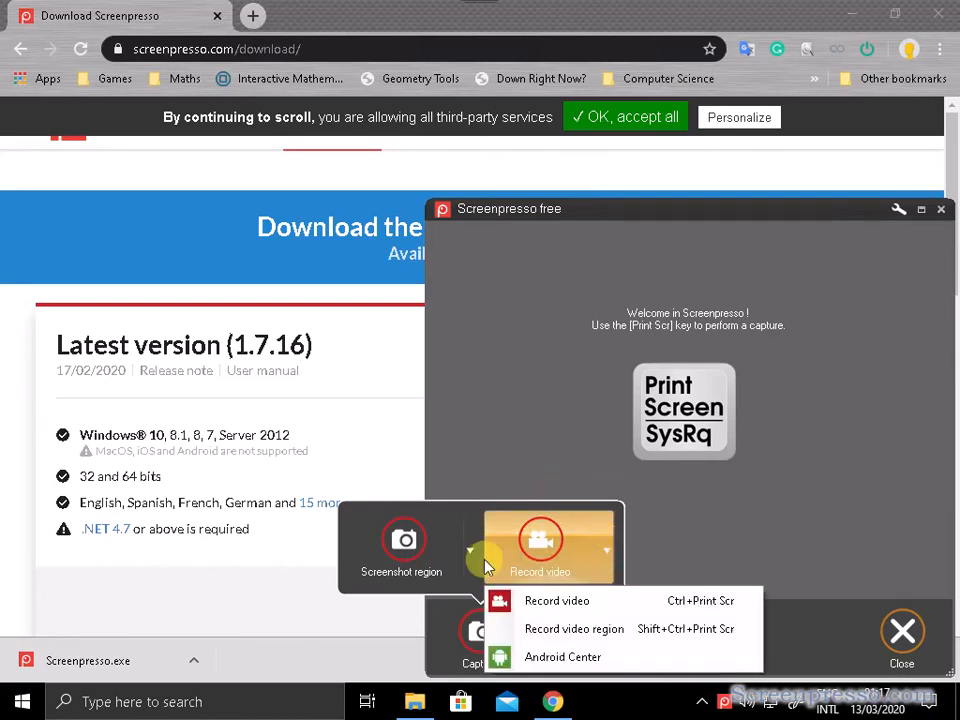
mouse_move(616, 600)
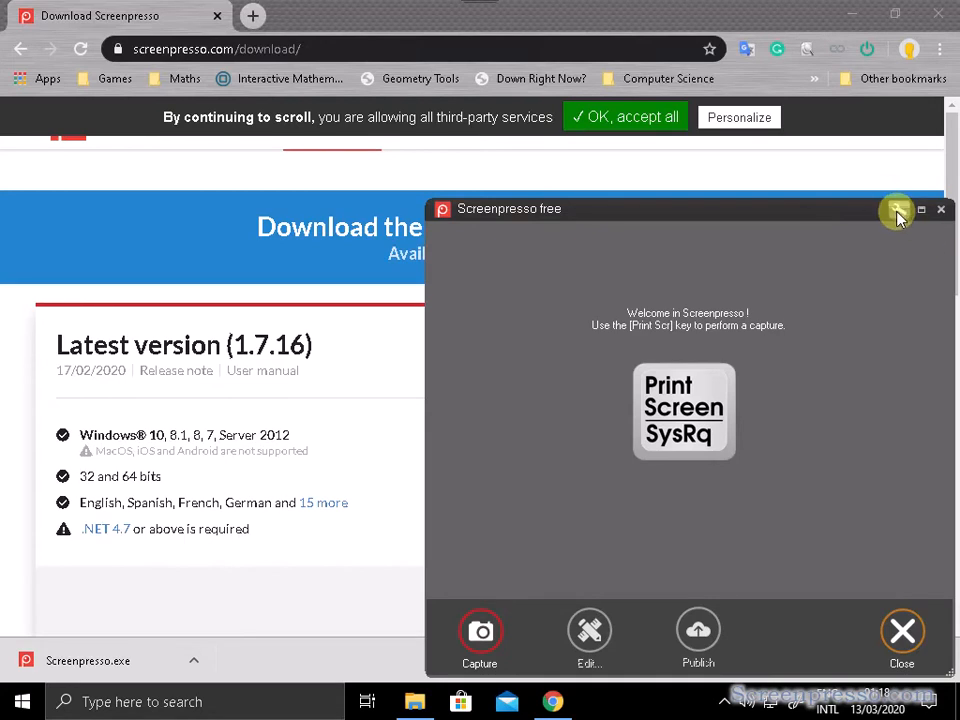
Open Screenpresso Settings from the wrench menu, view General and Screenshot, then Sharing
click(896, 211)
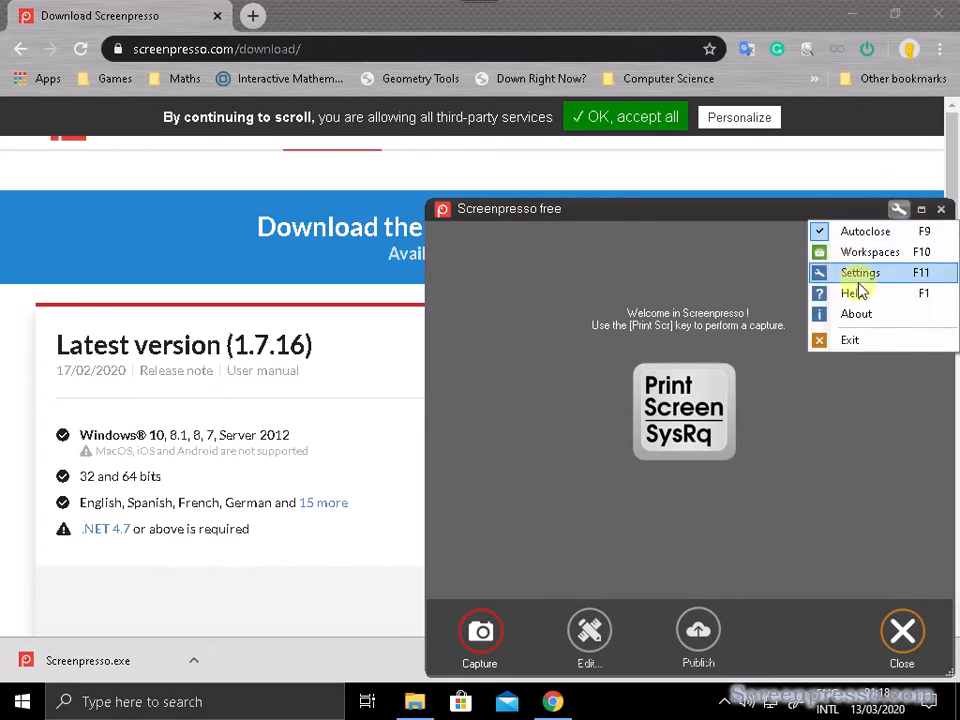
click(860, 272)
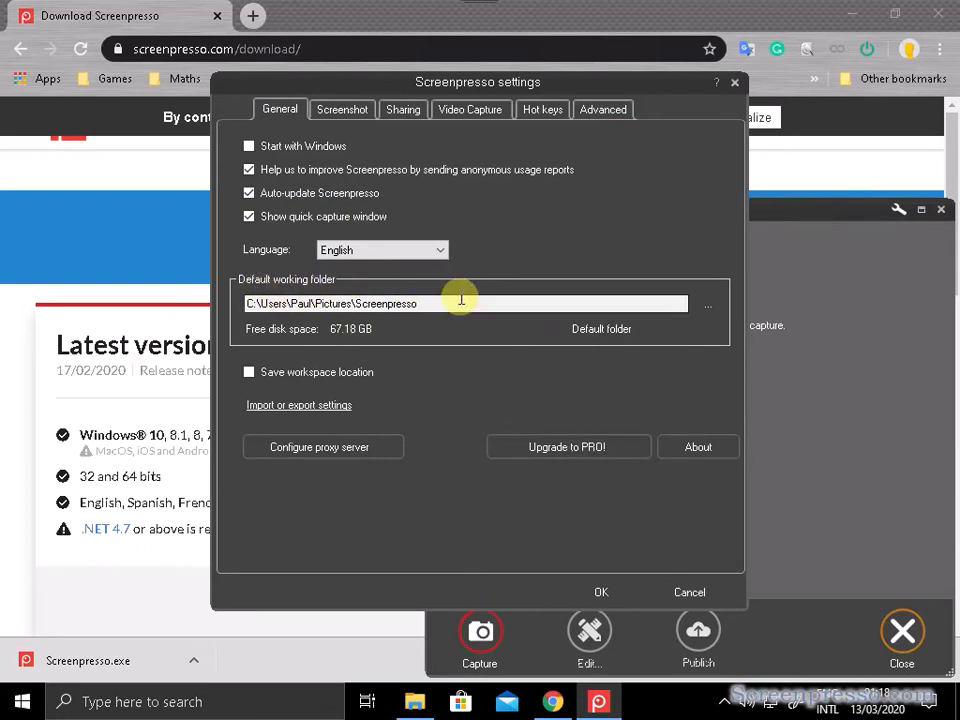
mouse_move(308, 377)
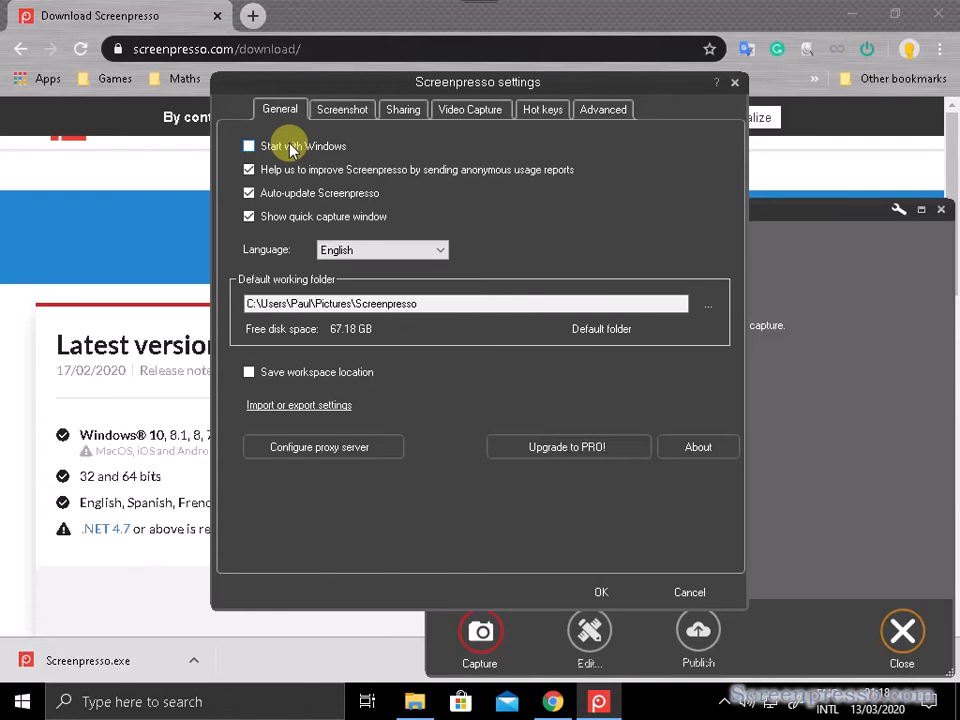
click(342, 109)
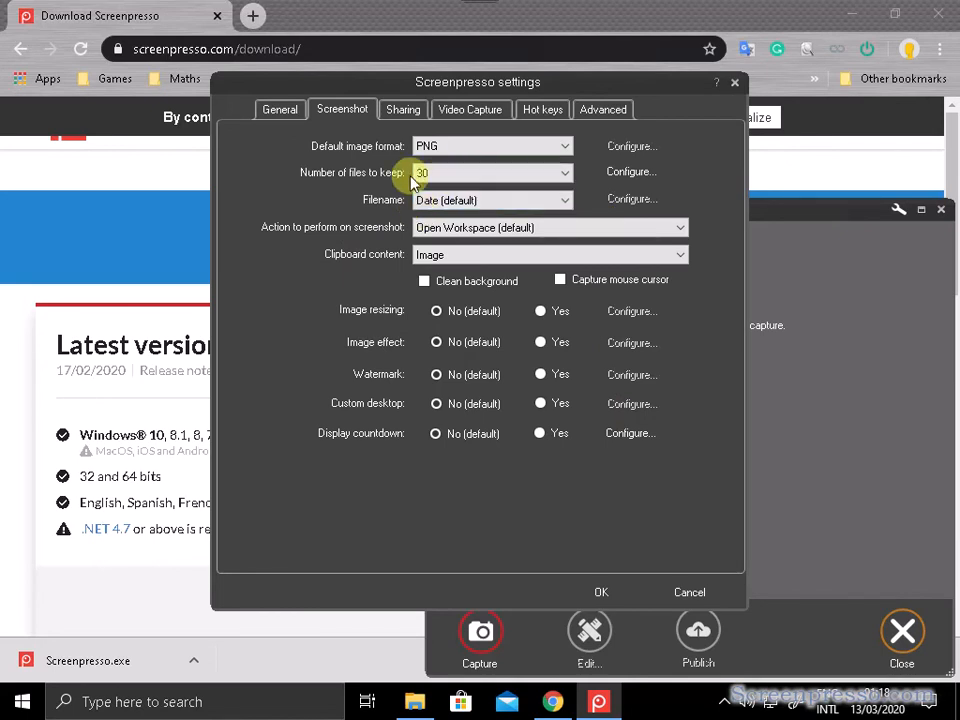
click(403, 109)
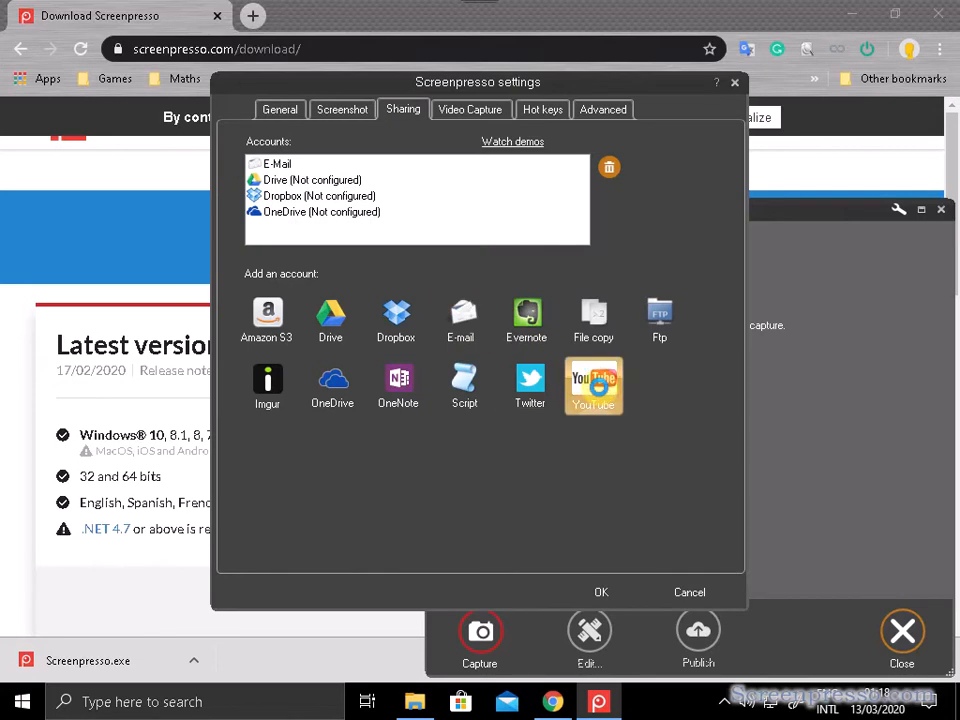
Add a YouTube sharing account and grant YouTube access
click(593, 385)
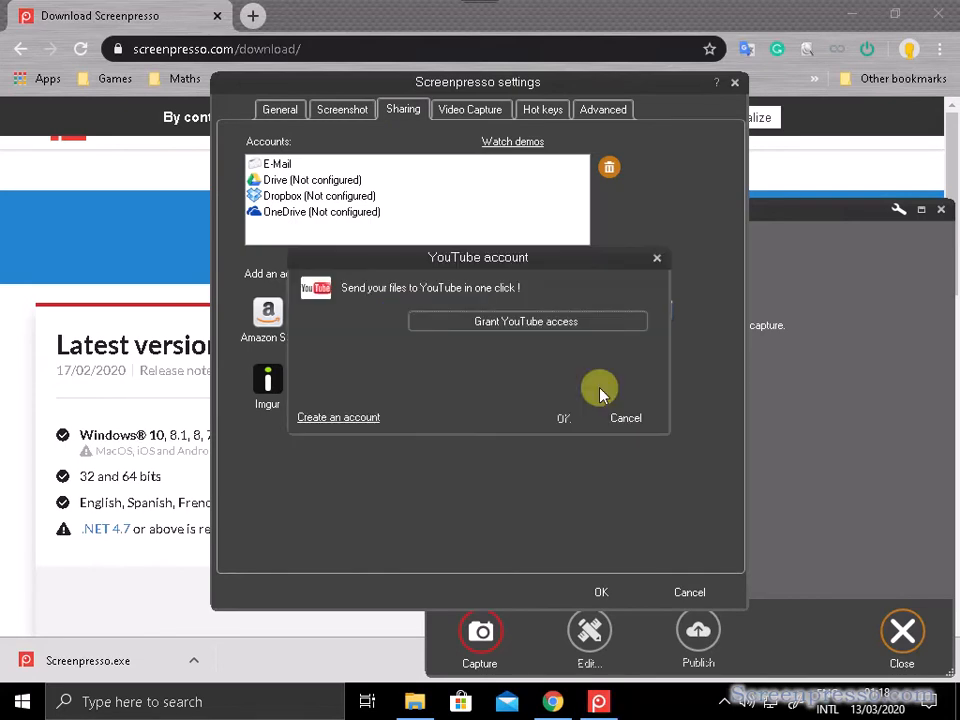
mouse_move(522, 321)
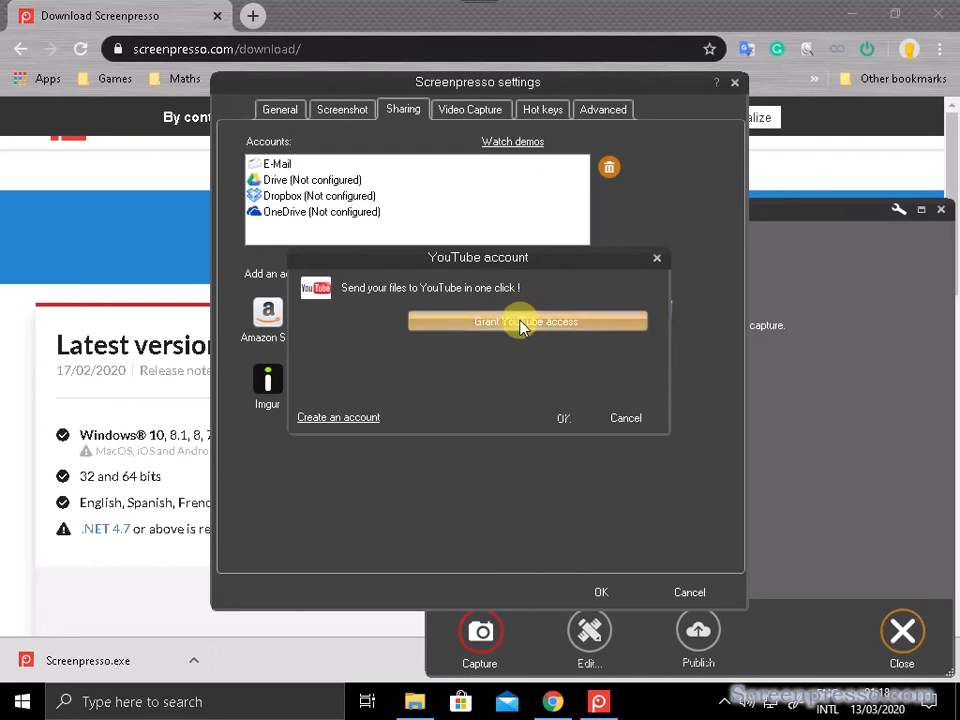
click(527, 321)
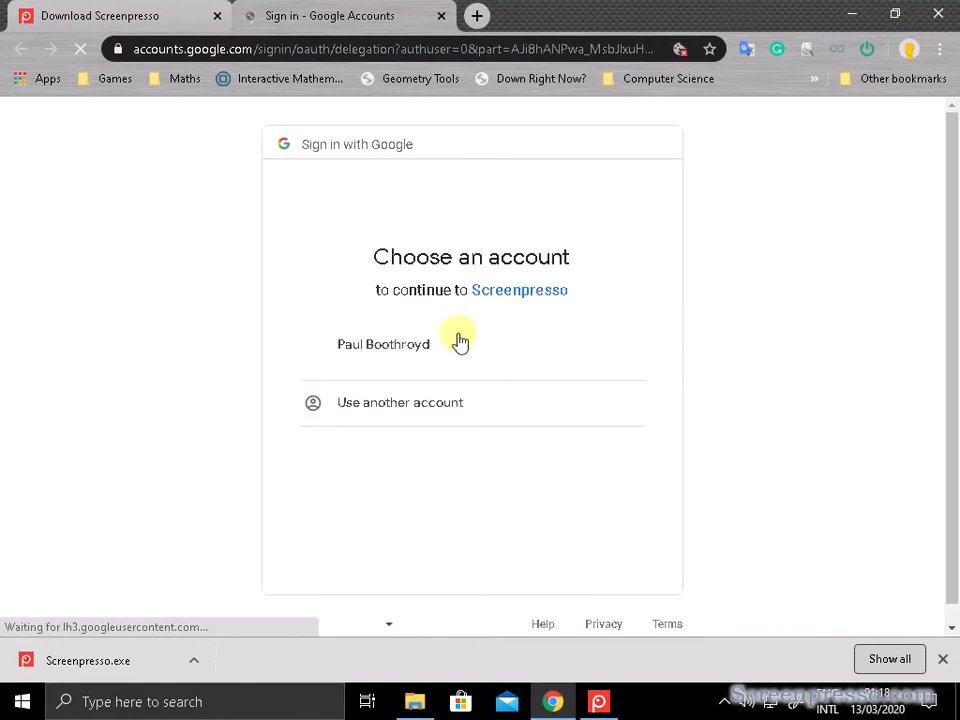
click(383, 344)
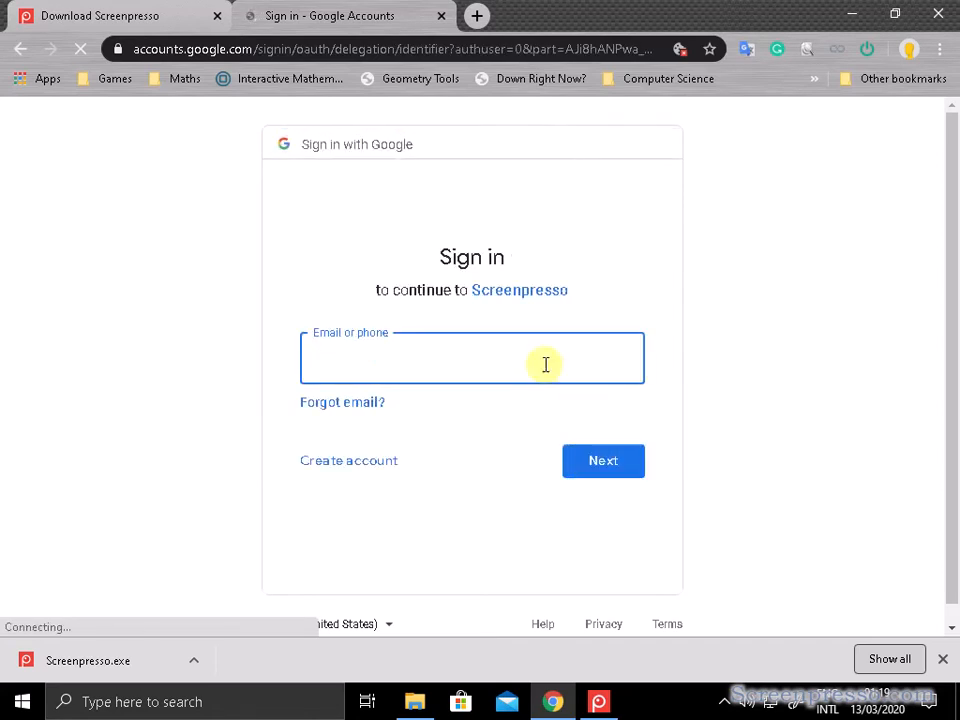
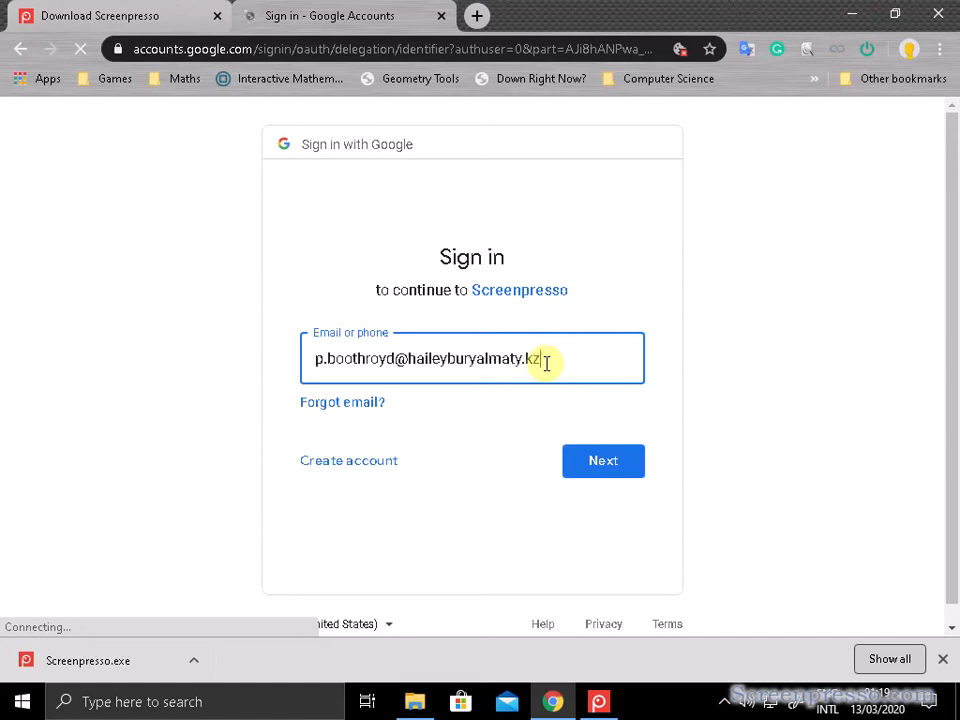
click(603, 461)
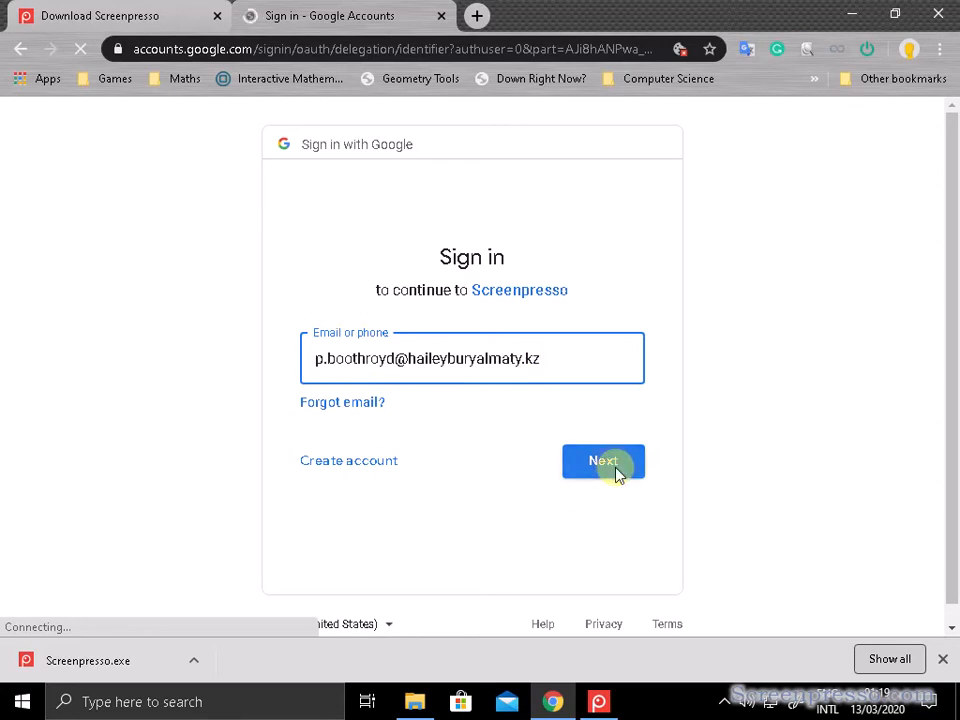
click(603, 461)
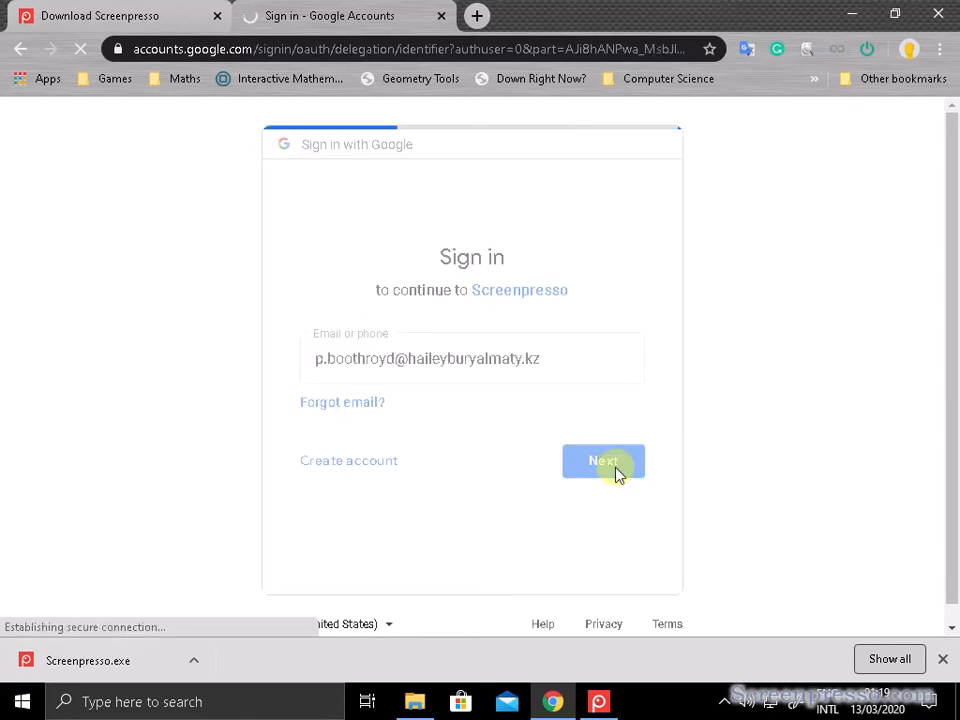
click(603, 461)
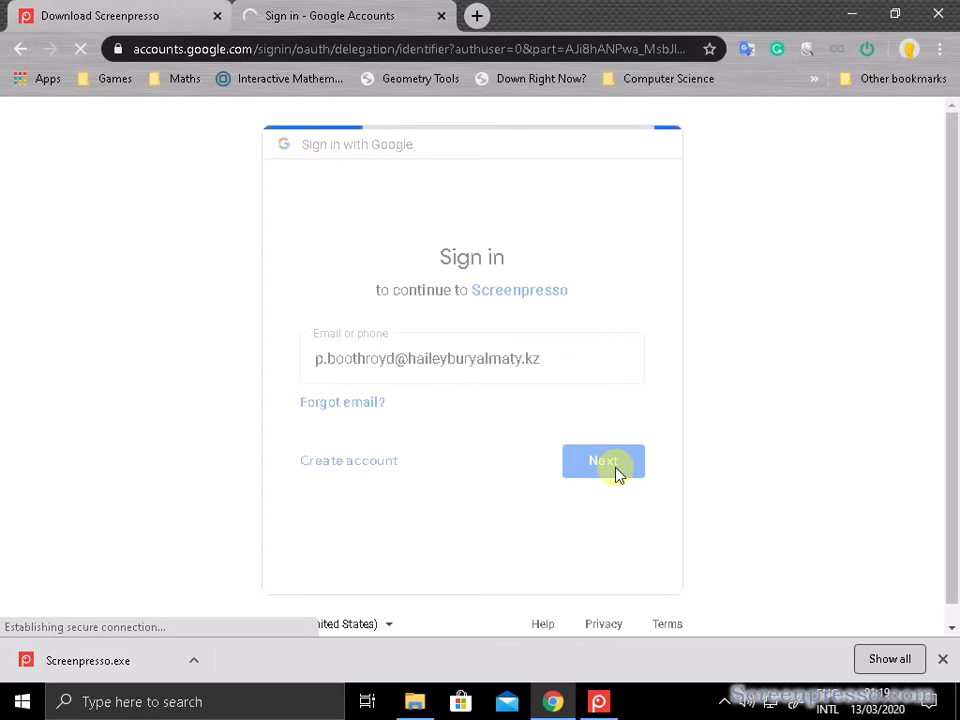
Reload the interrupted page and proceed past the certificate warning to the school login
click(603, 461)
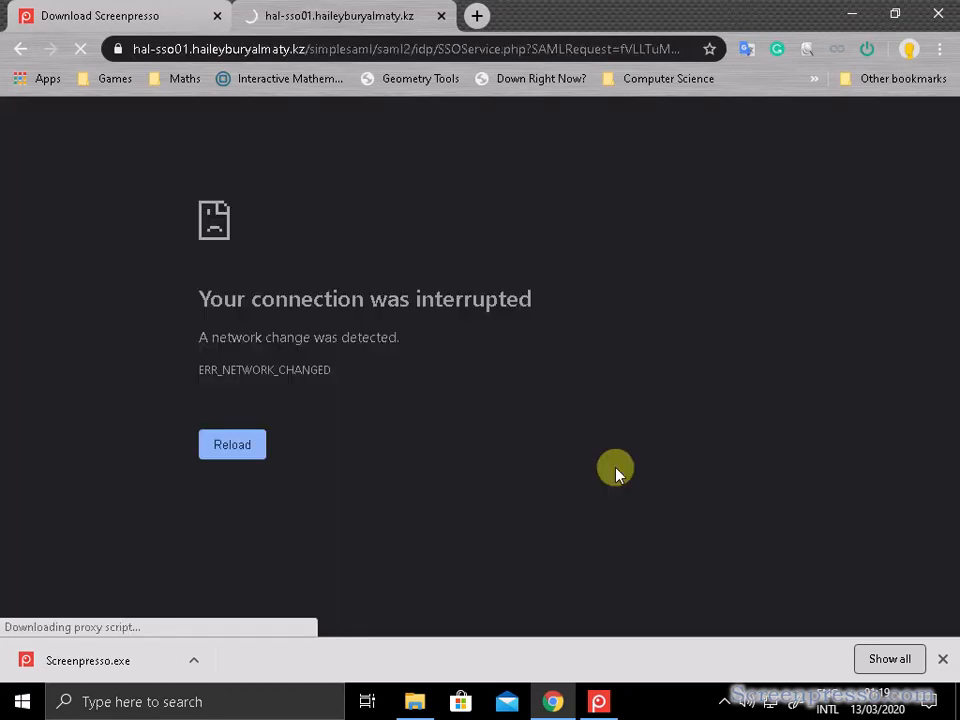
mouse_move(254, 557)
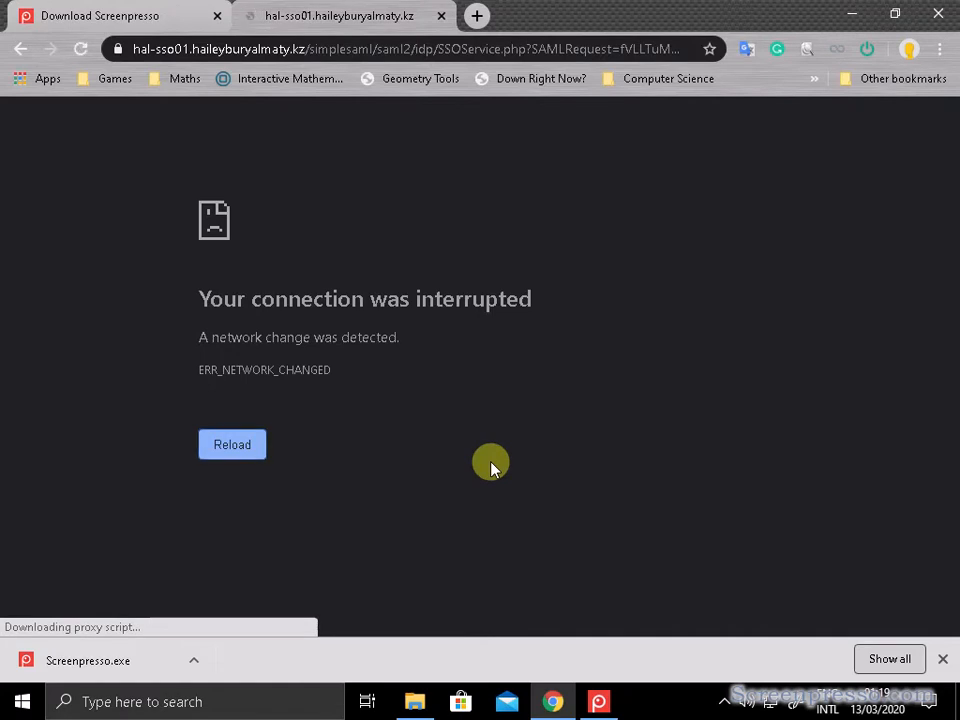
mouse_move(161, 527)
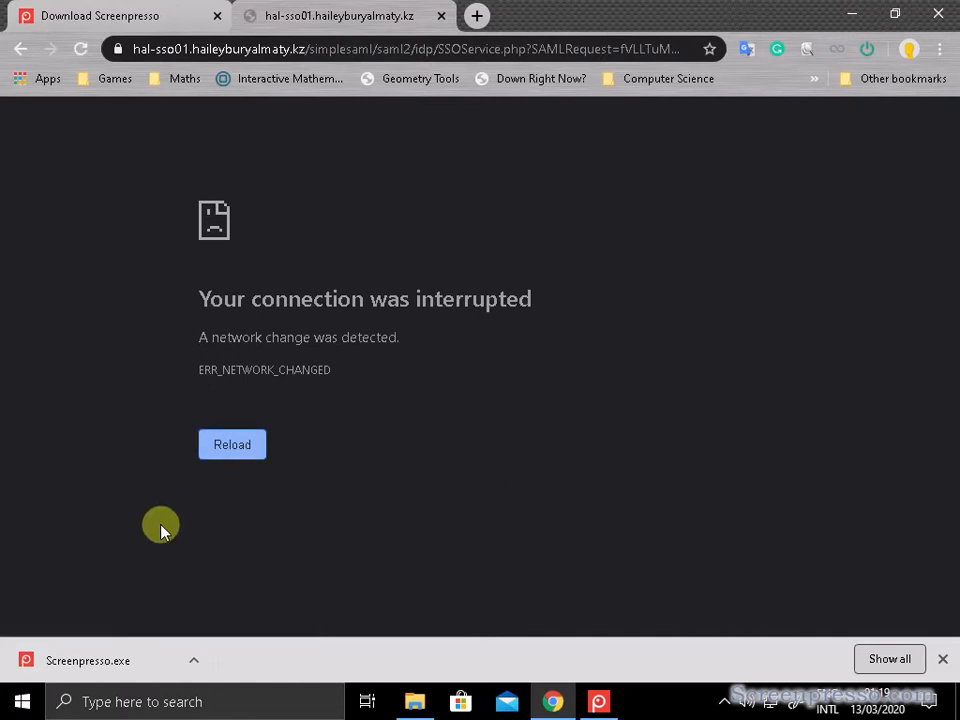
click(231, 444)
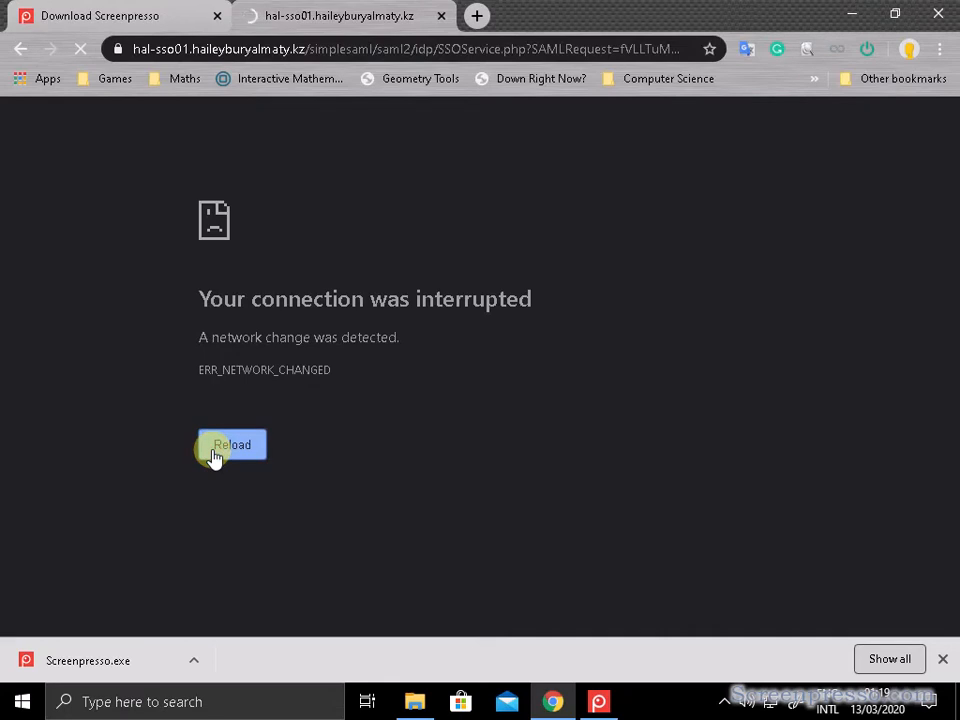
click(231, 445)
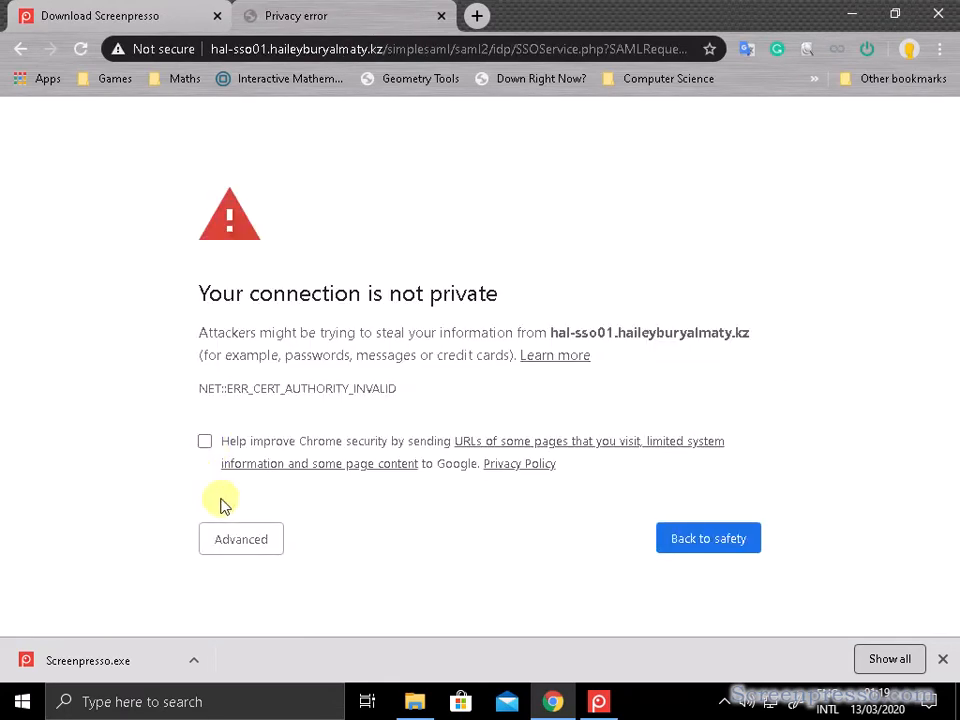
click(241, 539)
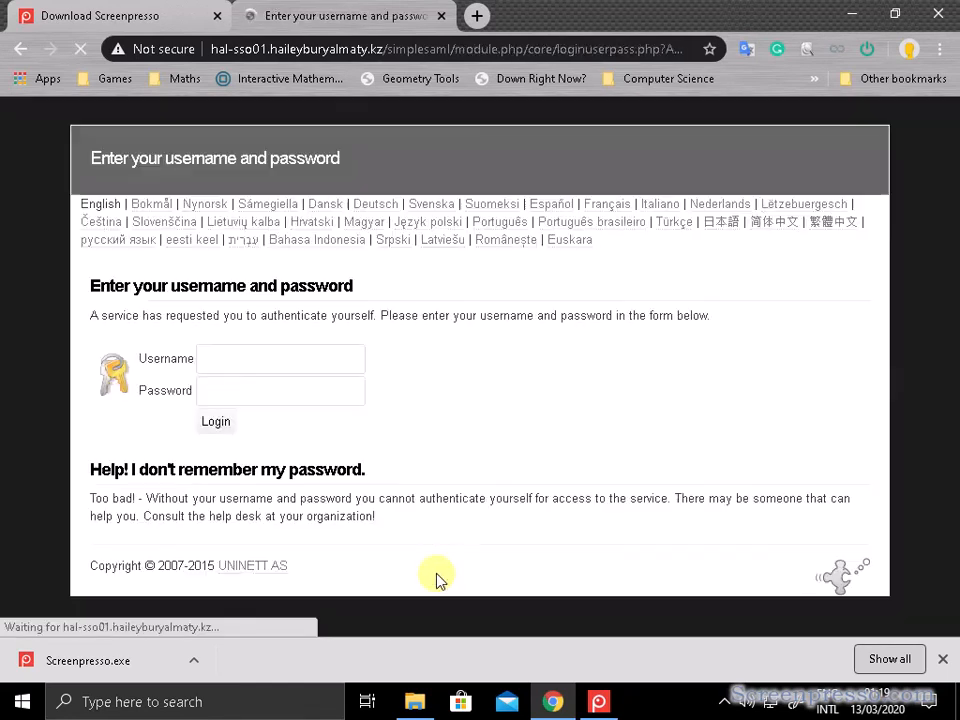
click(280, 358)
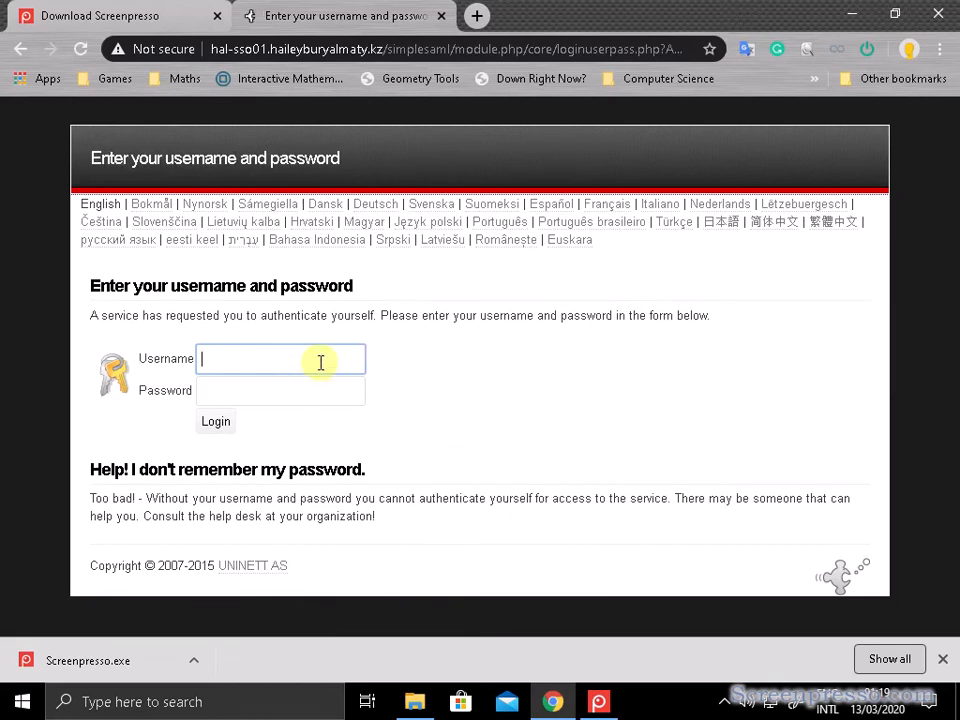
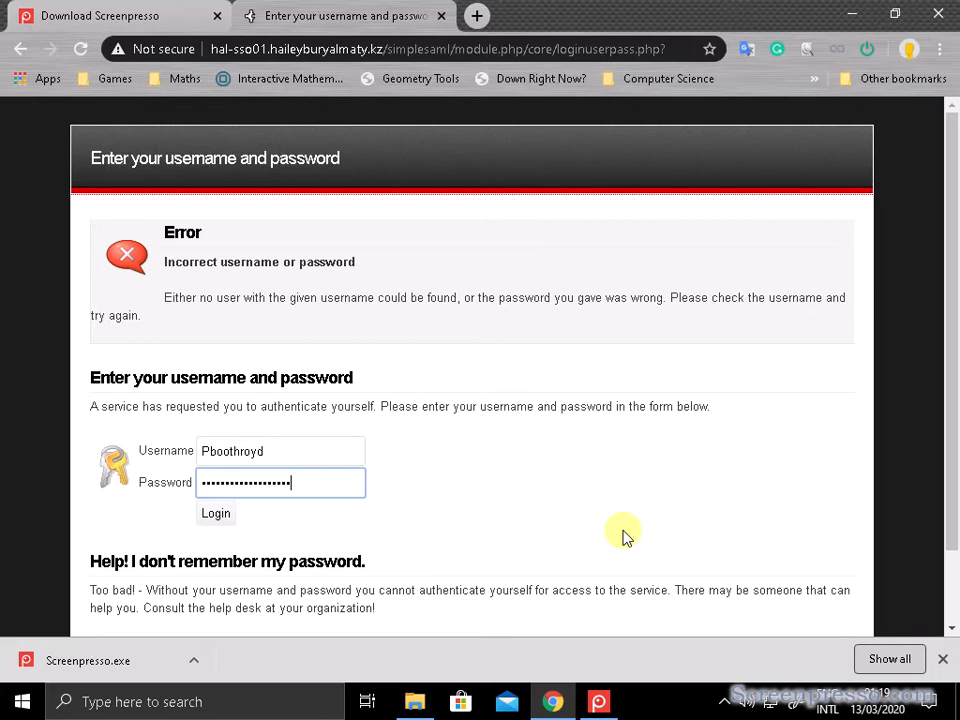
key(Backspace)
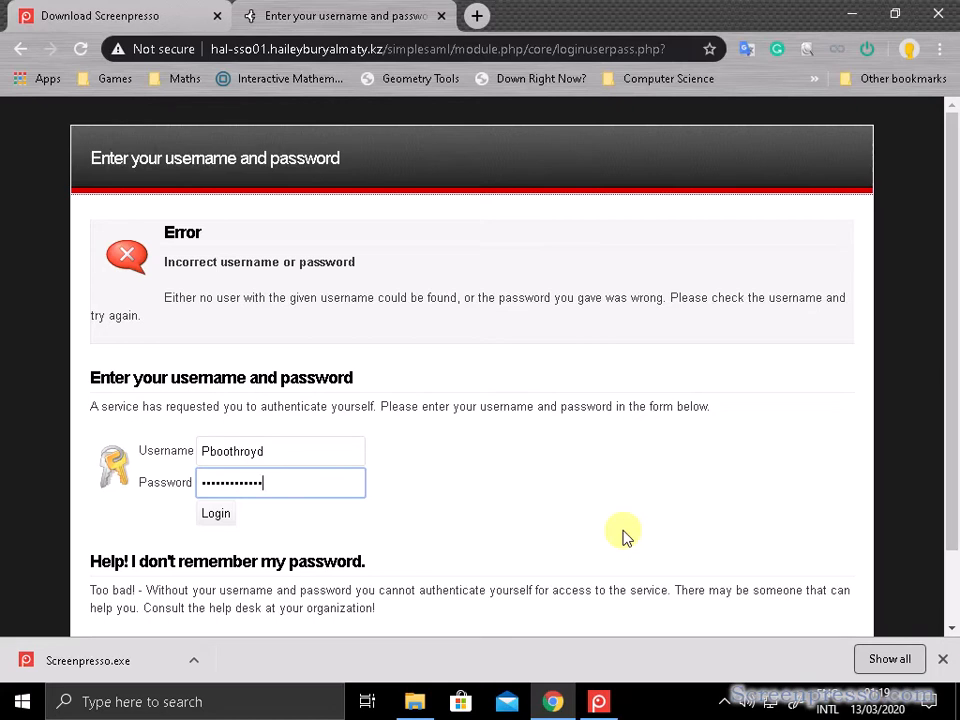
key(Backspace)
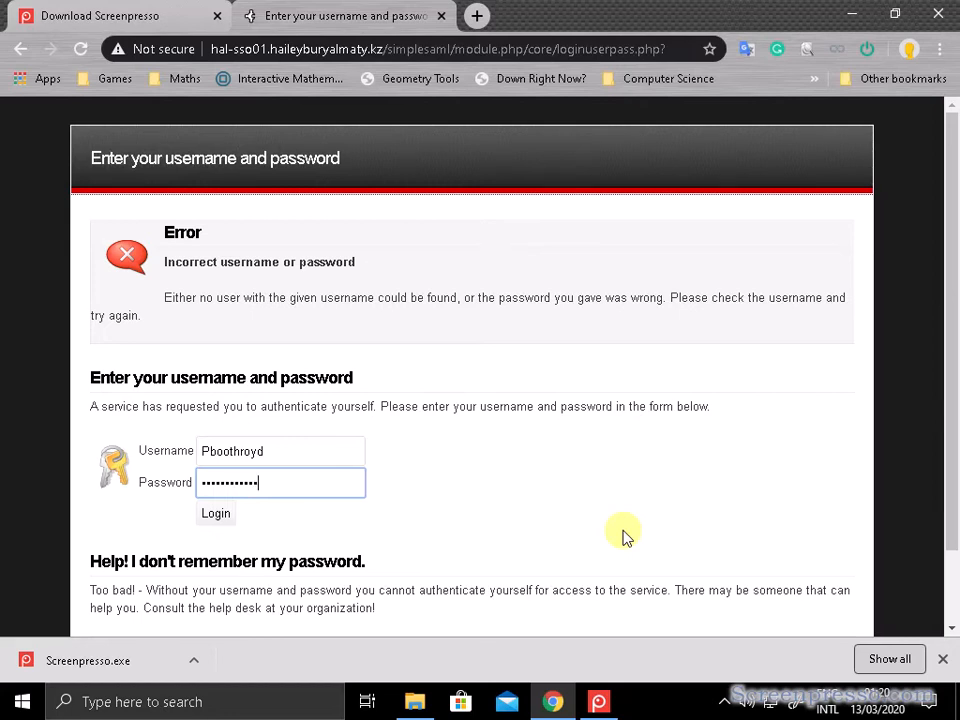
click(215, 513)
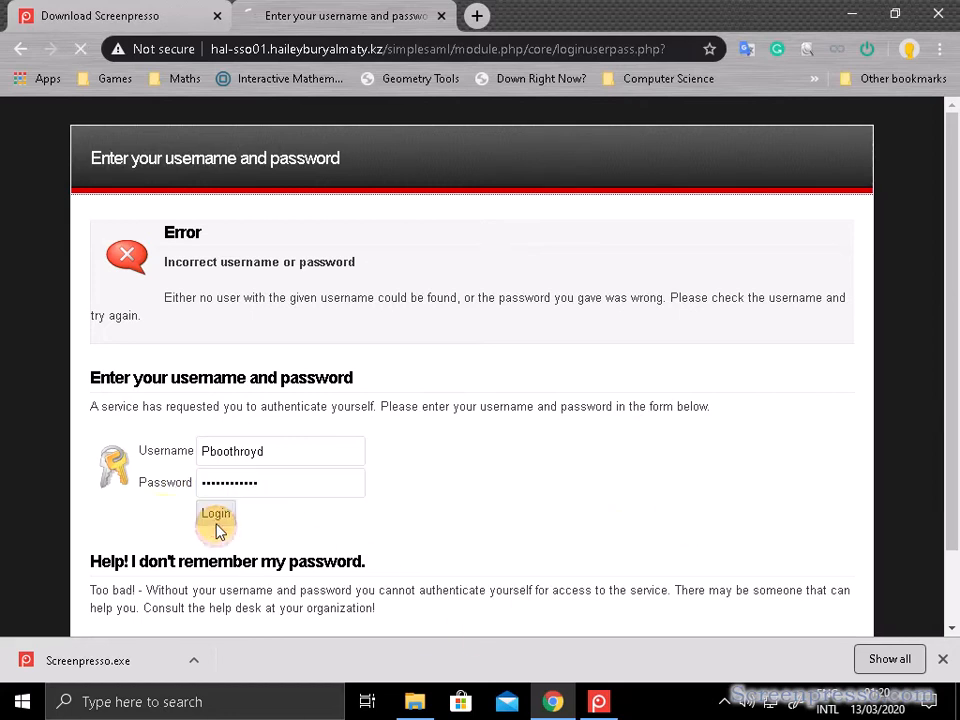
click(215, 513)
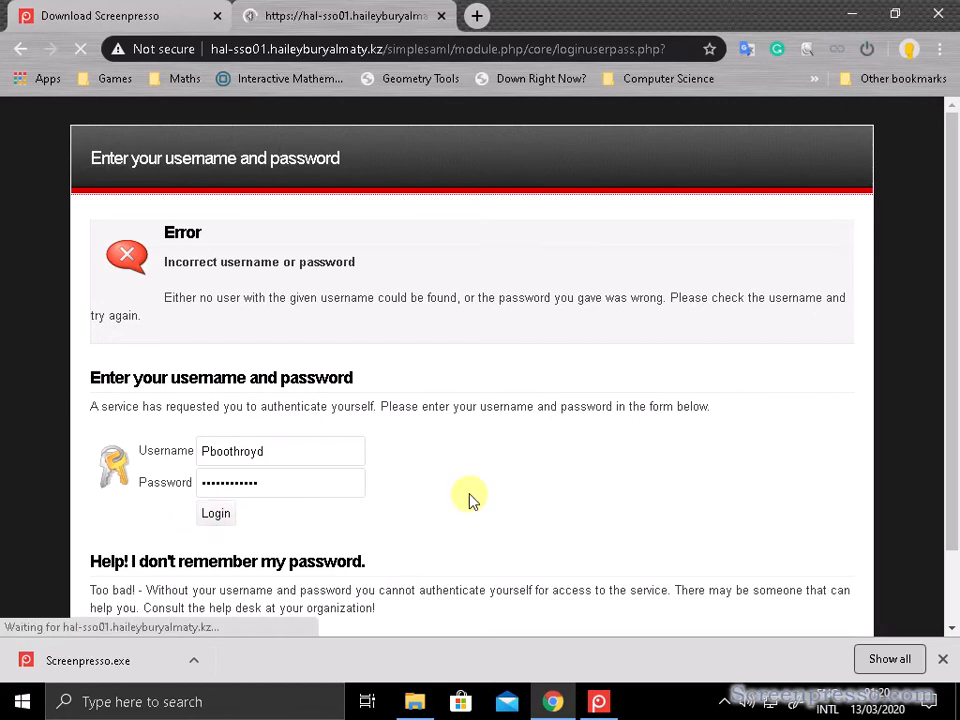
click(215, 513)
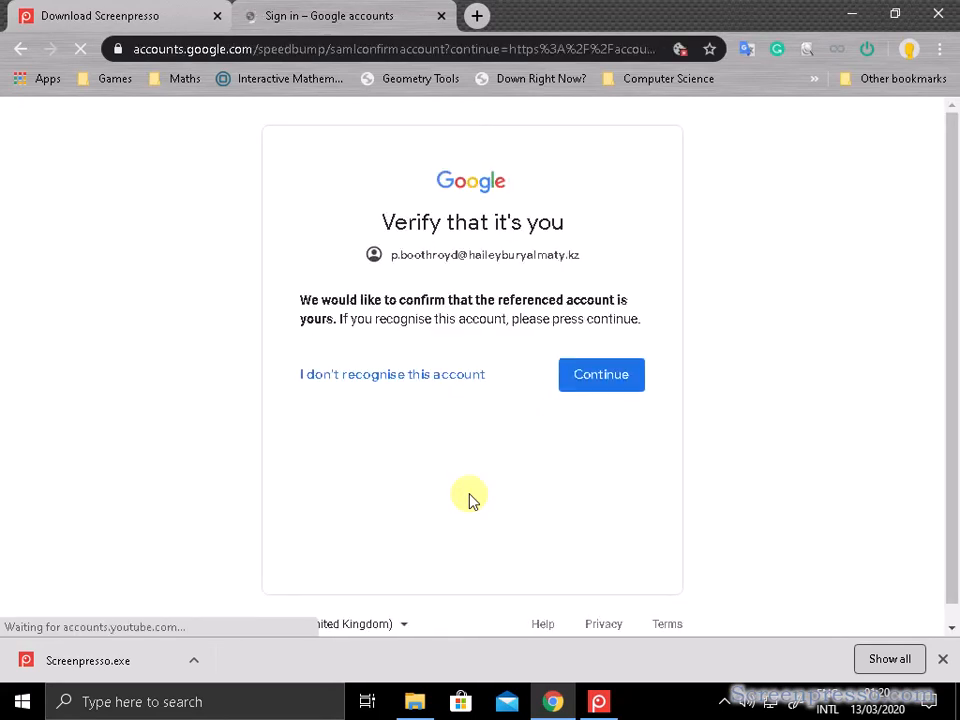
Confirm the school account on the Verify page and allow Screenpresso YouTube access
click(601, 375)
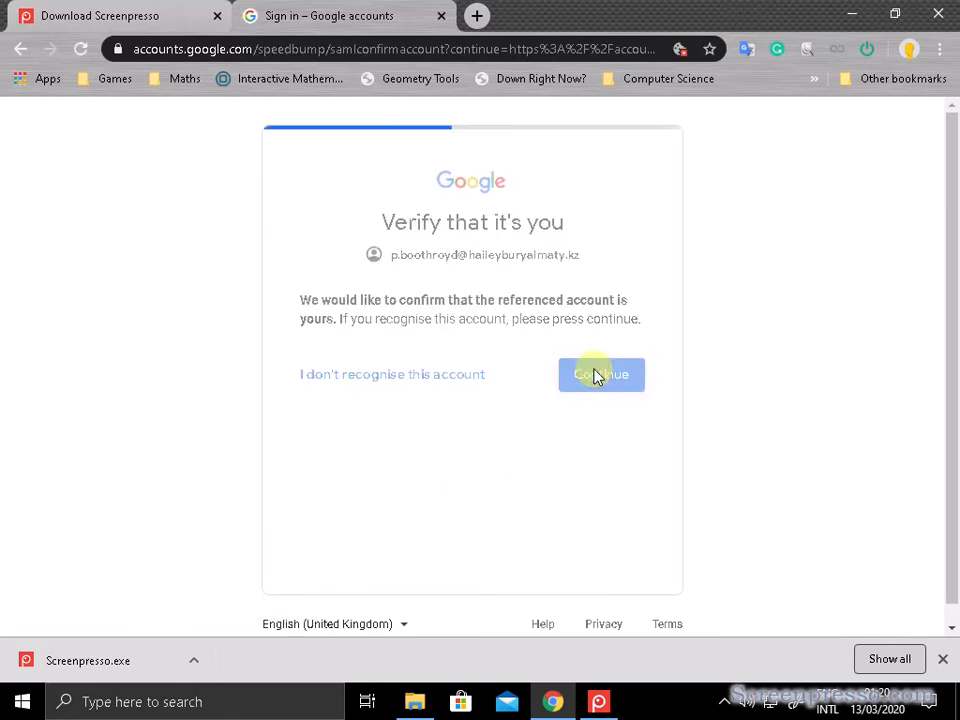
click(601, 374)
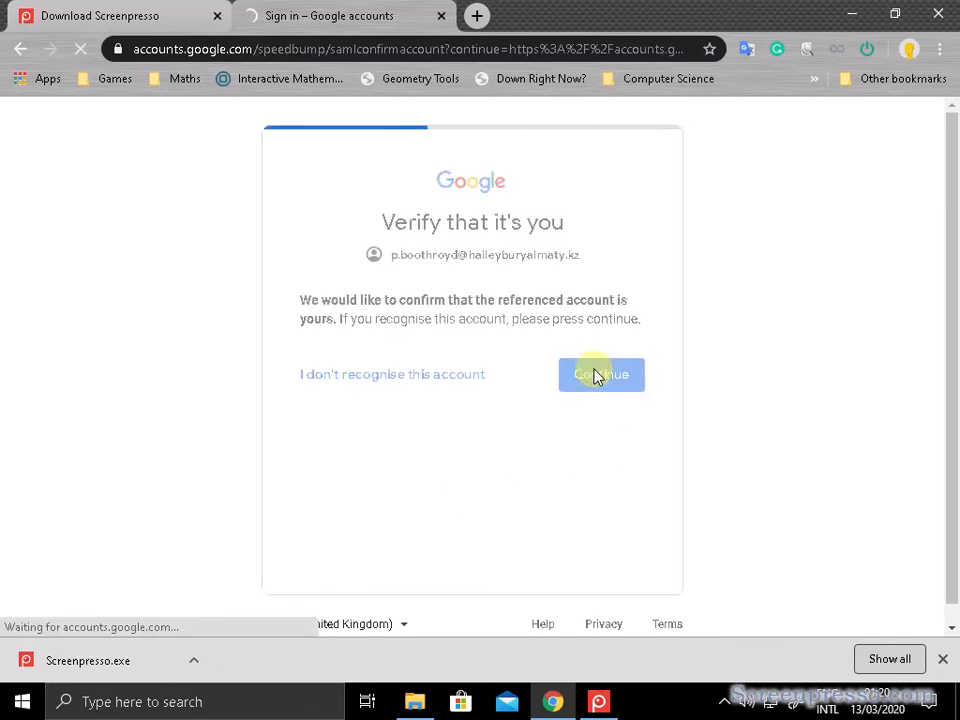
click(601, 374)
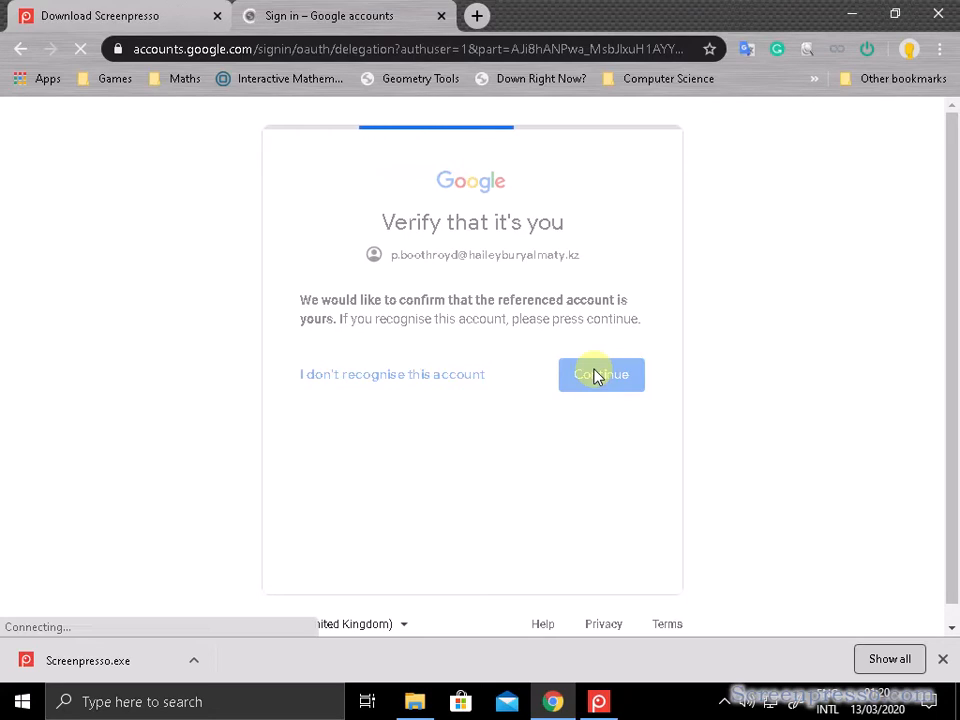
click(601, 374)
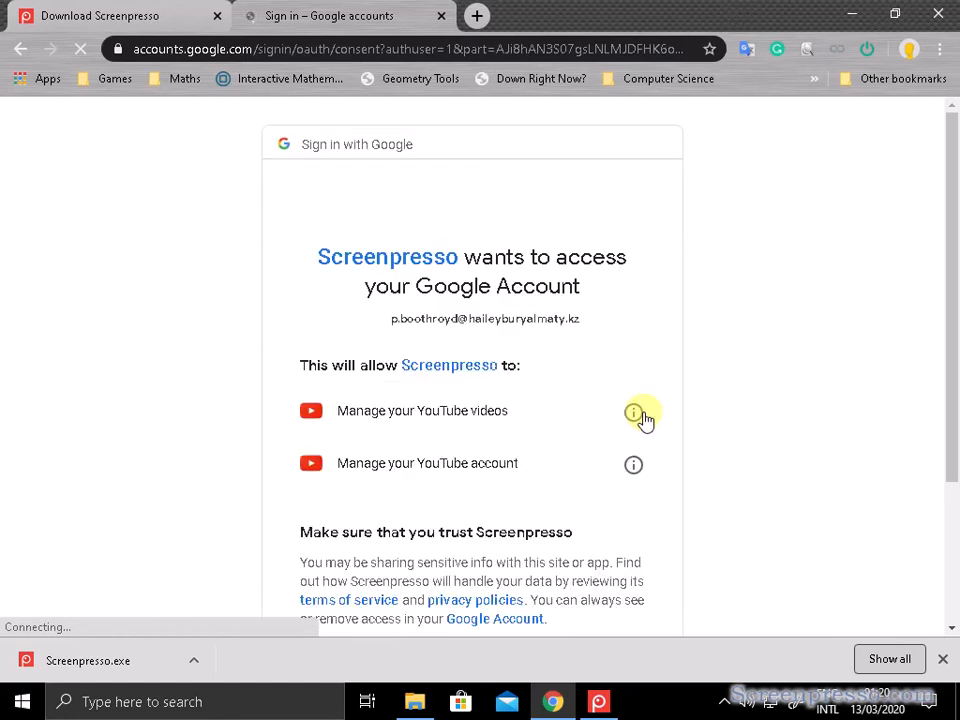
scroll(down, 3)
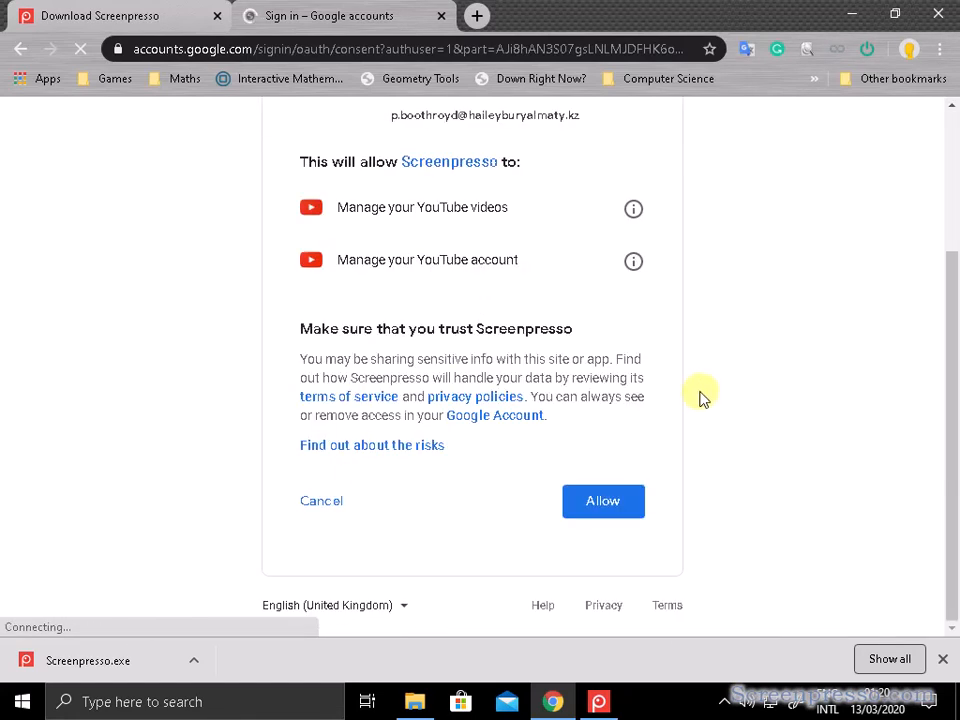
click(603, 501)
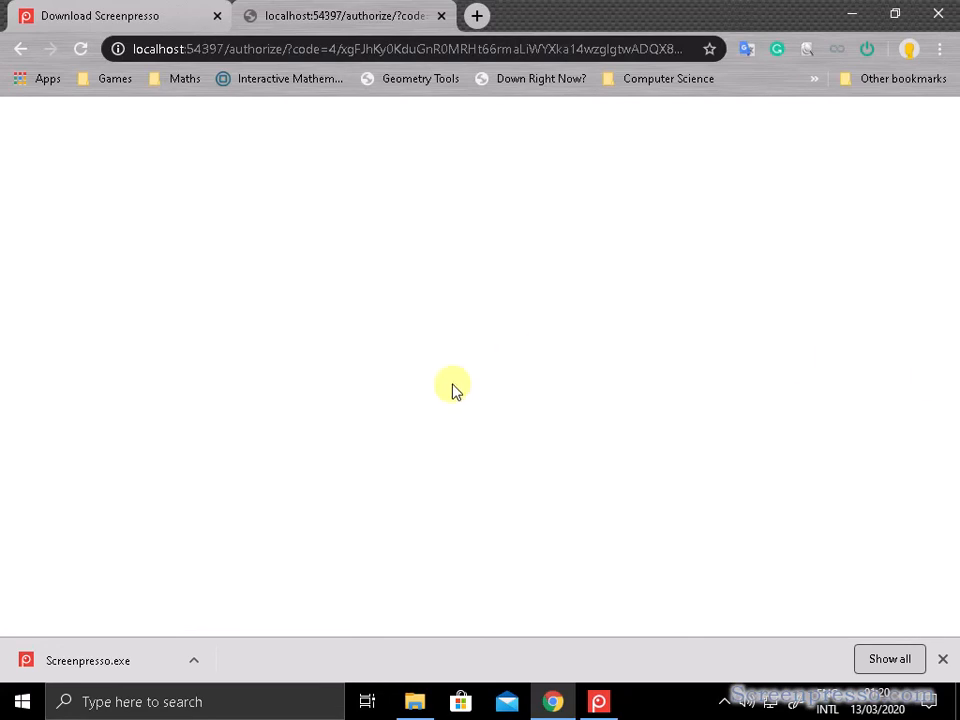
mouse_move(438, 367)
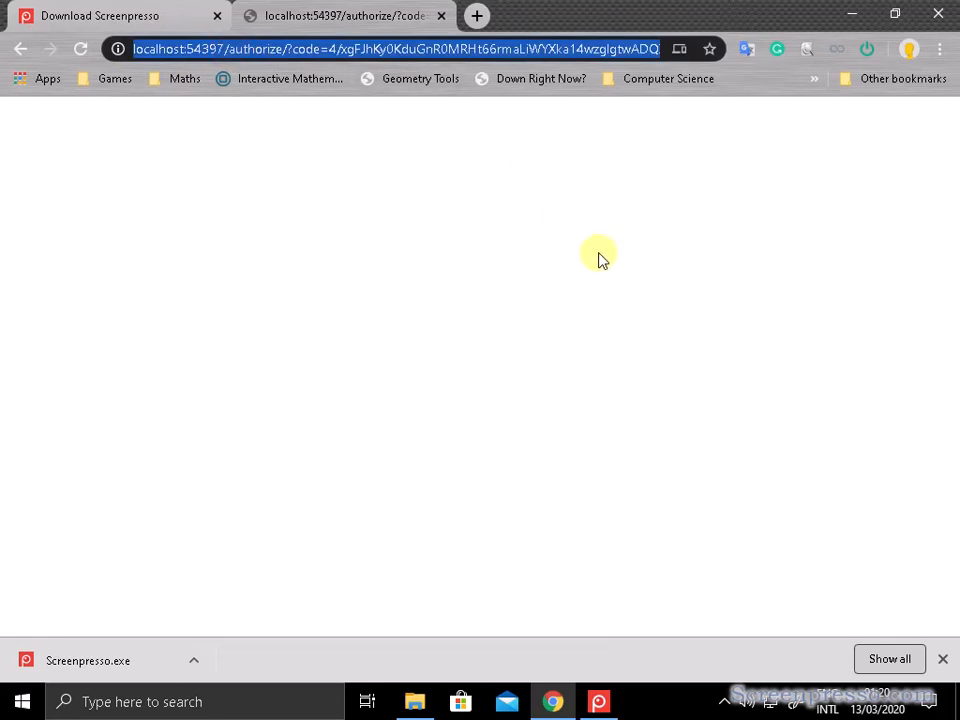
mouse_move(670, 303)
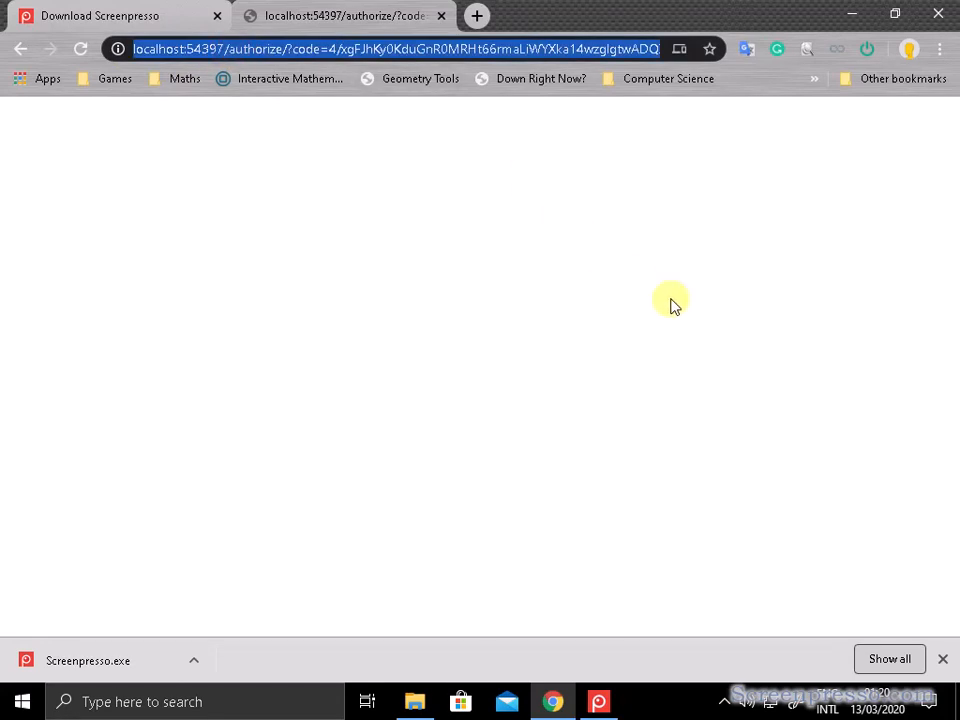
mouse_move(595, 641)
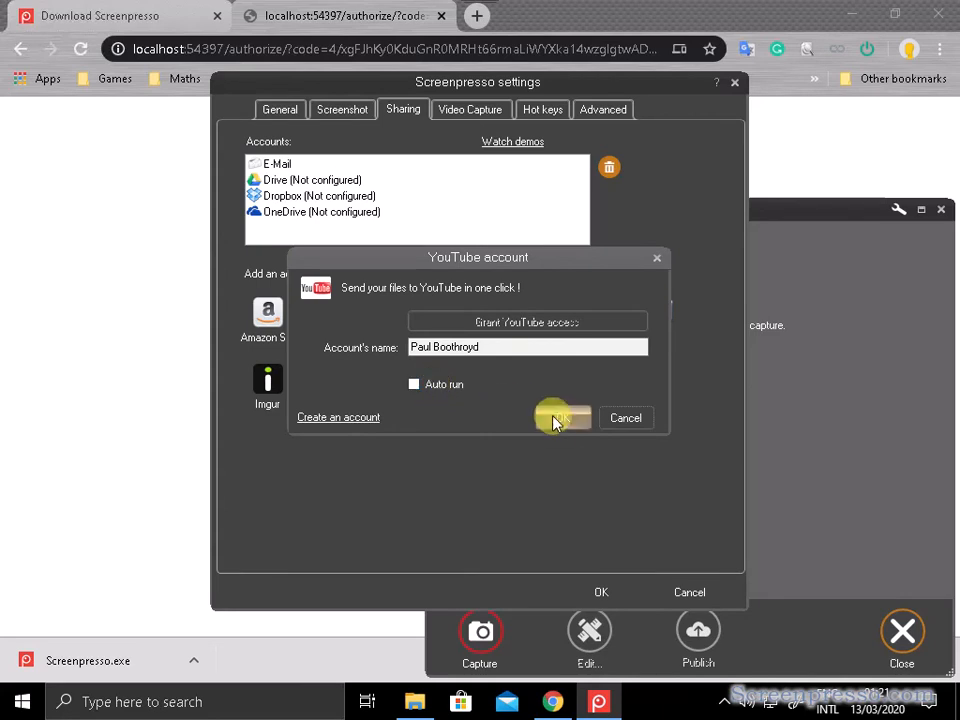
Confirm the YouTube account and save Settings, then reopen Settings to check the sharing accounts
click(561, 418)
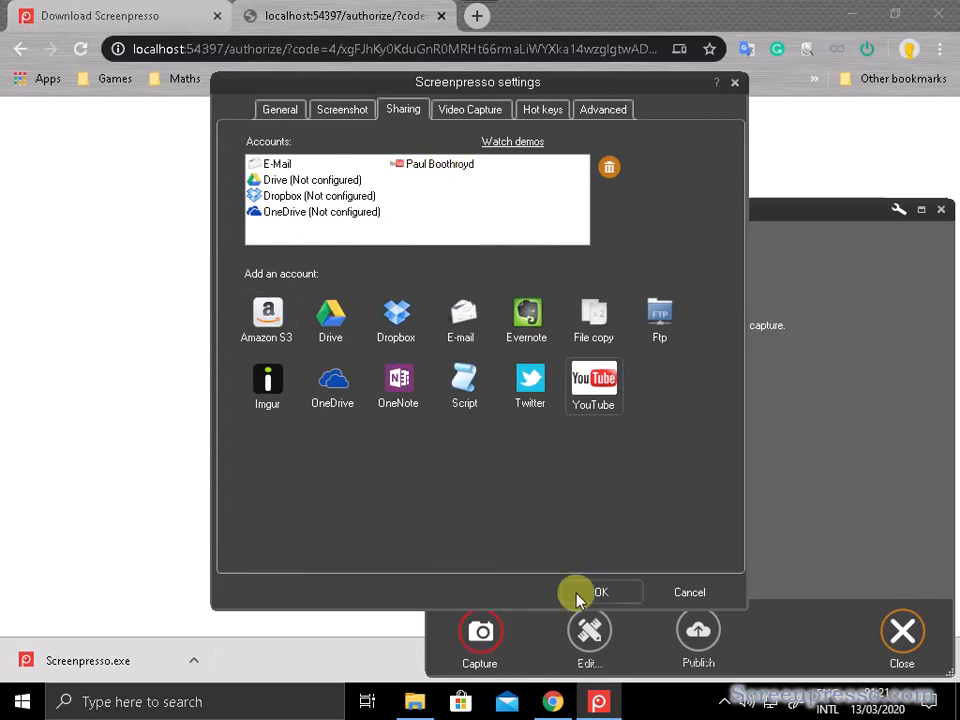
click(600, 592)
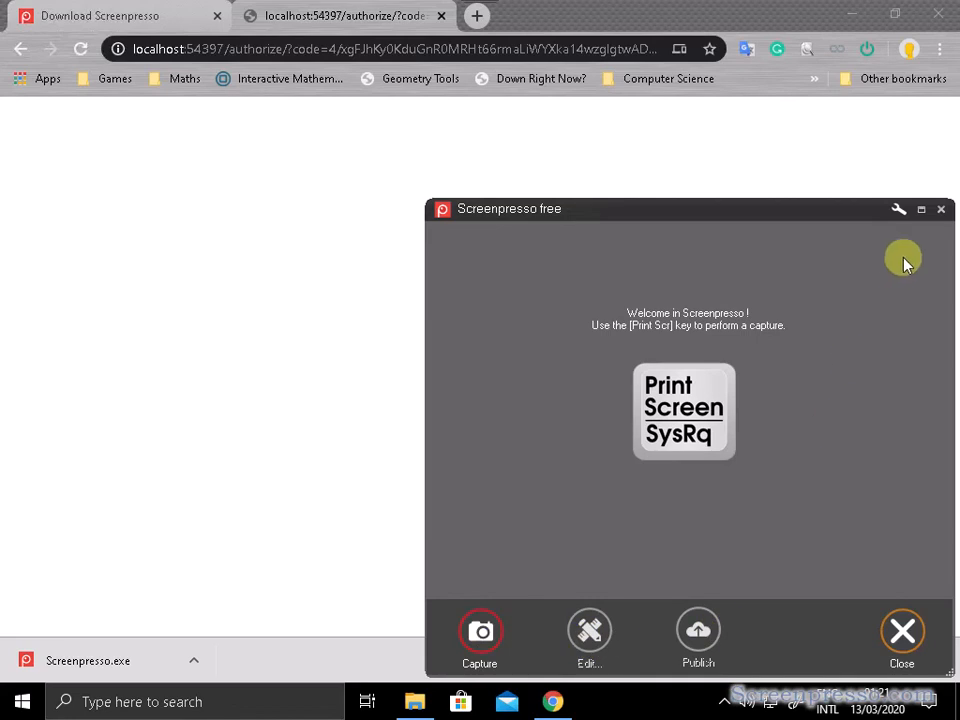
click(897, 209)
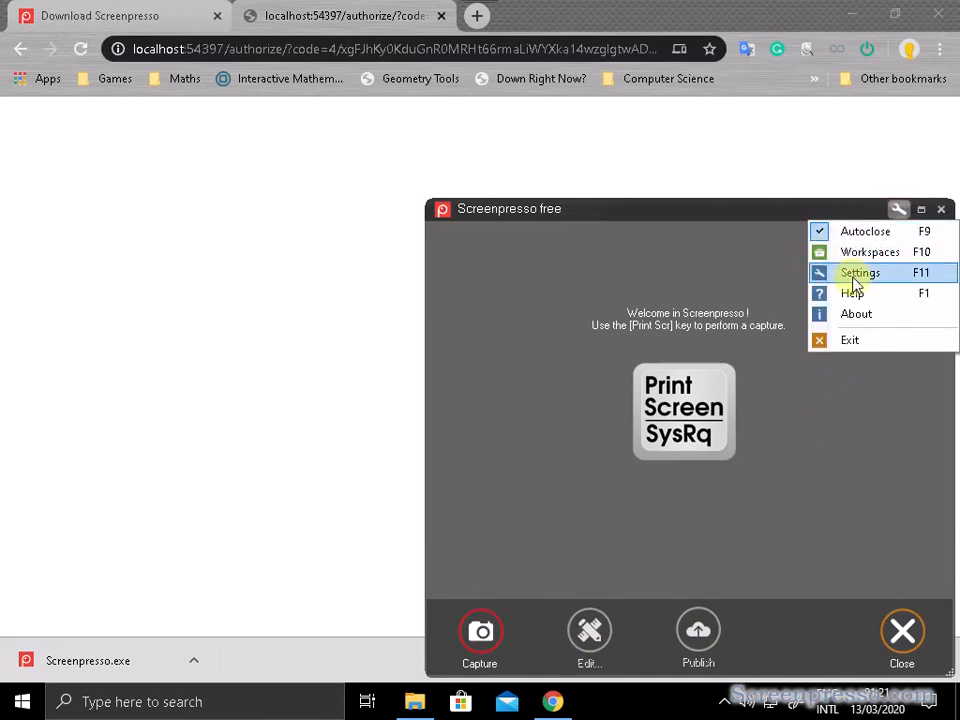
click(860, 272)
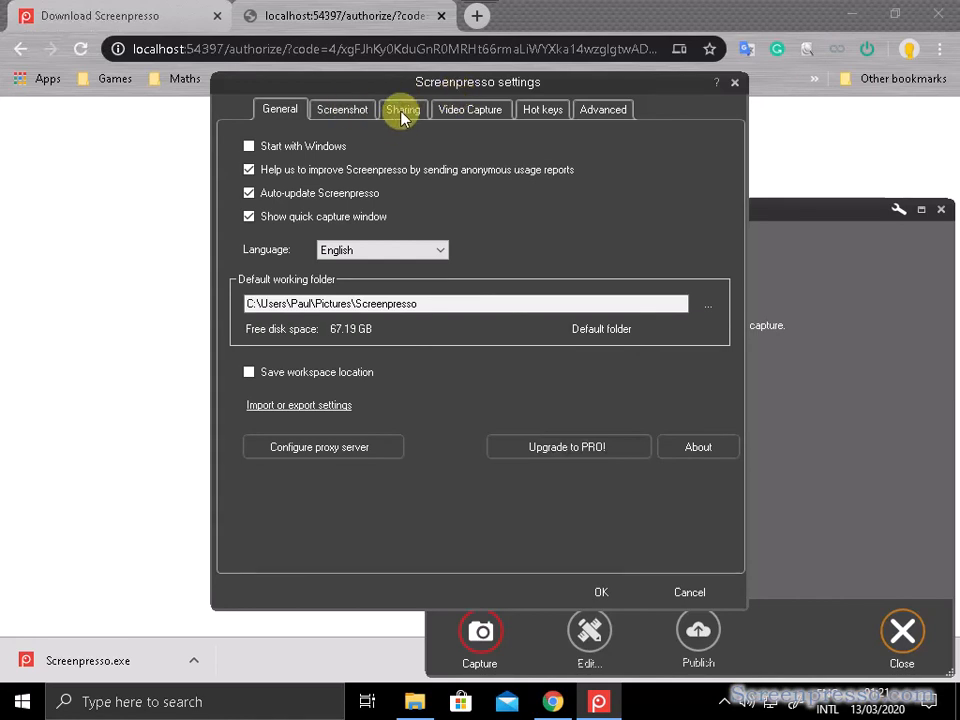
click(402, 110)
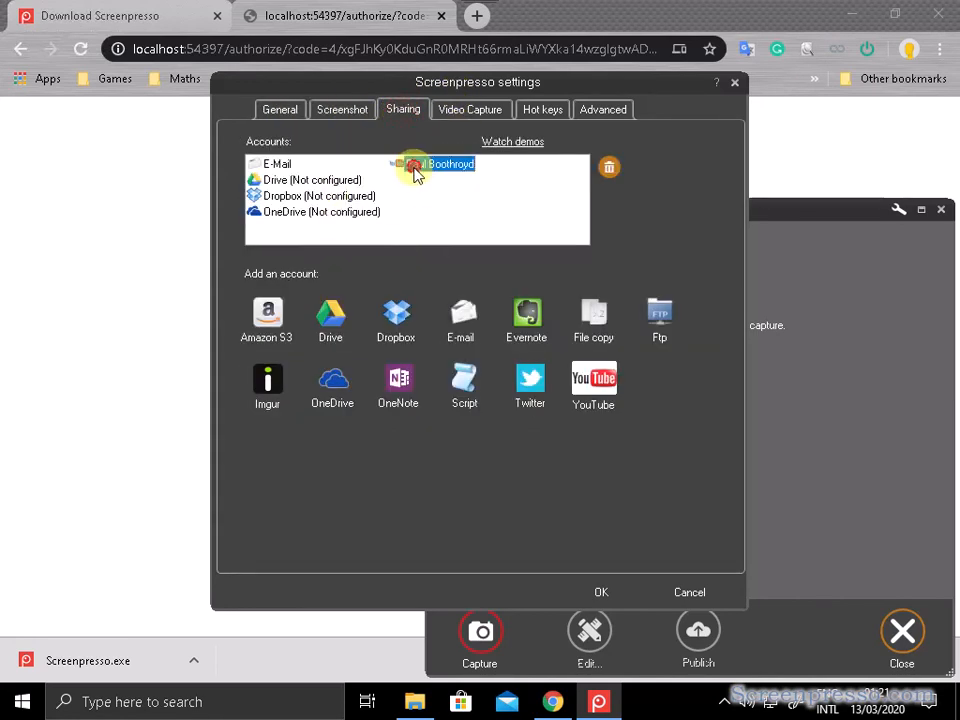
click(470, 109)
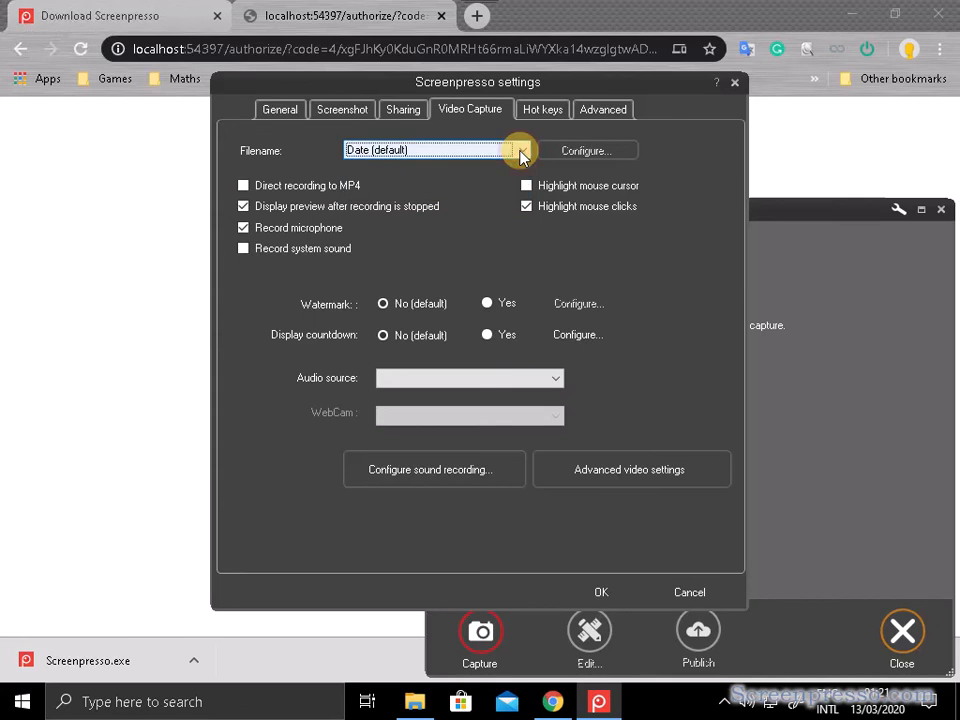
Switch video naming to a custom pattern and enter lessons_{1:yyyy-mm-dd}_{0:00}
click(520, 150)
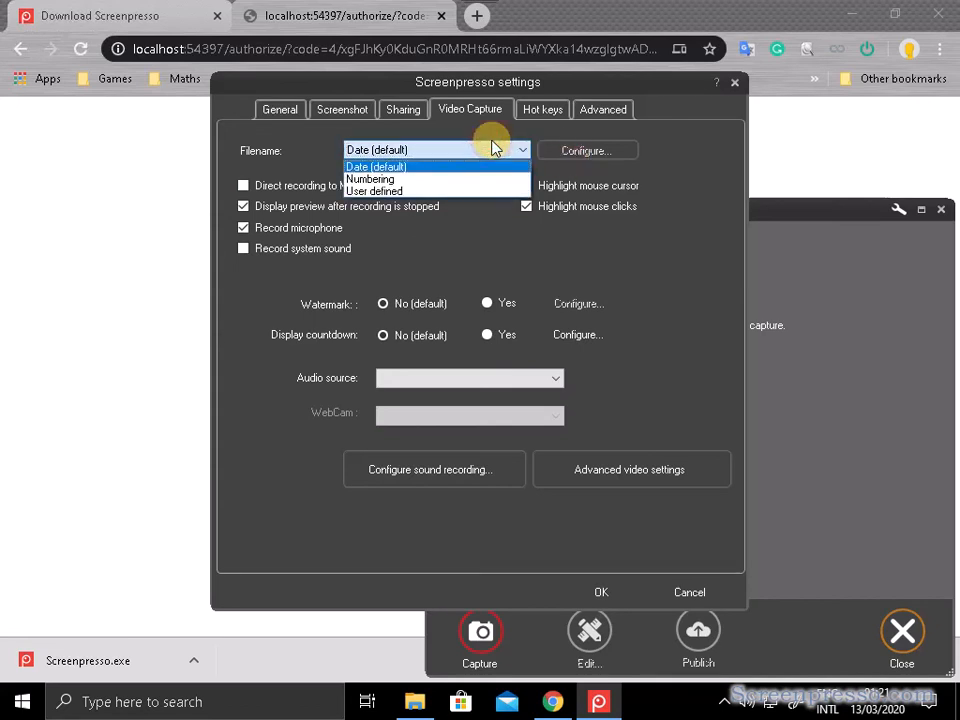
click(373, 190)
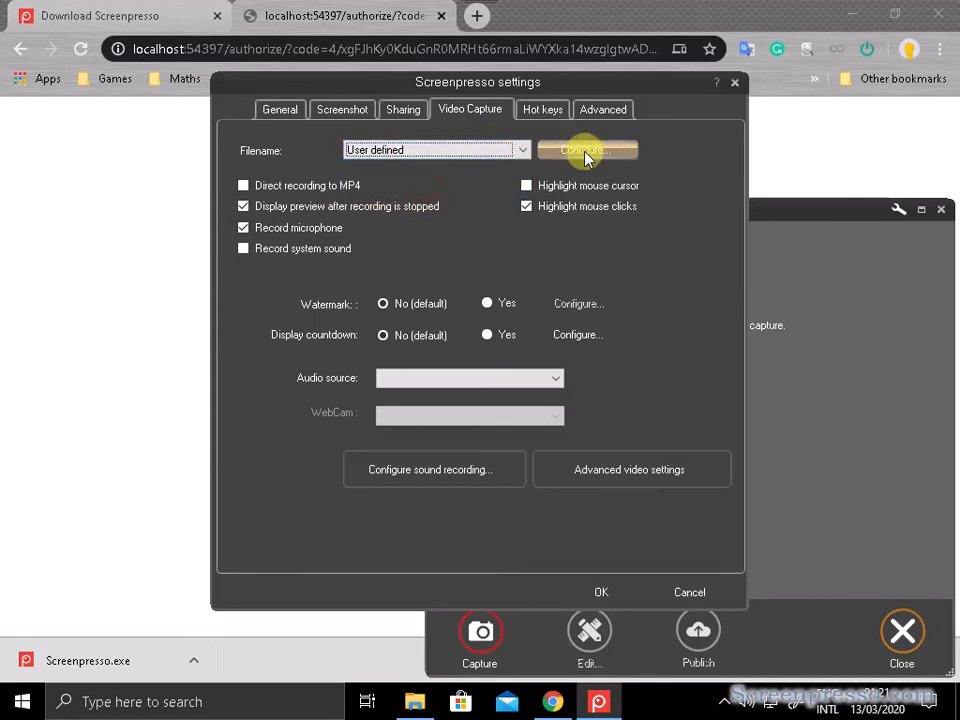
click(587, 150)
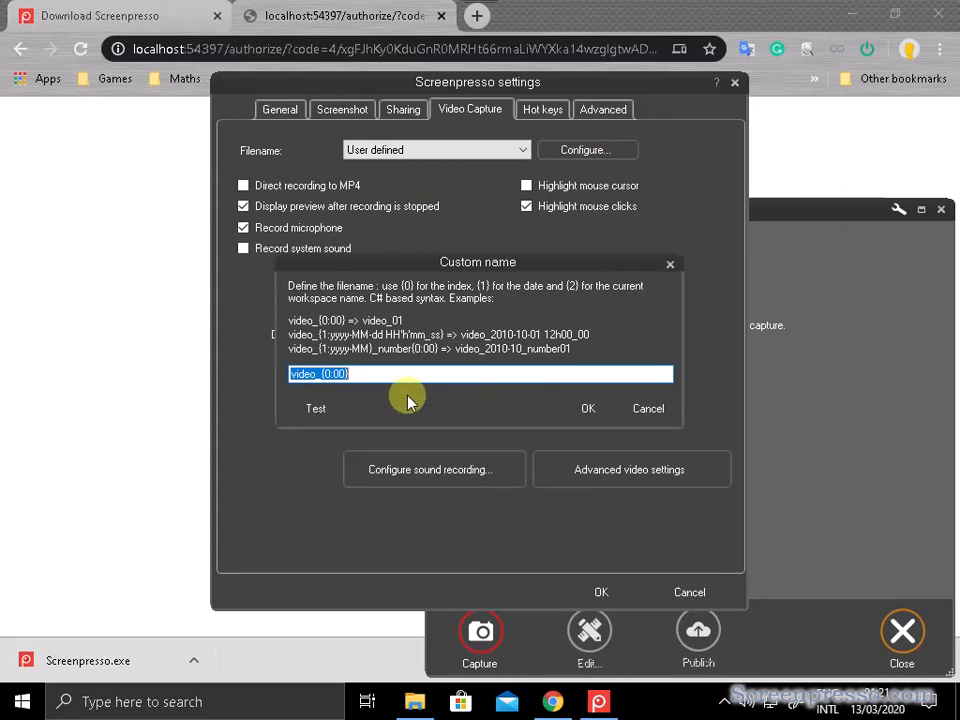
text(lessons)
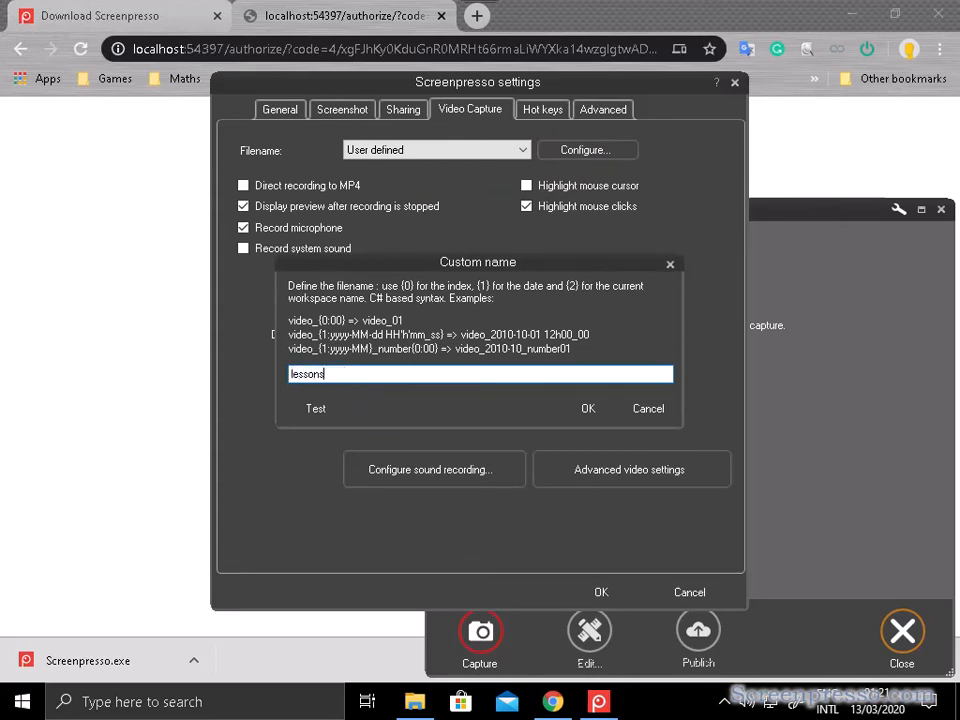
text(_)
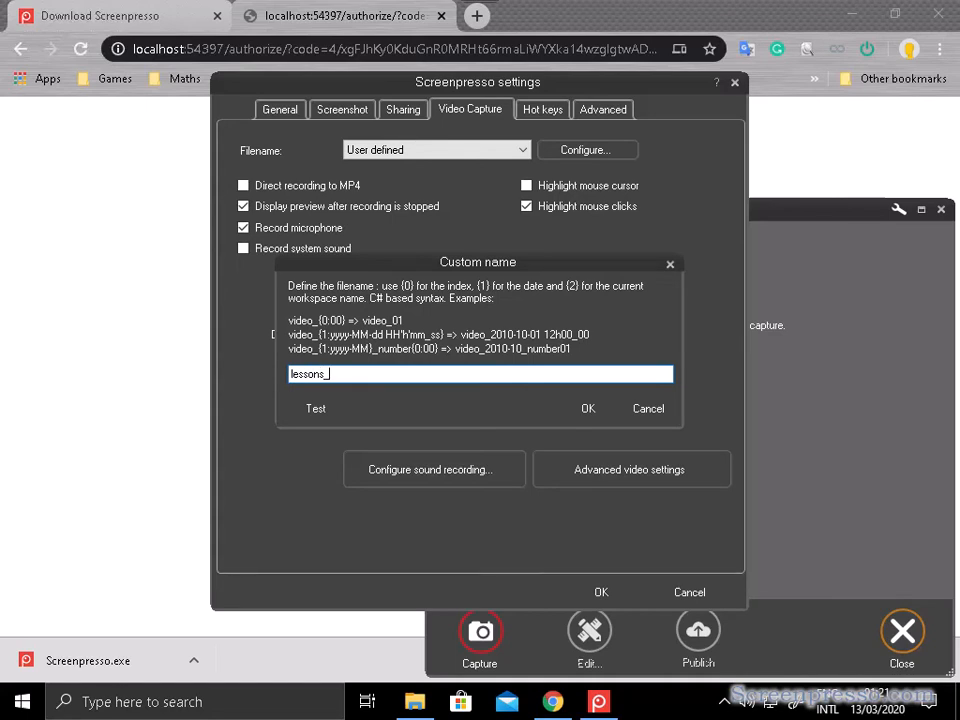
text({1)
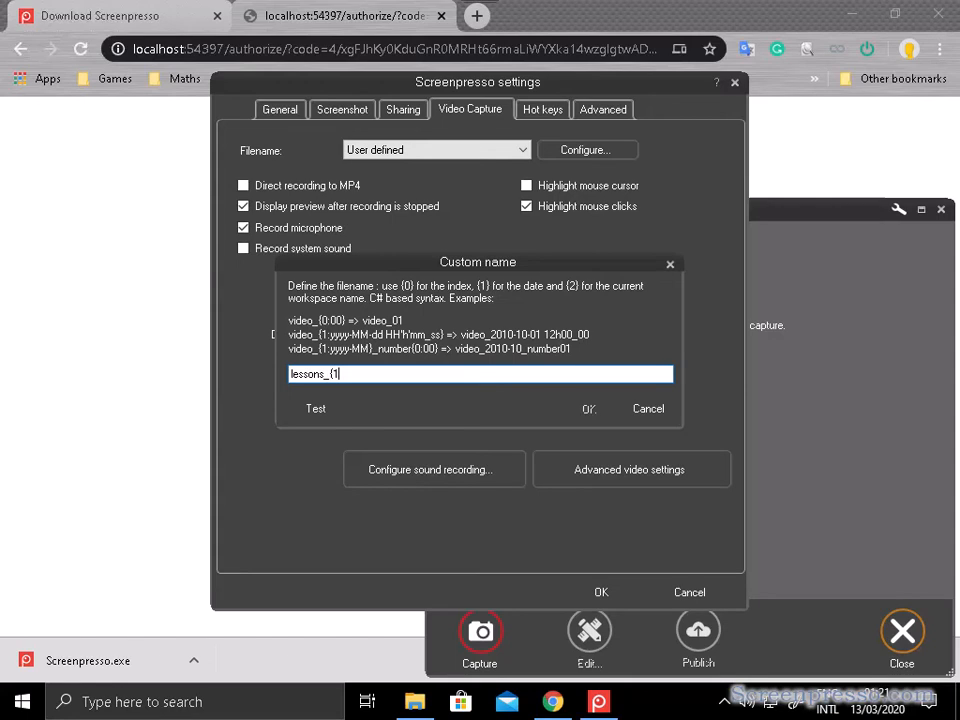
text(yyyy-=)
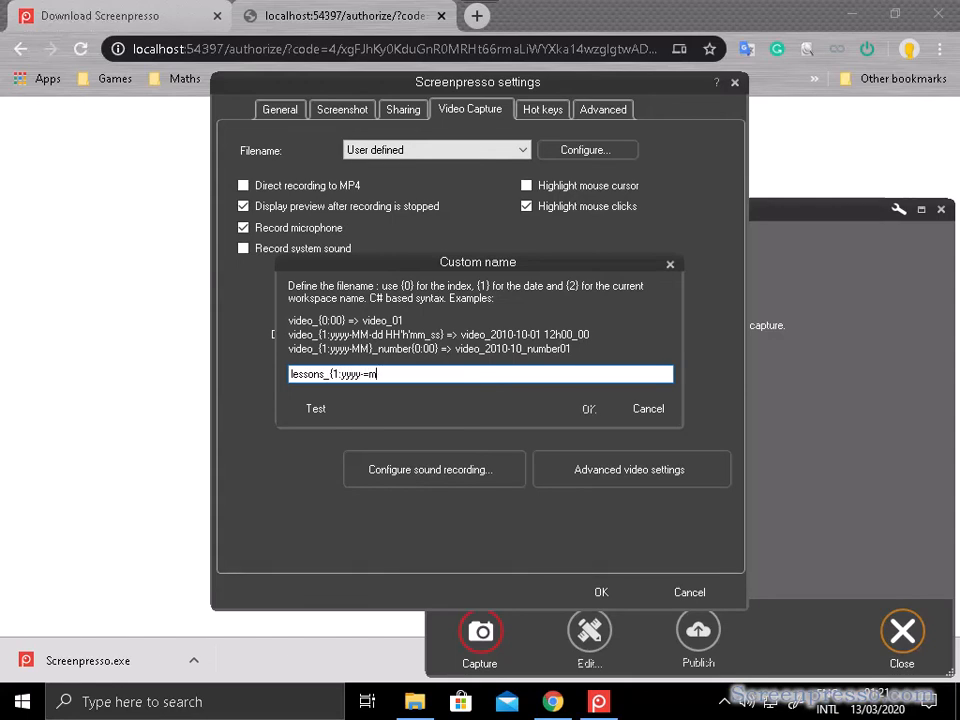
text(m)
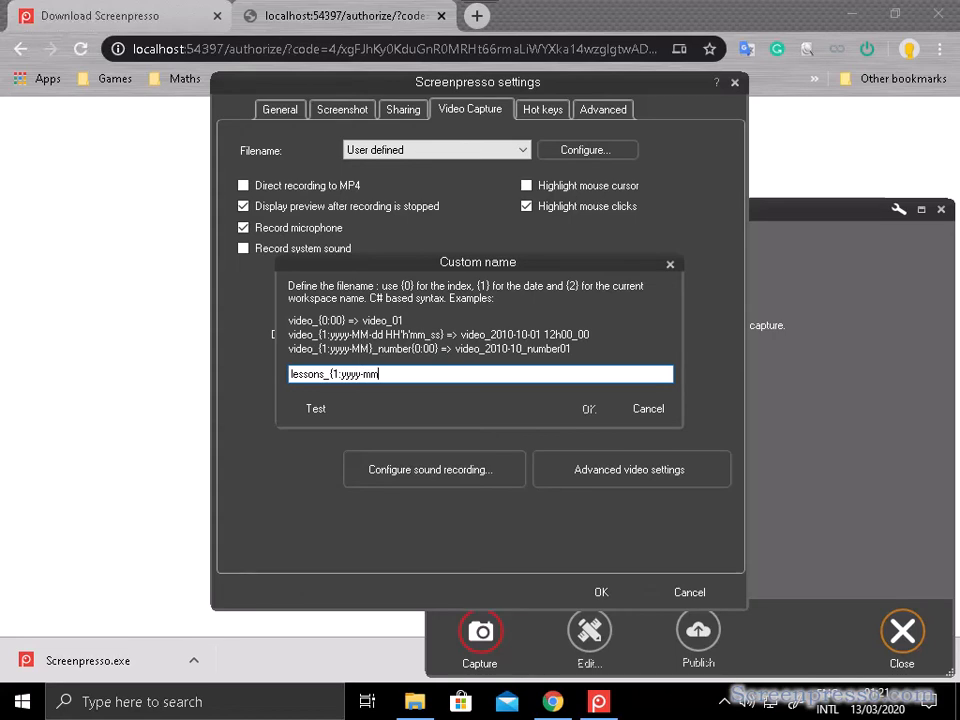
text(-dd)
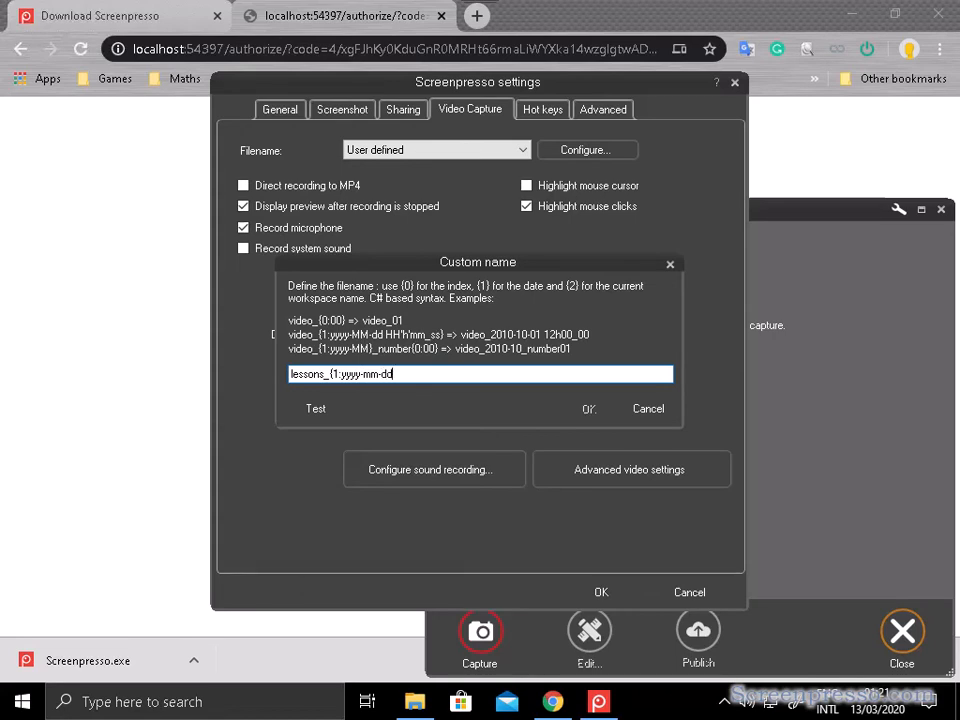
text(}_)
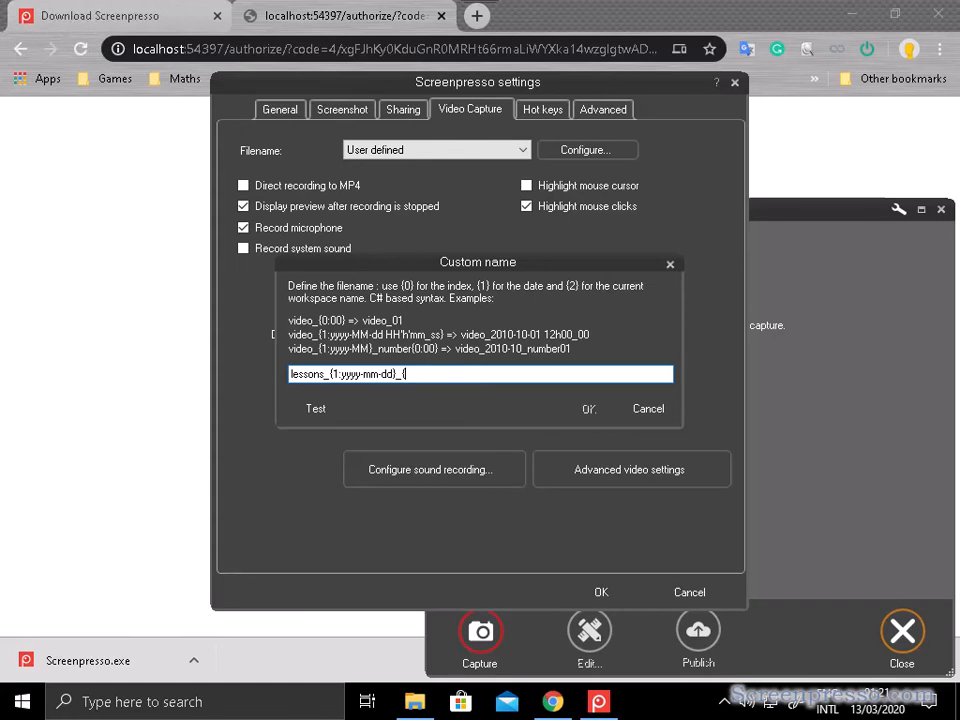
text({0:00)
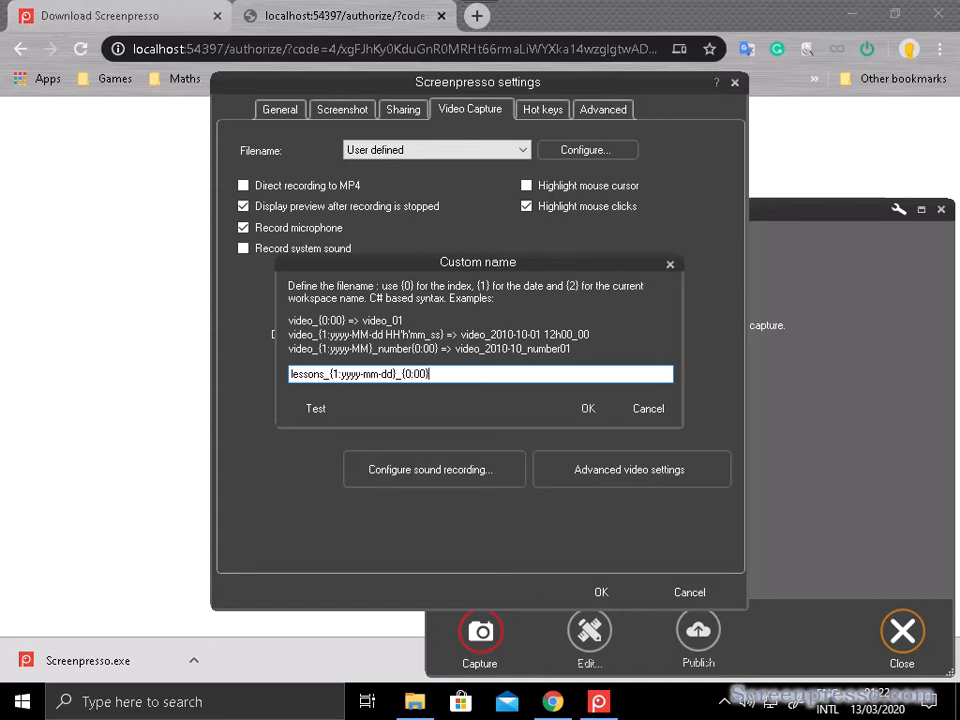
Test the filename pattern, dismiss the preview, and confirm it
click(315, 408)
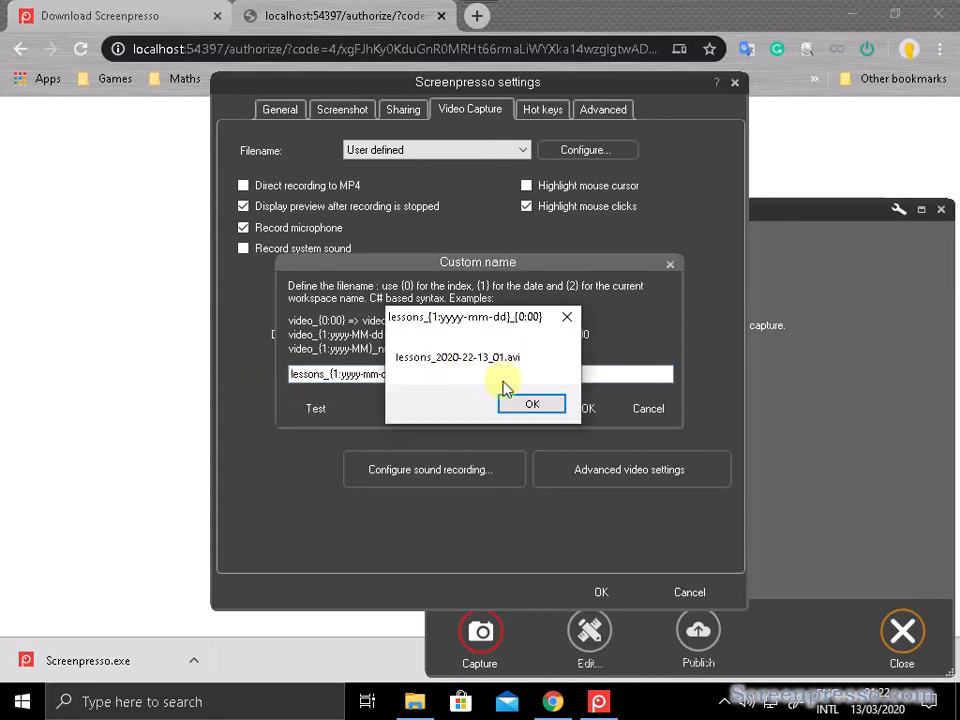
click(531, 403)
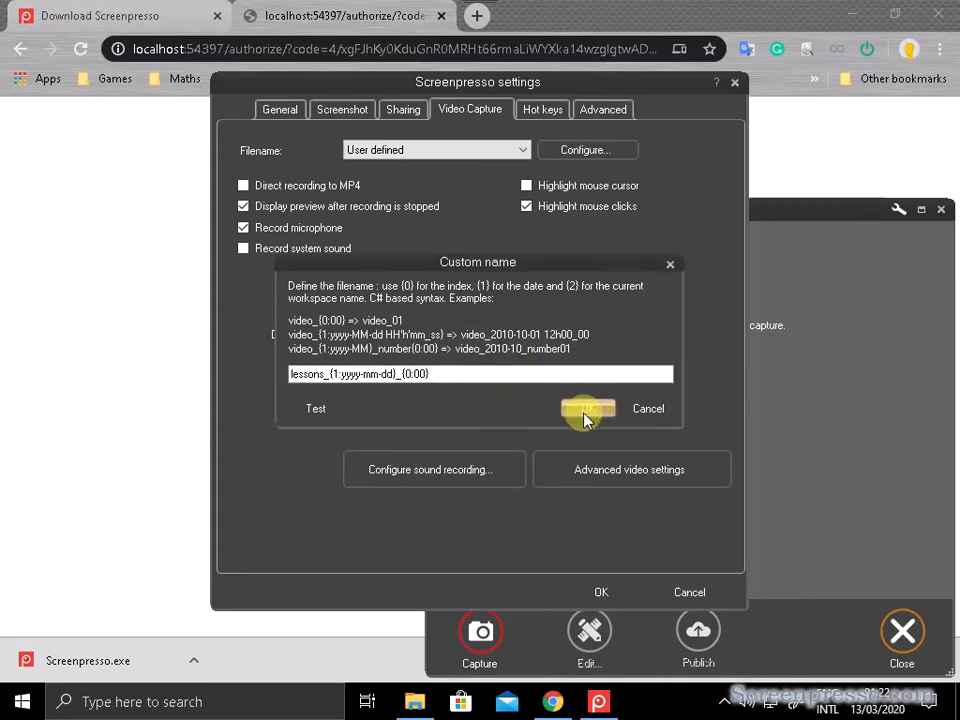
click(589, 408)
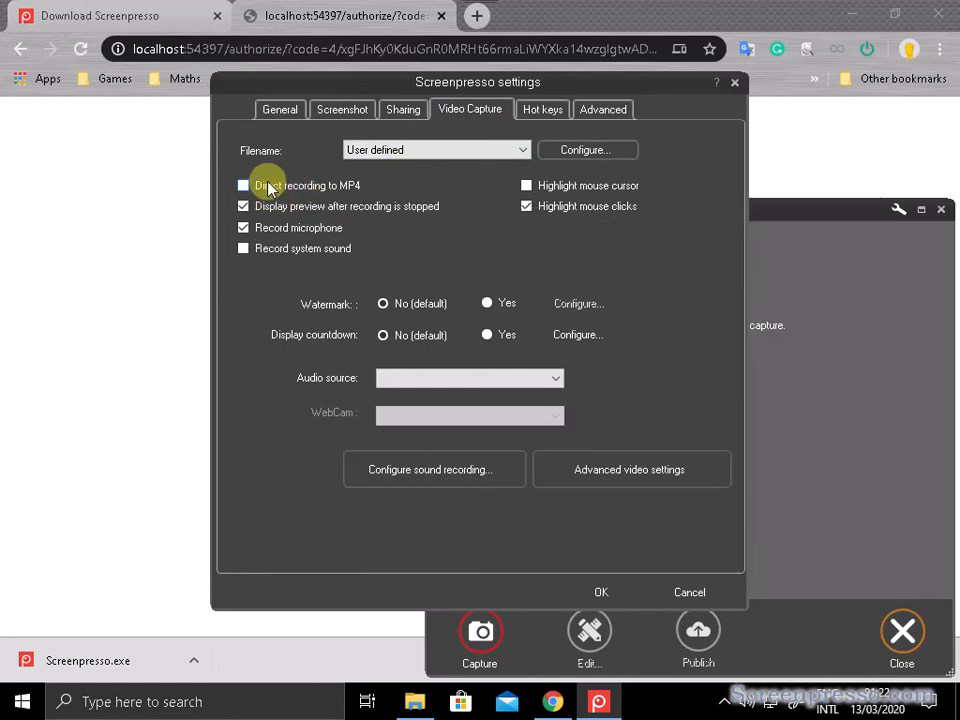
Enable direct MP4 recording and cursor highlighting; system sound recording stays off, as it requires PRO
click(243, 185)
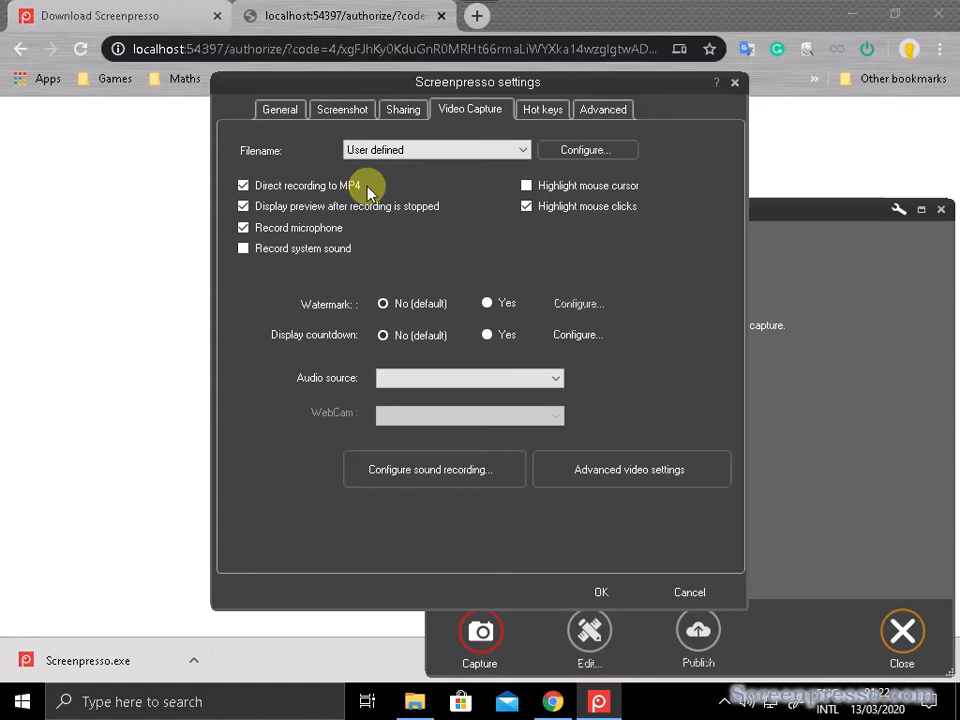
mouse_move(305, 191)
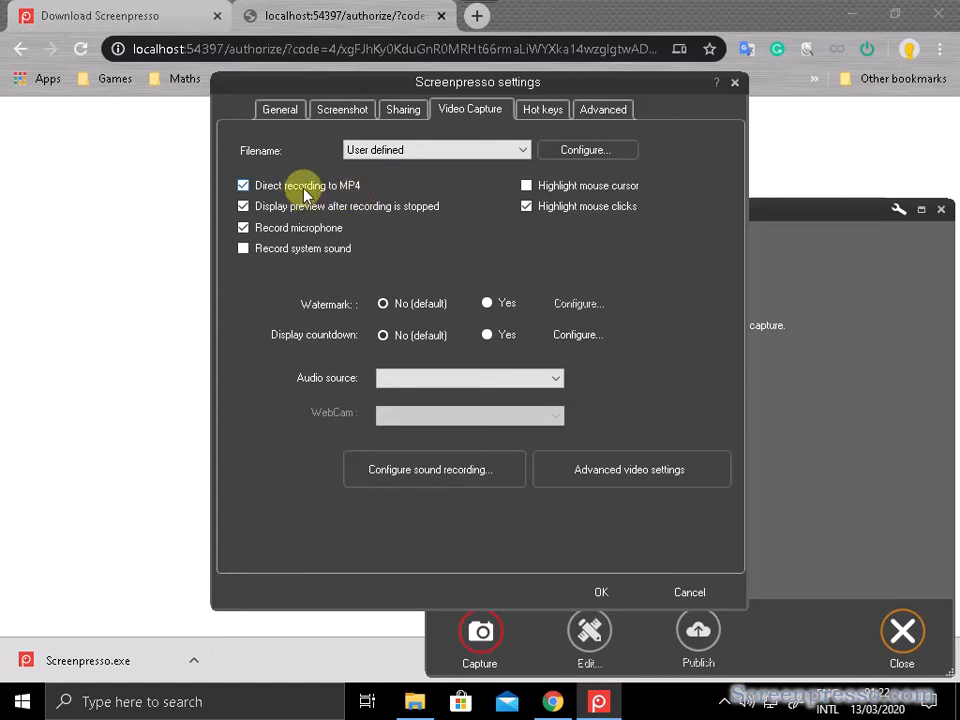
mouse_move(293, 218)
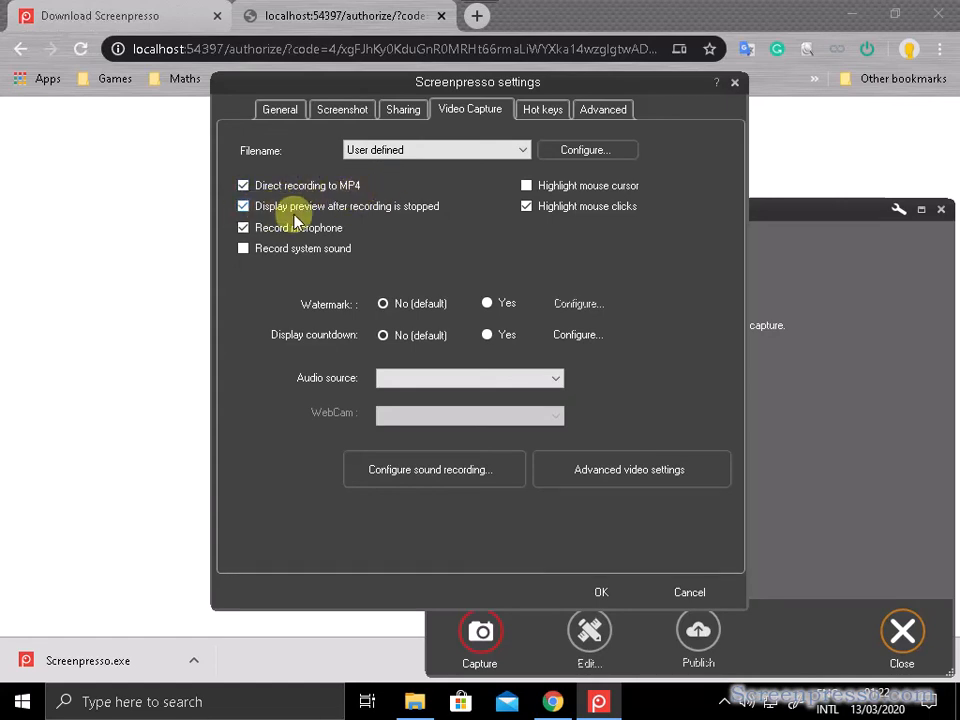
mouse_move(309, 220)
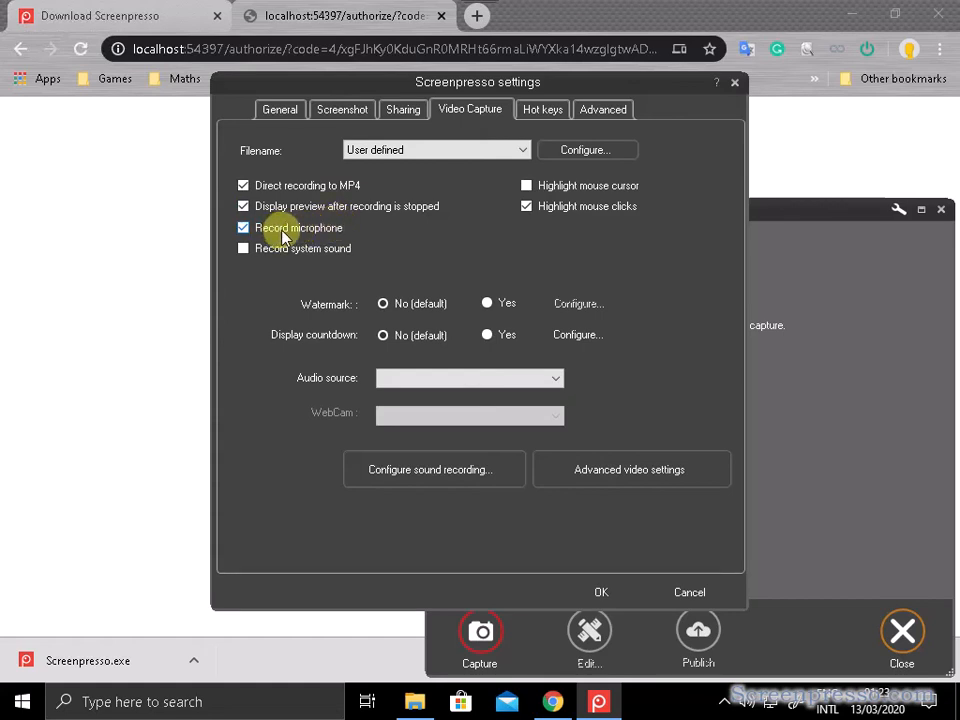
mouse_move(295, 233)
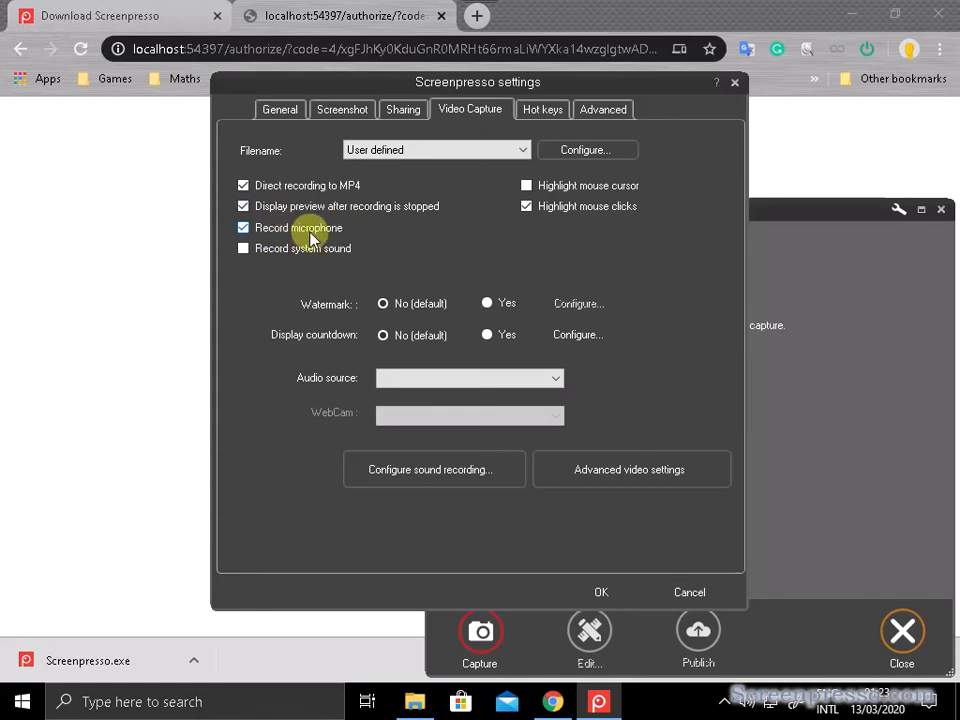
click(243, 227)
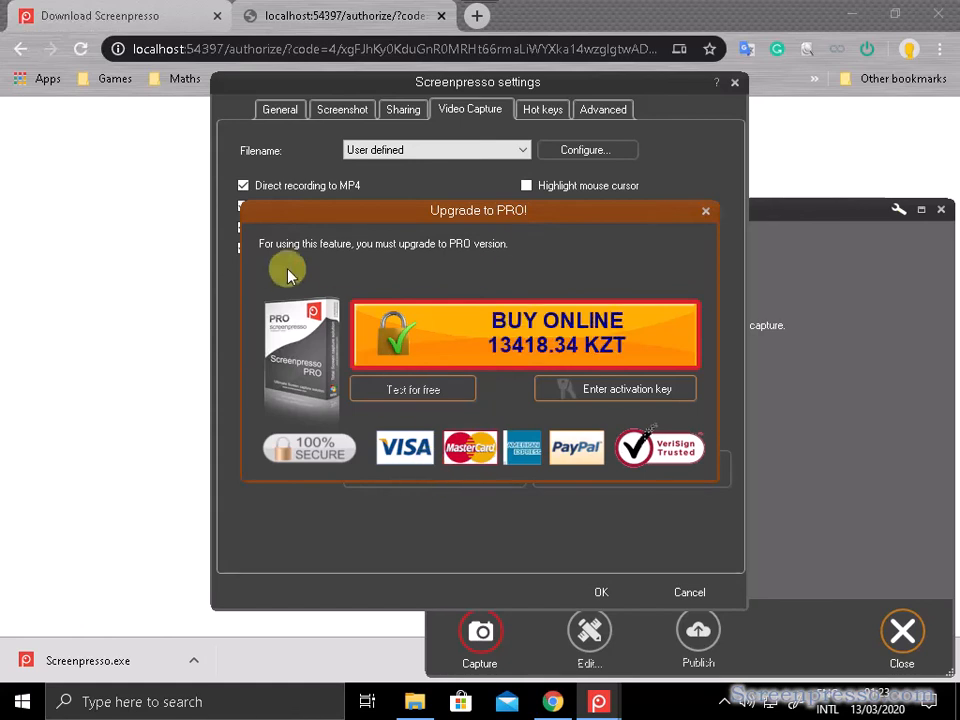
mouse_move(704, 211)
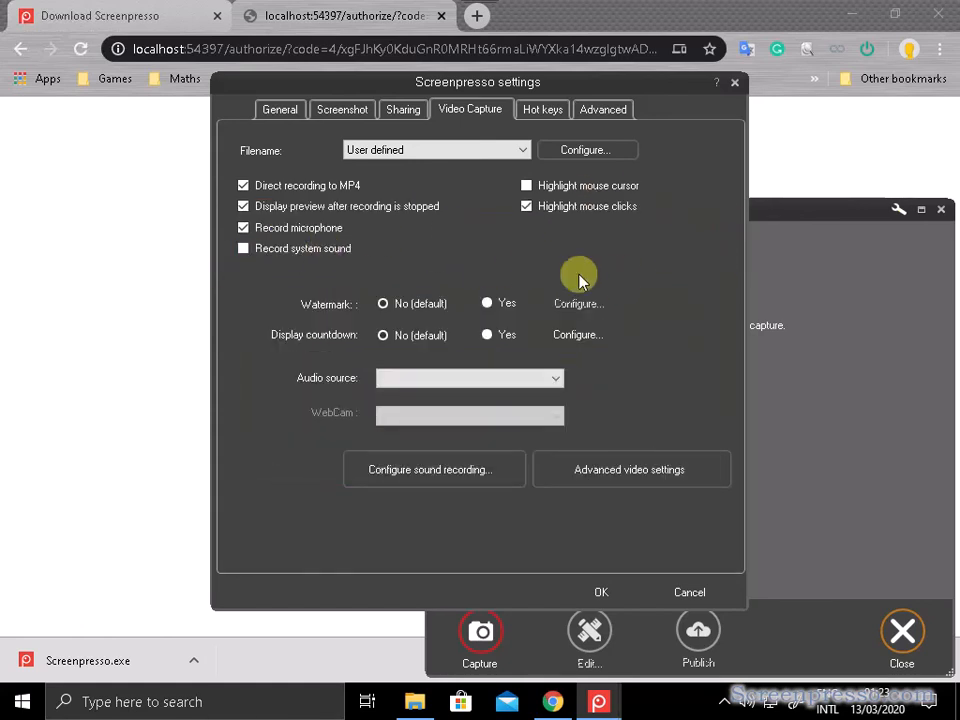
click(526, 185)
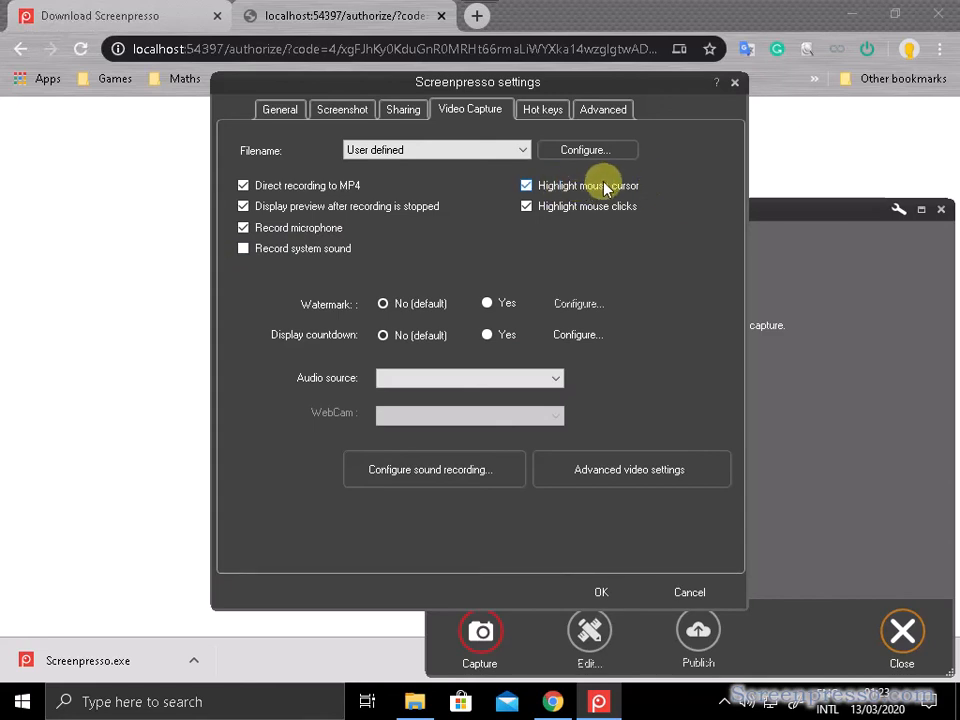
mouse_move(514, 322)
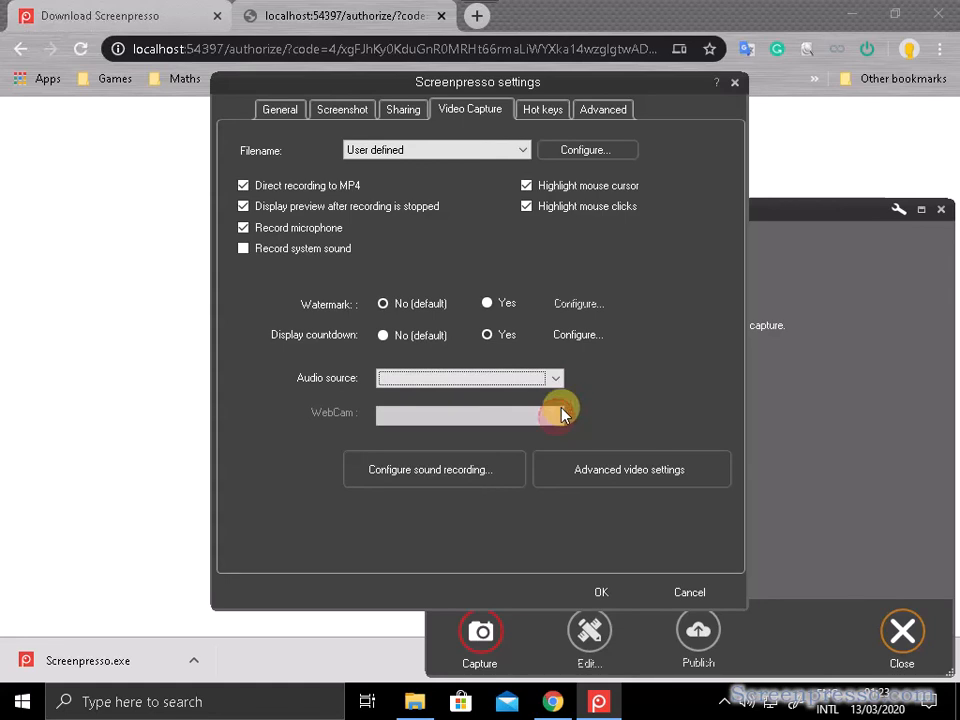
click(554, 378)
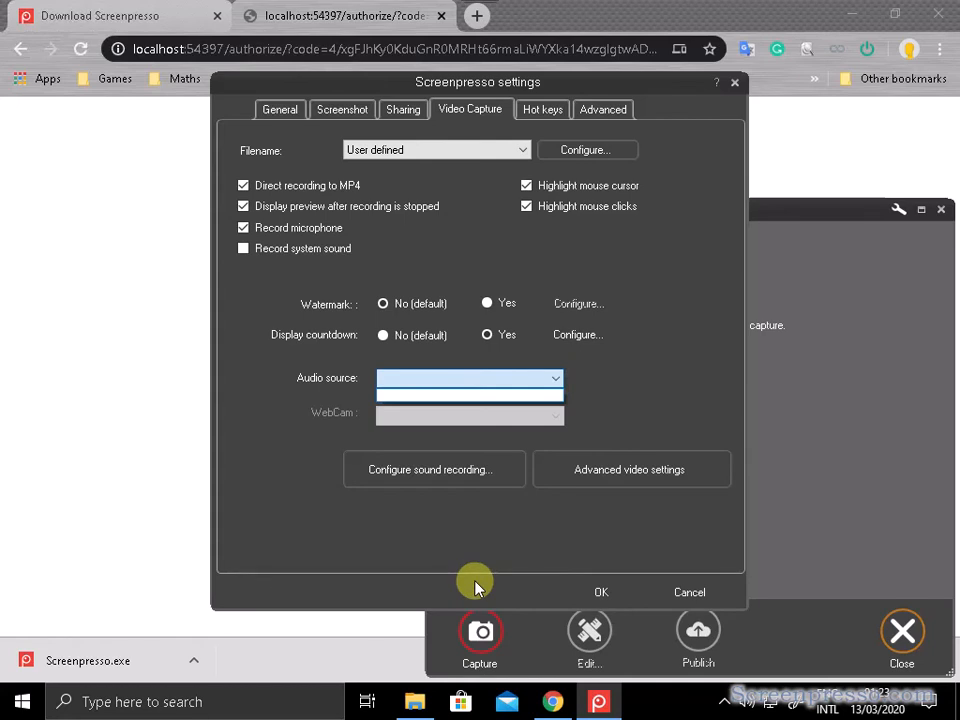
mouse_move(440, 408)
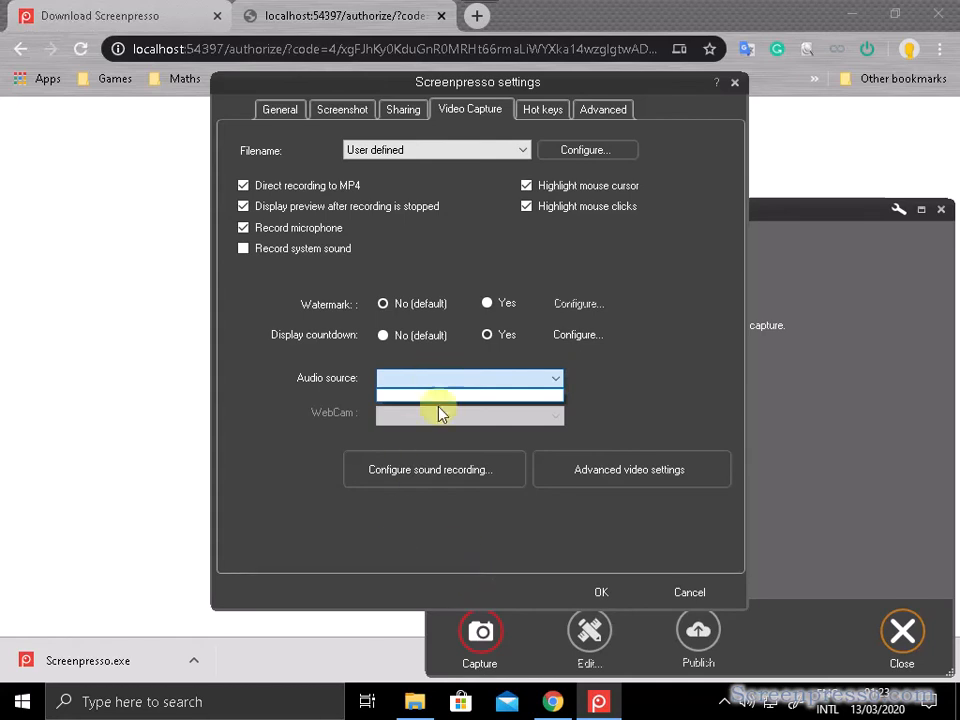
mouse_move(446, 395)
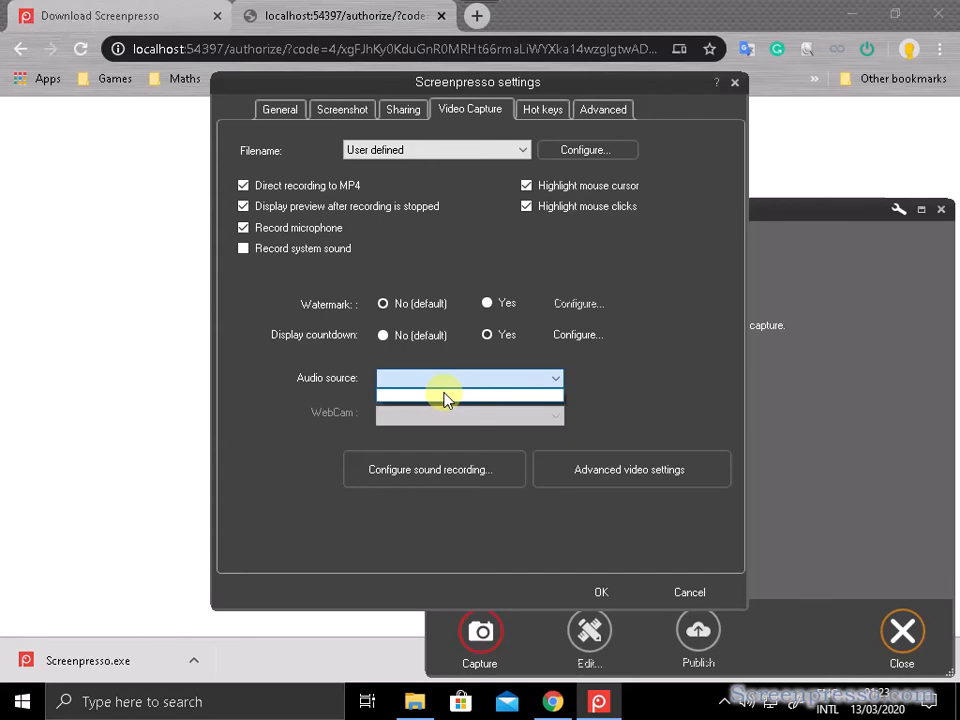
mouse_move(438, 403)
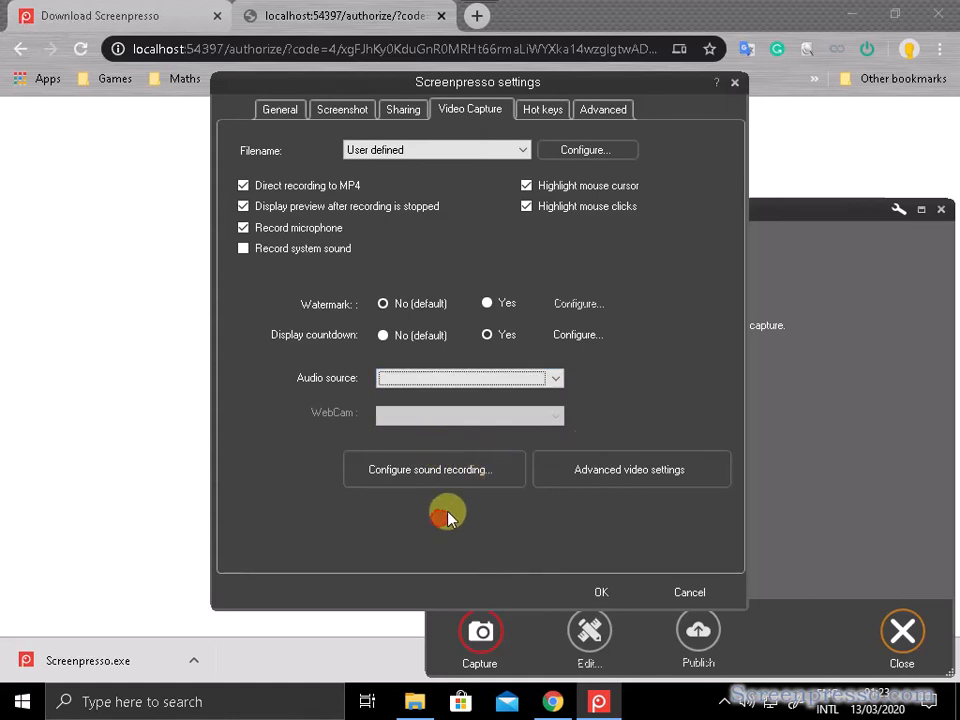
click(434, 469)
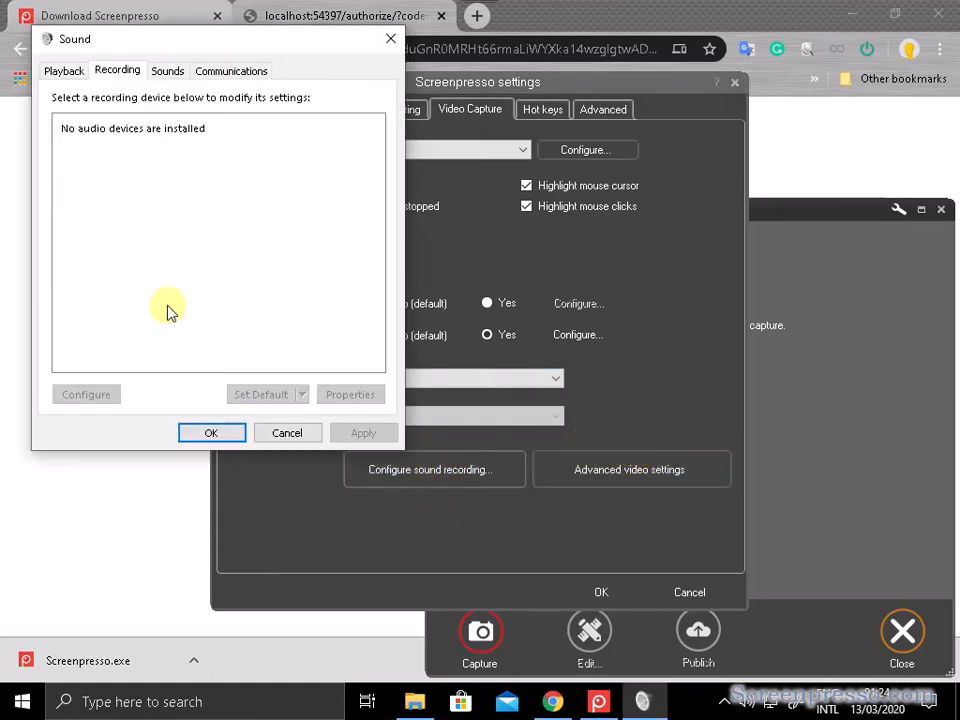
click(211, 432)
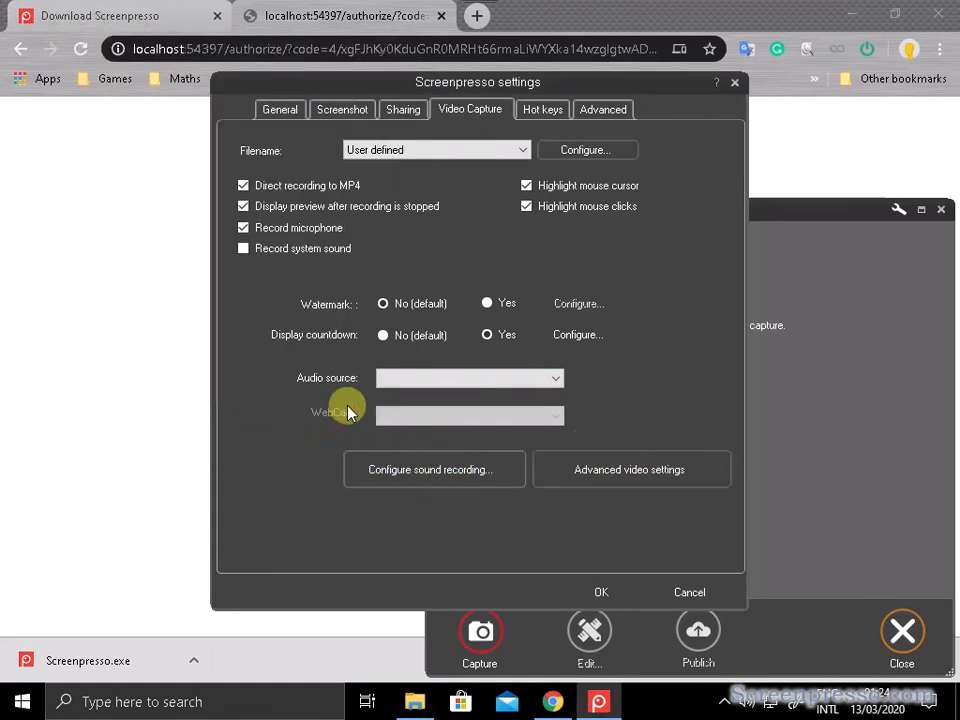
click(631, 469)
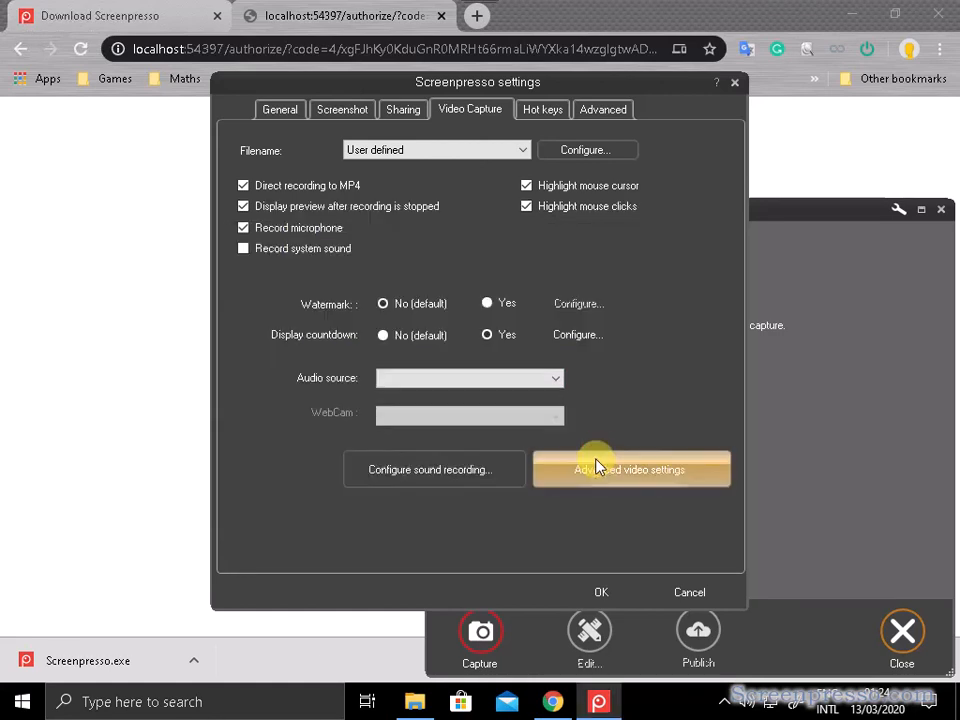
mouse_move(668, 355)
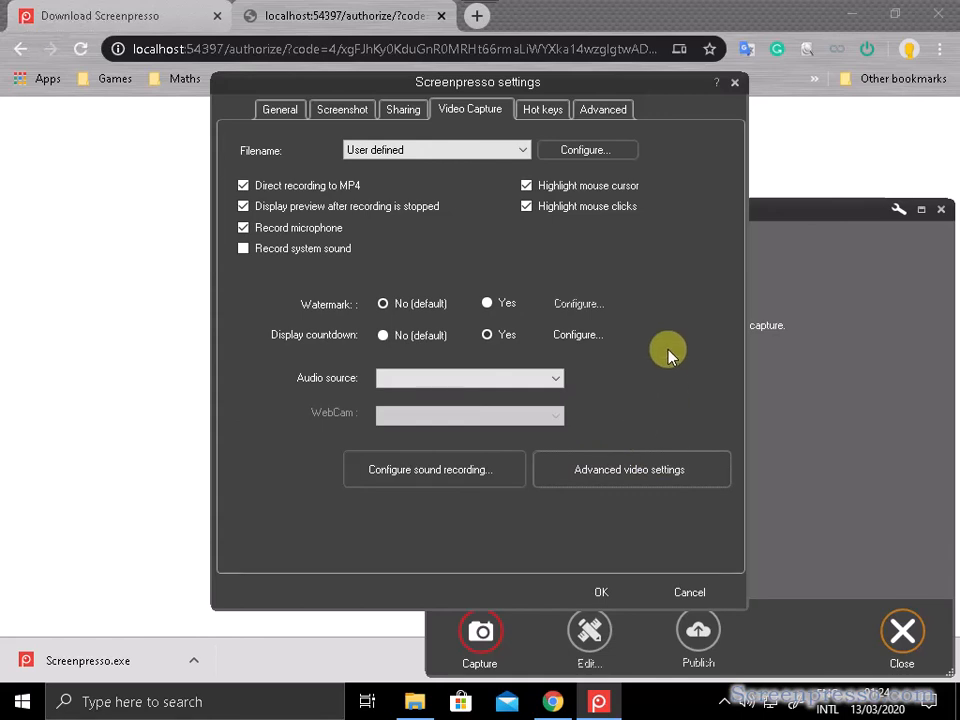
click(543, 109)
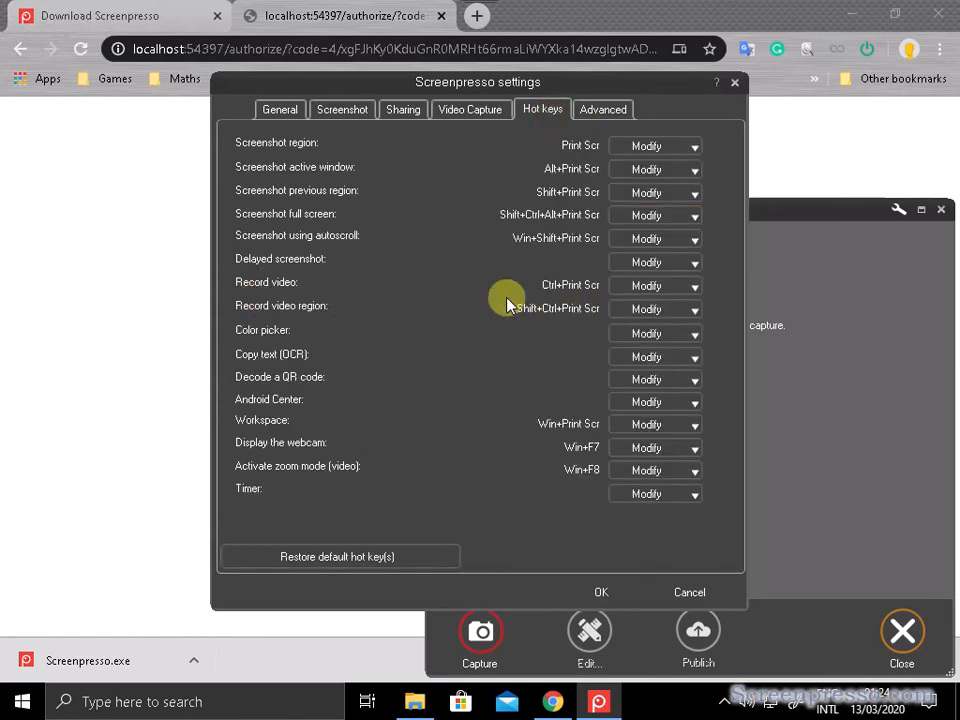
mouse_move(290, 281)
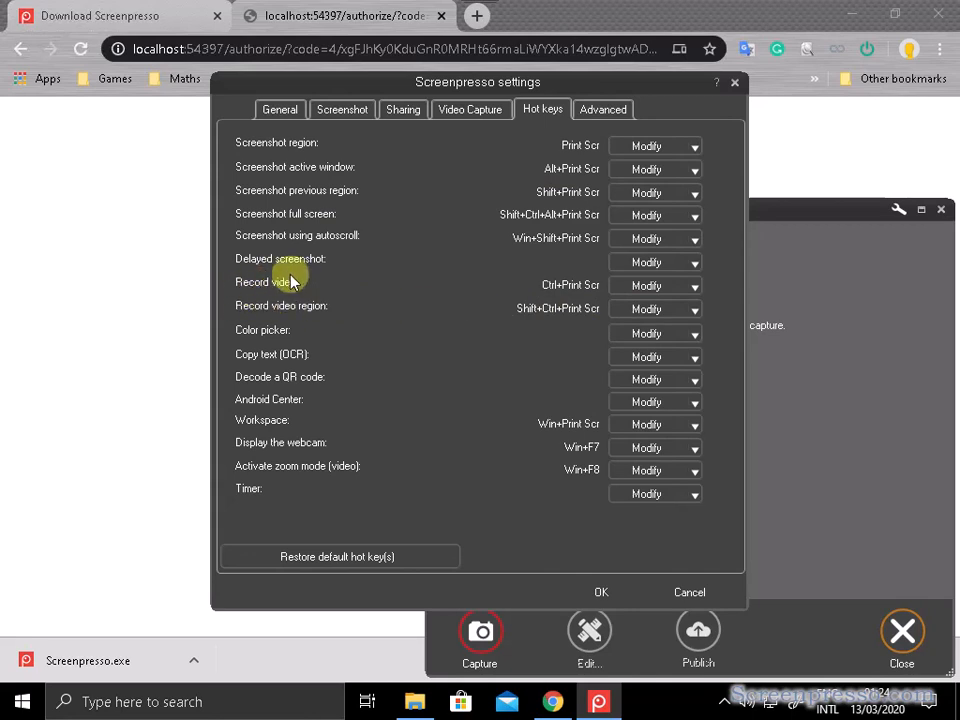
mouse_move(570, 293)
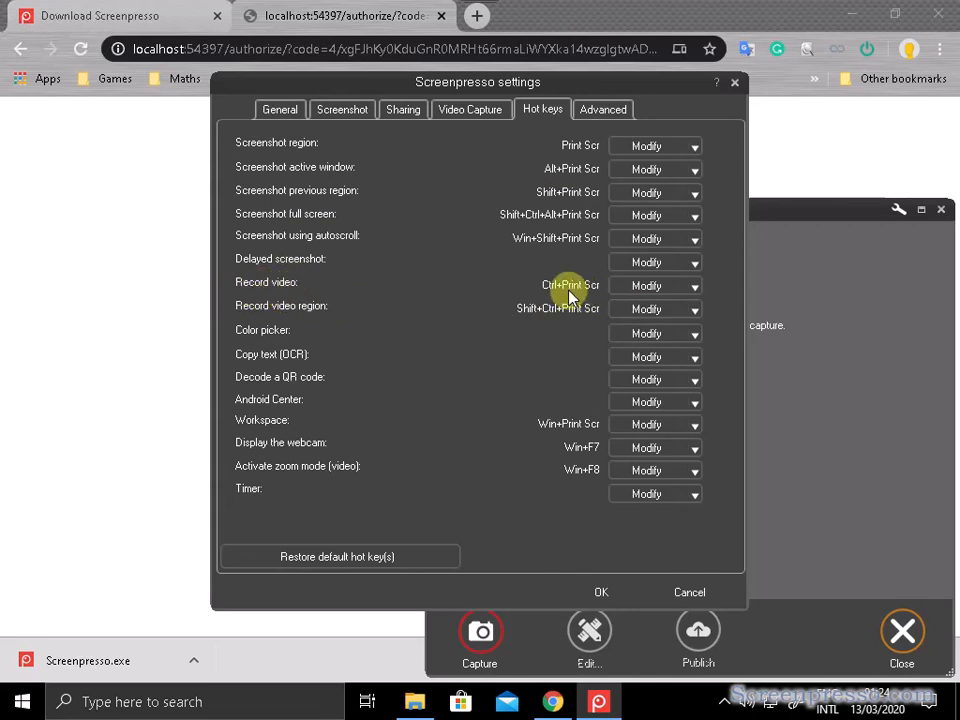
mouse_move(590, 290)
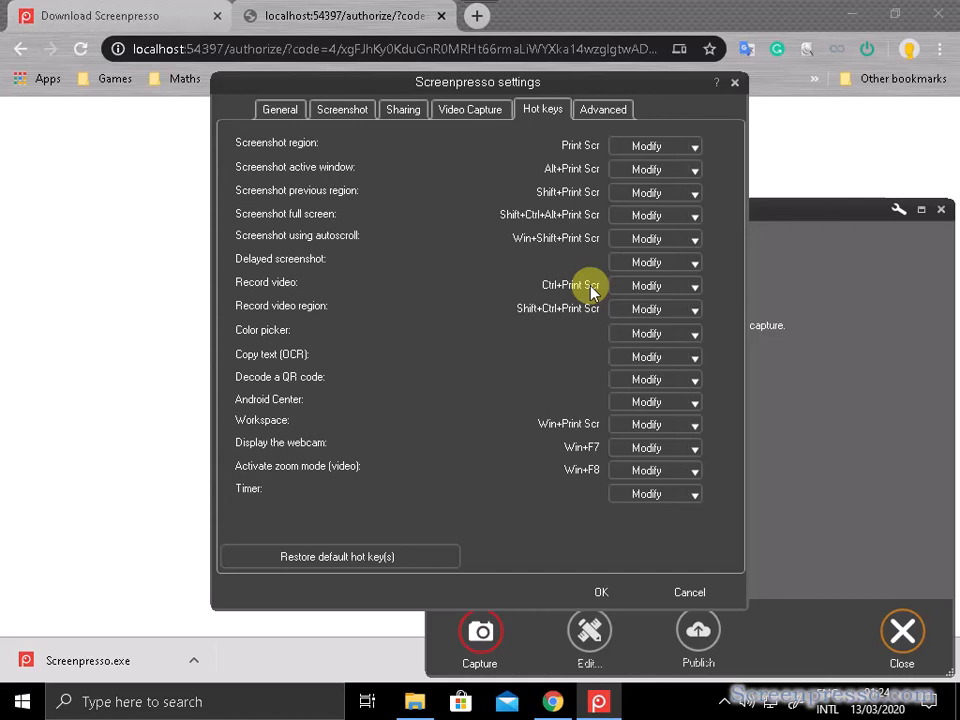
mouse_move(644, 275)
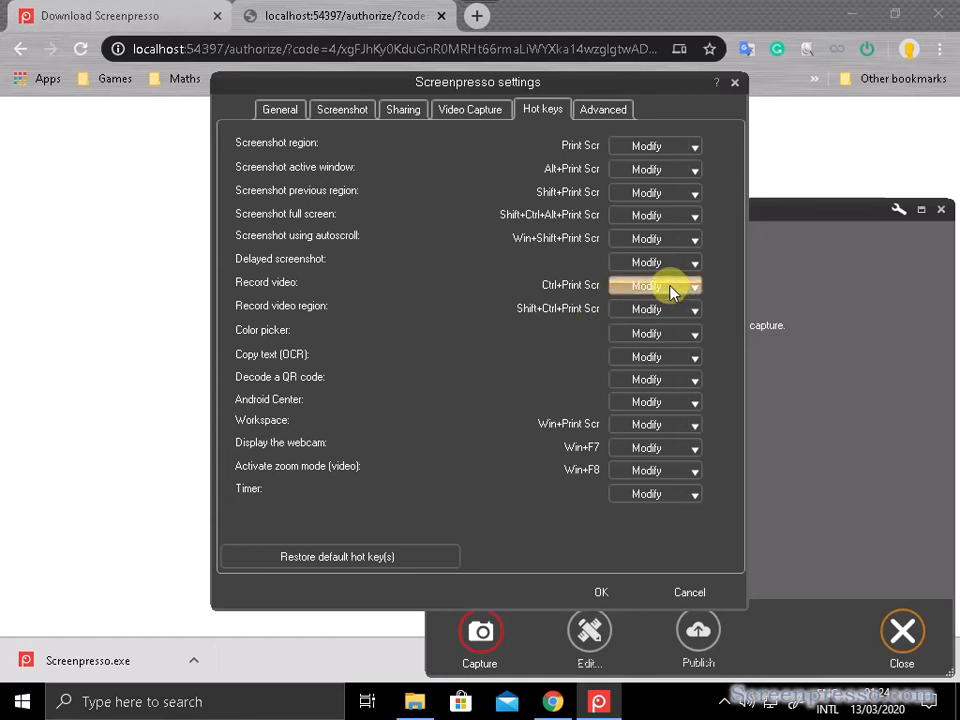
mouse_move(452, 702)
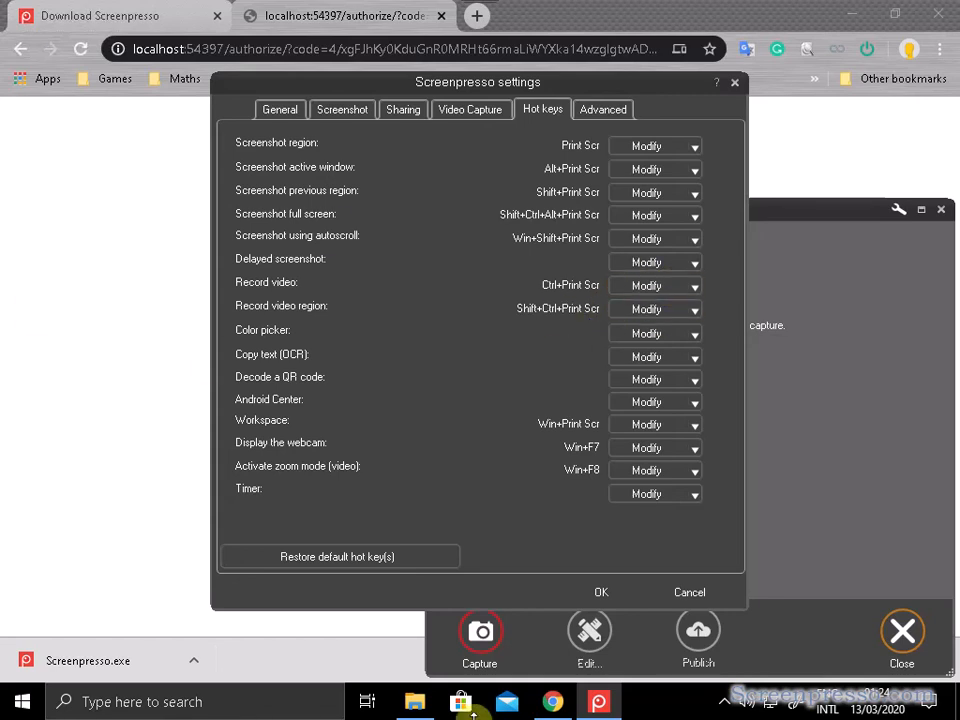
mouse_move(572, 113)
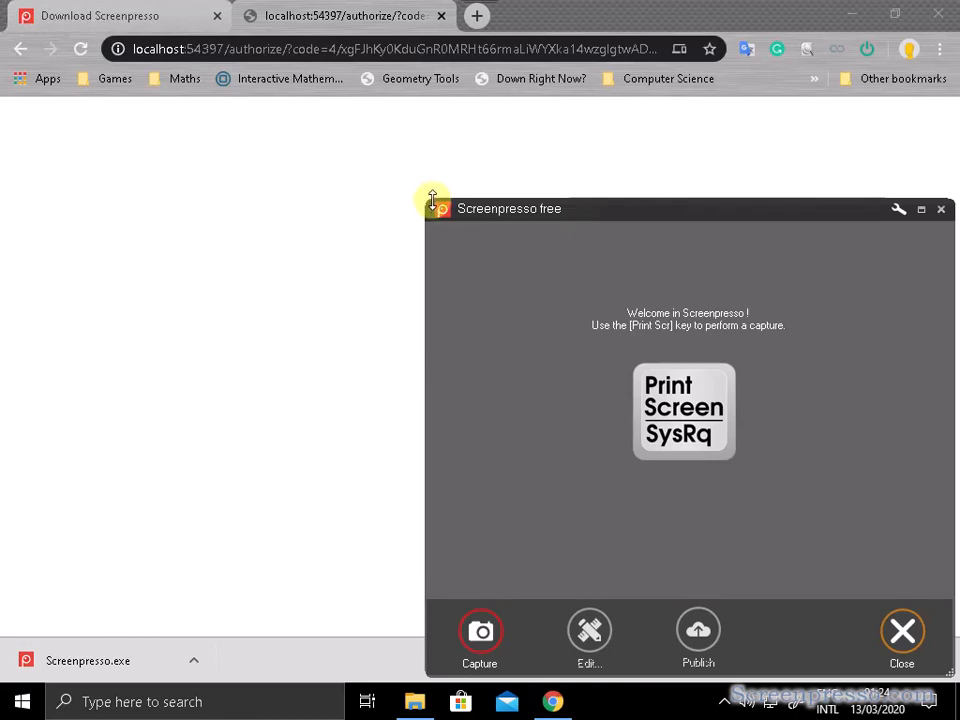
mouse_move(775, 585)
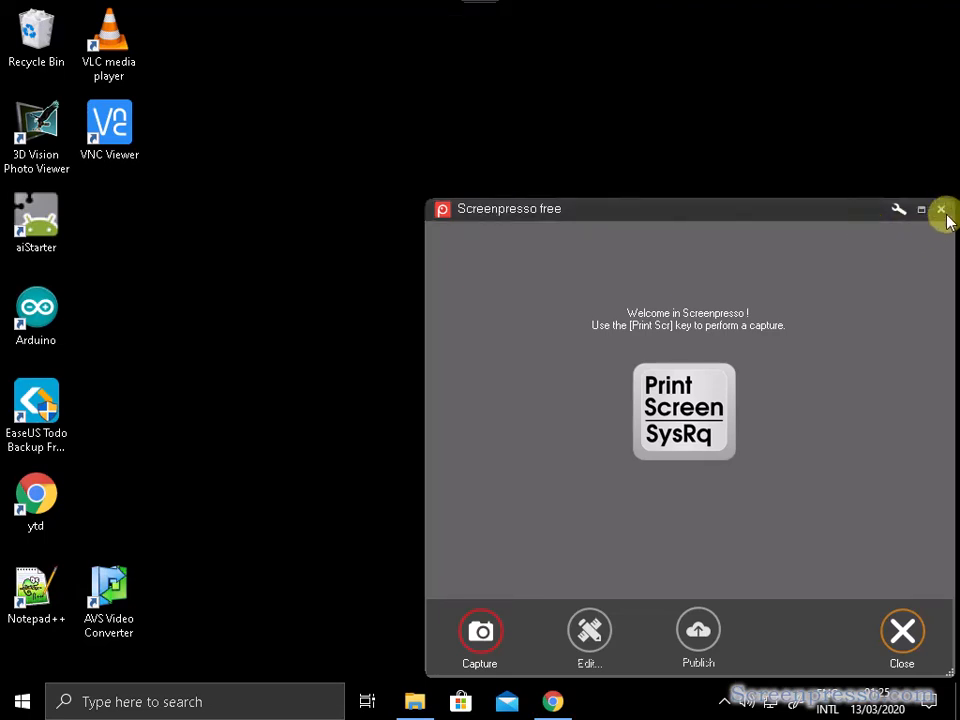
Minimize Screenpresso to the background and bring up its video recording mode choices
click(940, 210)
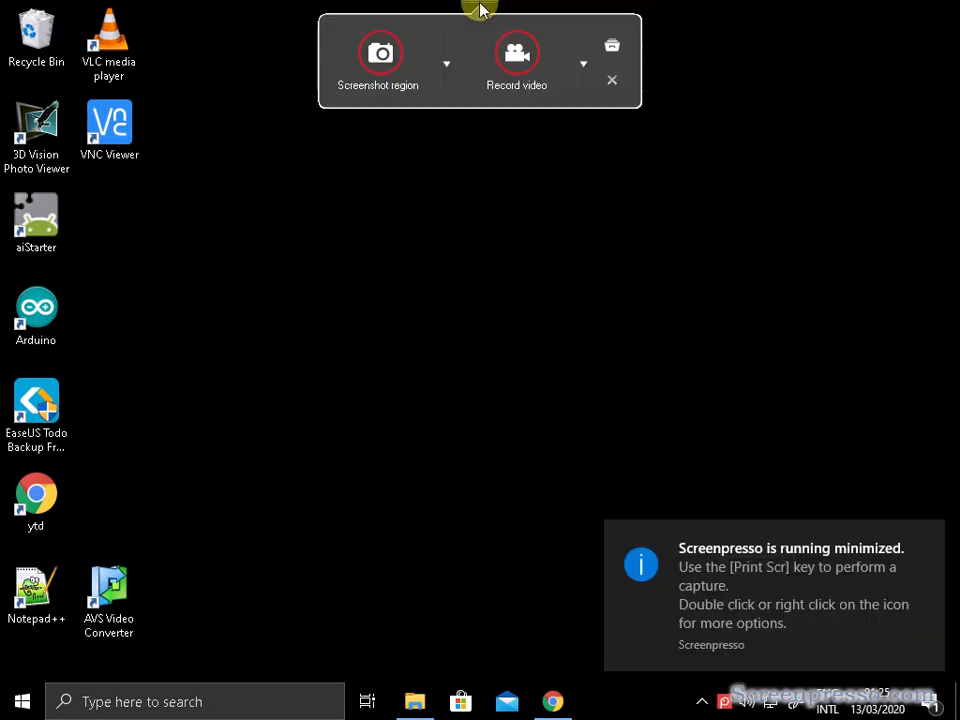
mouse_move(520, 60)
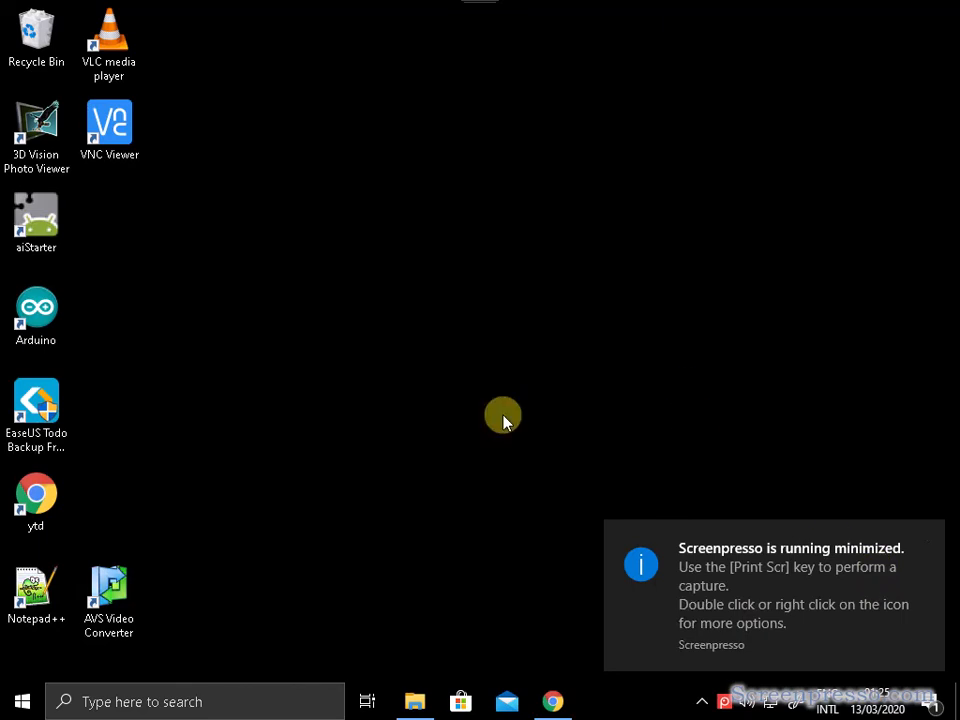
click(14, 701)
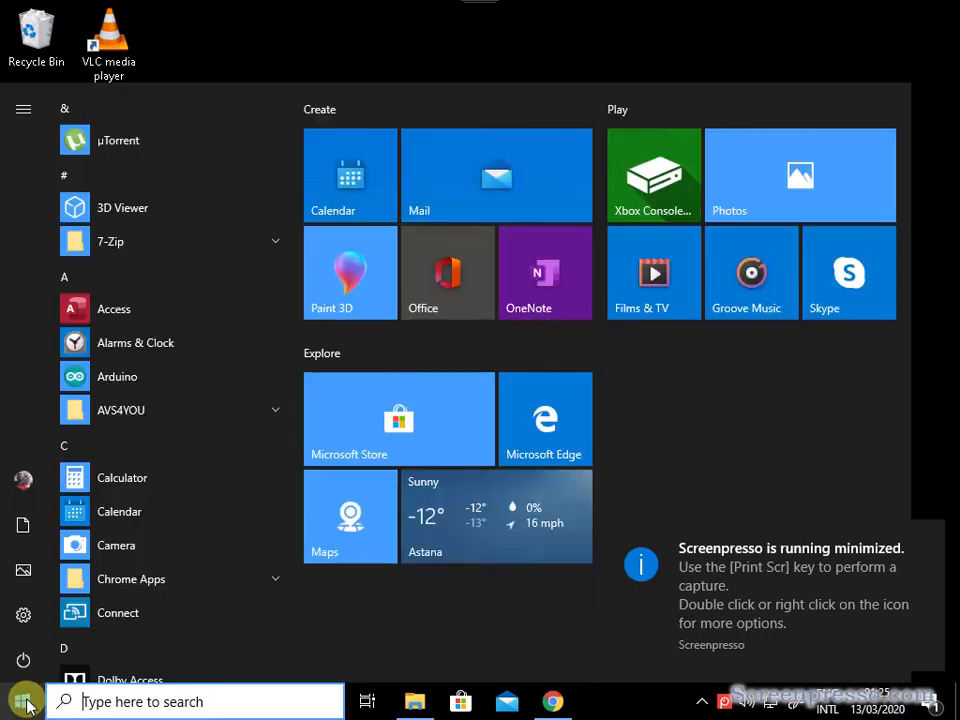
mouse_move(419, 300)
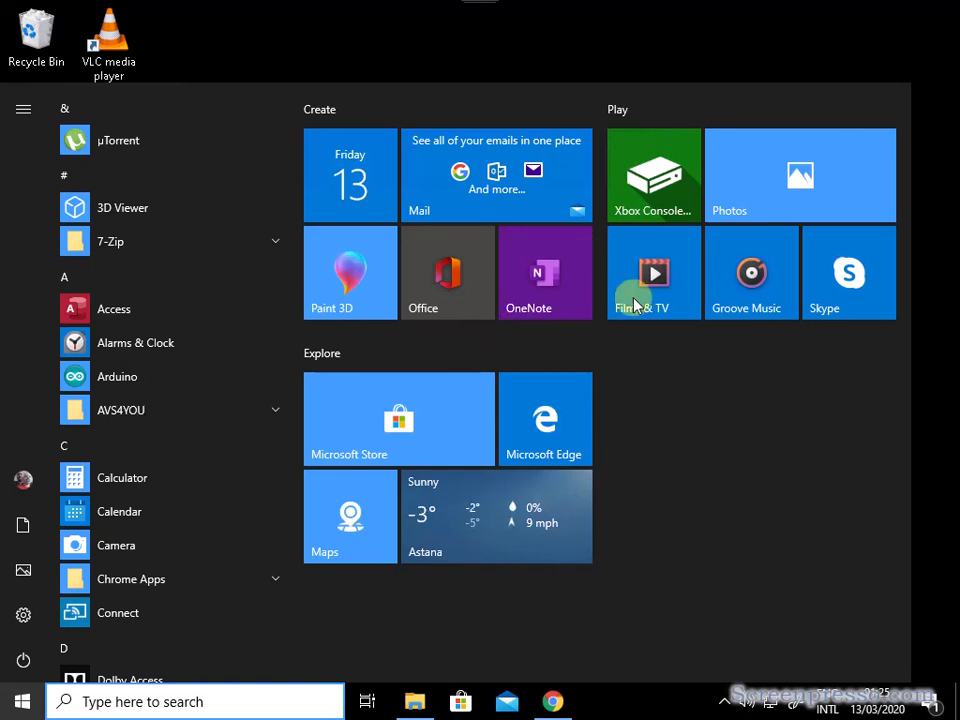
mouse_move(357, 115)
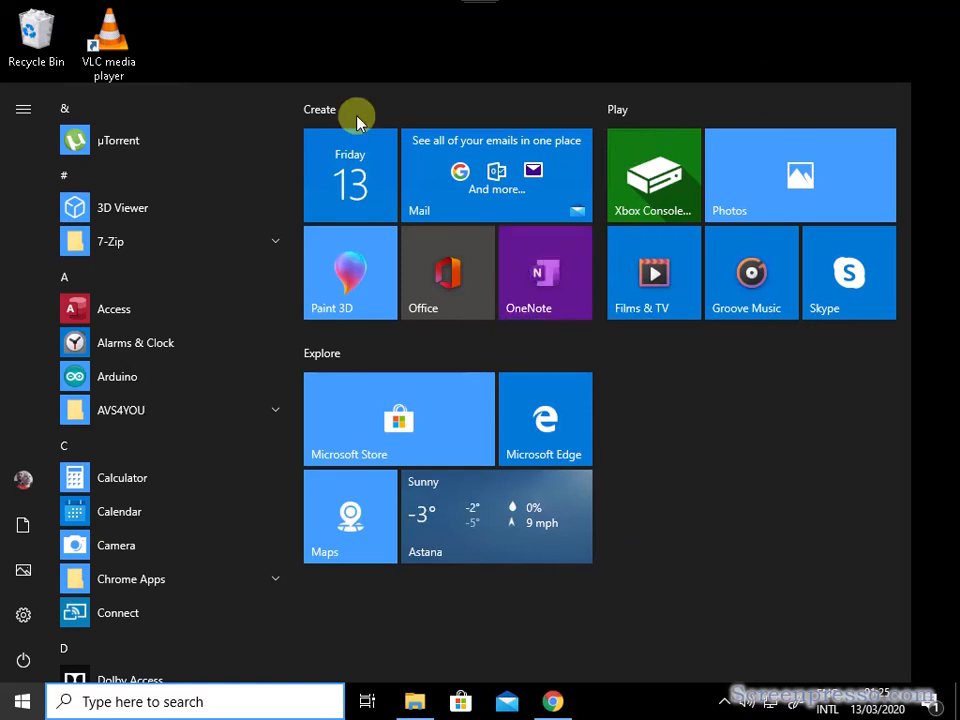
click(13, 704)
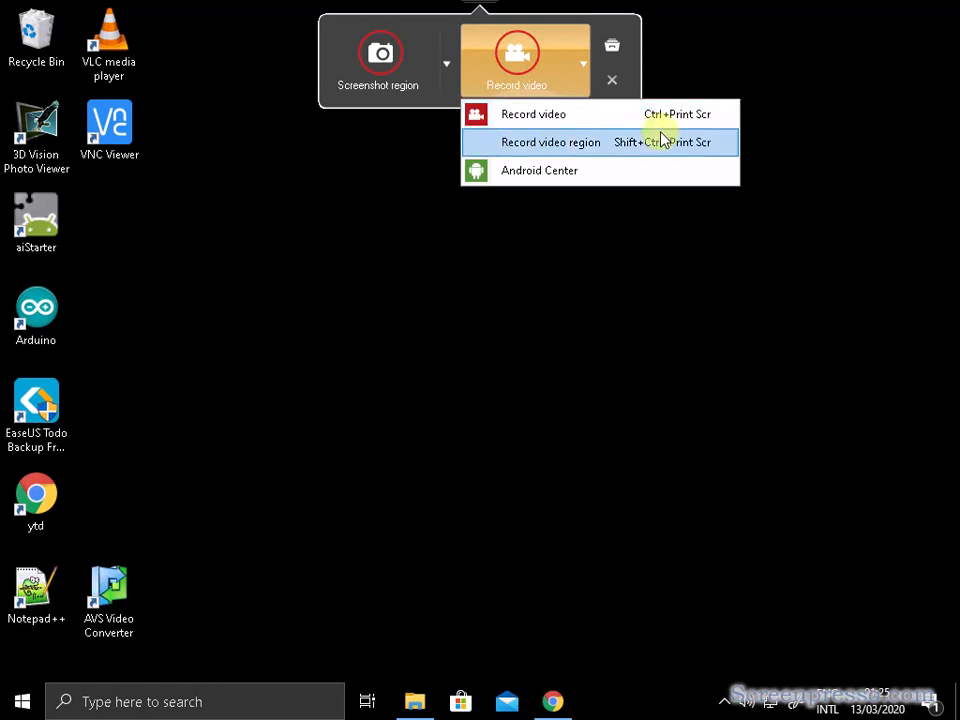
Start a 640×480 lower-left region recording, dismissing the audio, notice and stop-reminder dialogs
click(550, 141)
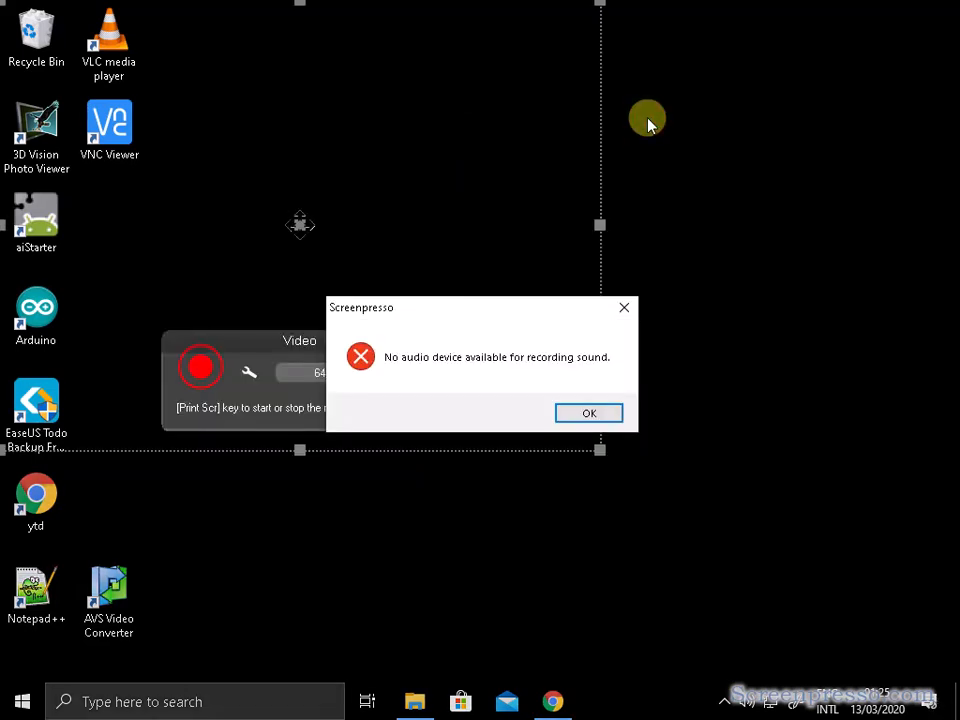
click(588, 413)
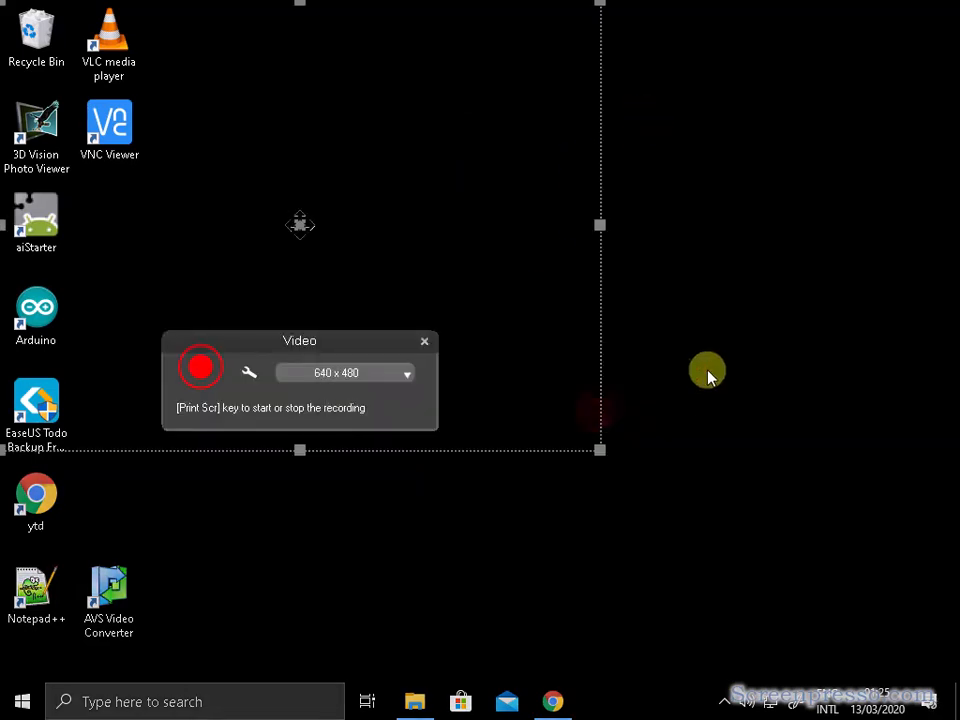
click(200, 366)
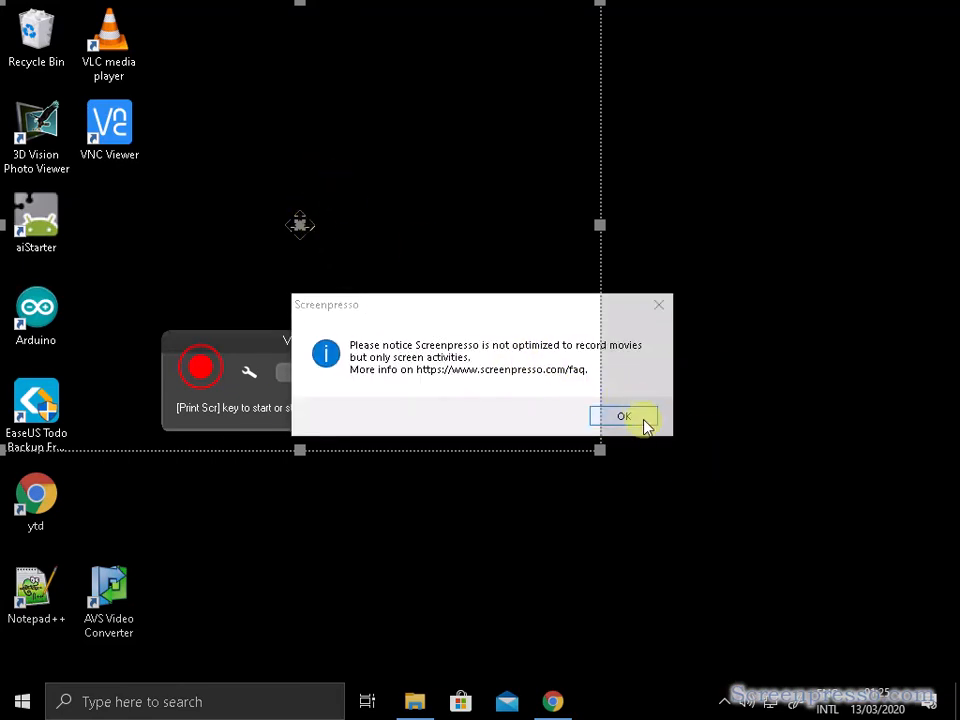
click(624, 415)
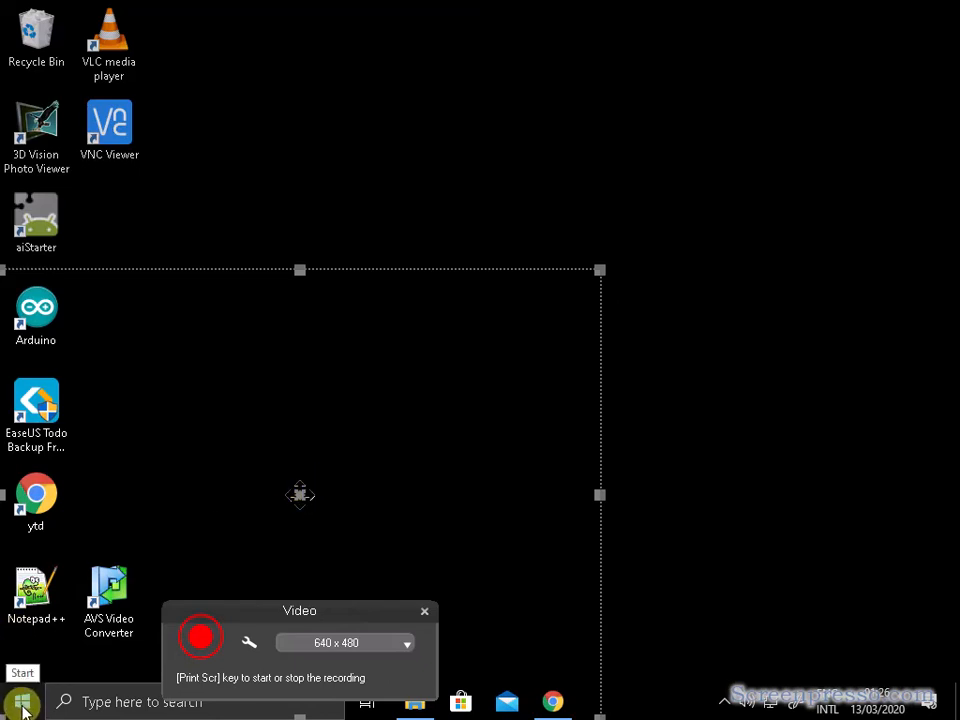
click(199, 639)
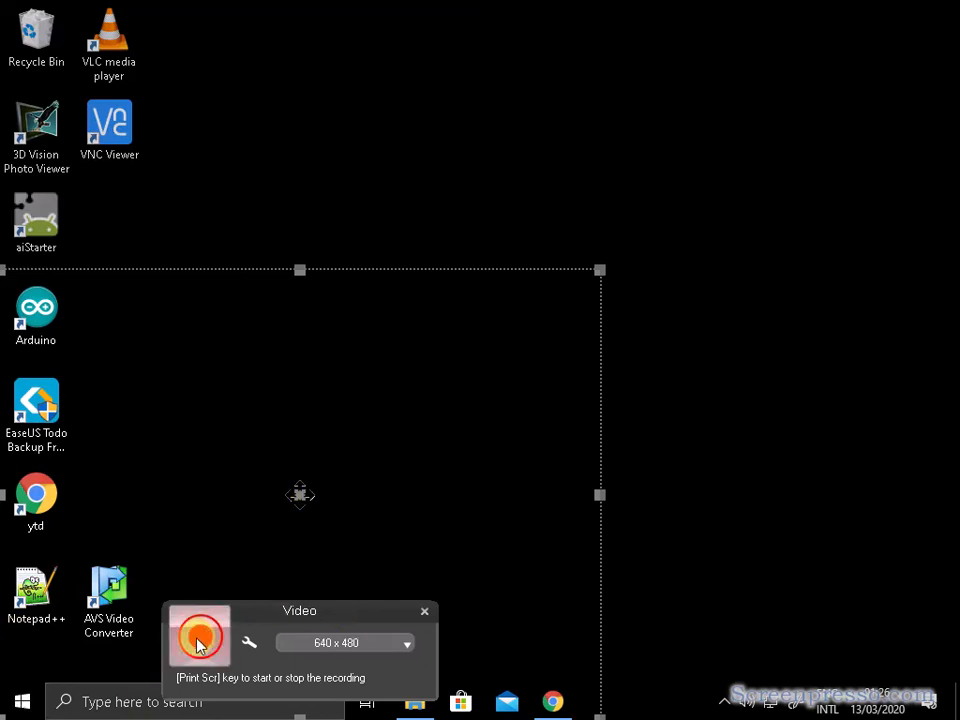
click(200, 637)
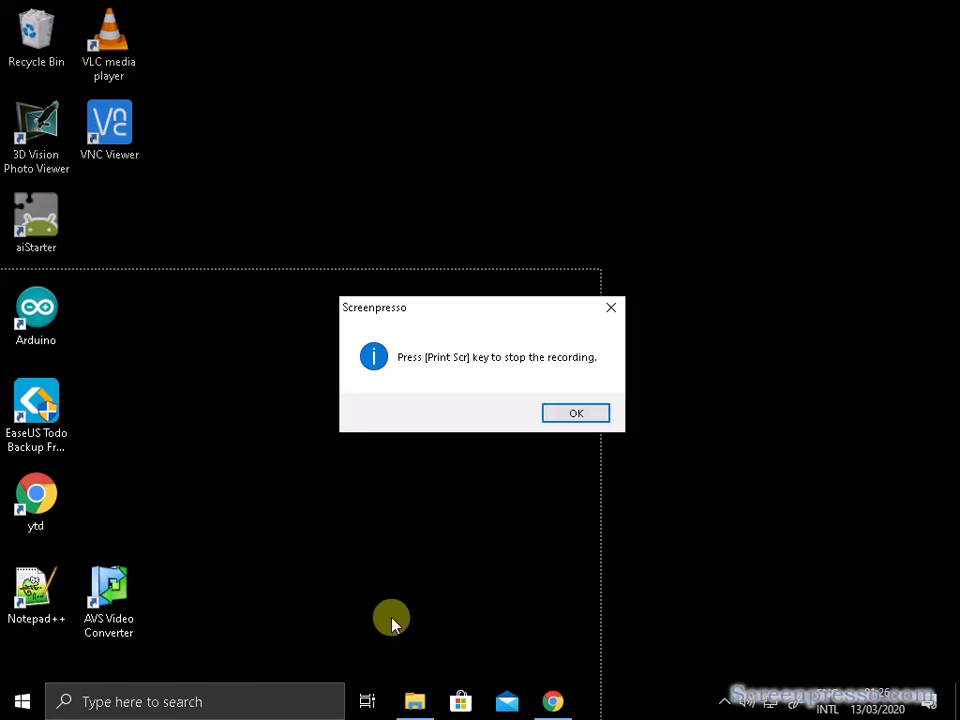
mouse_move(440, 357)
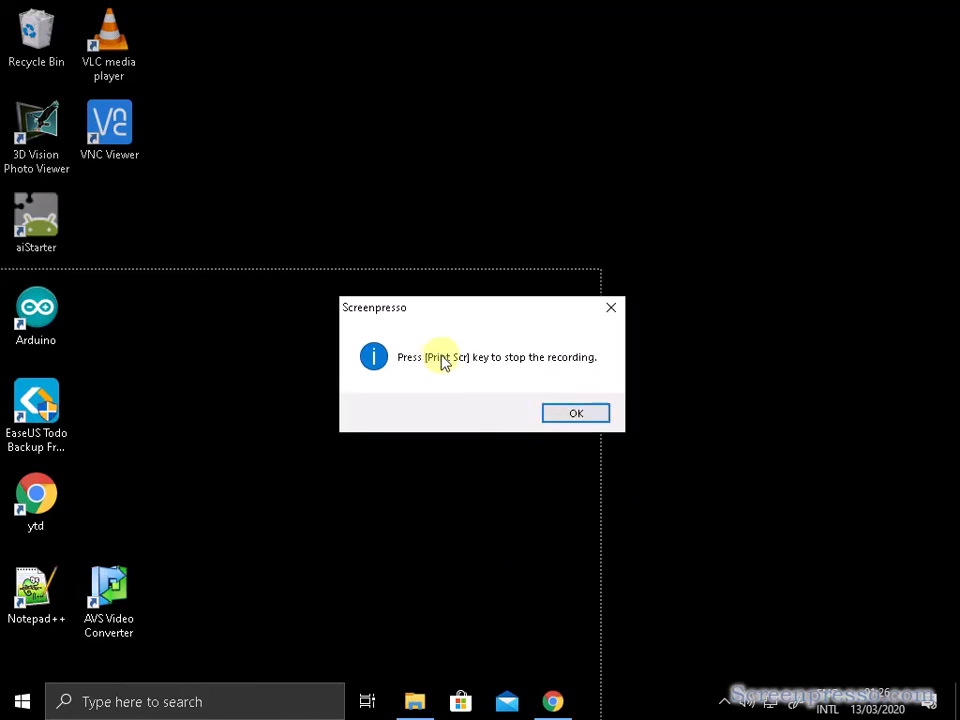
click(575, 413)
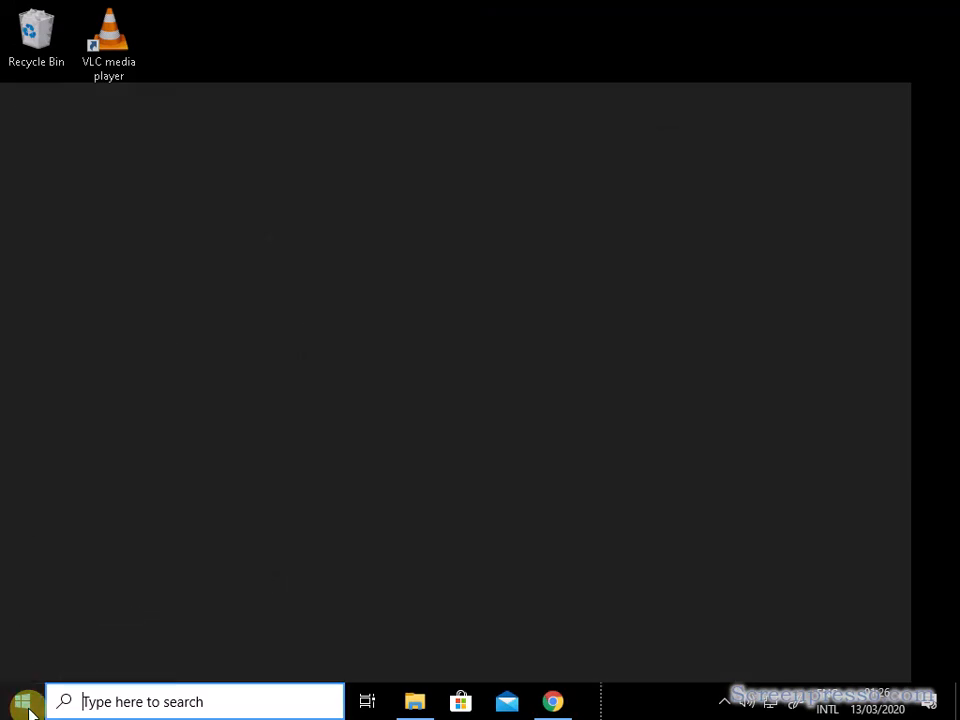
Launch Python 3.7 (32-bit) from Start and move its window into the recording frame
click(18, 701)
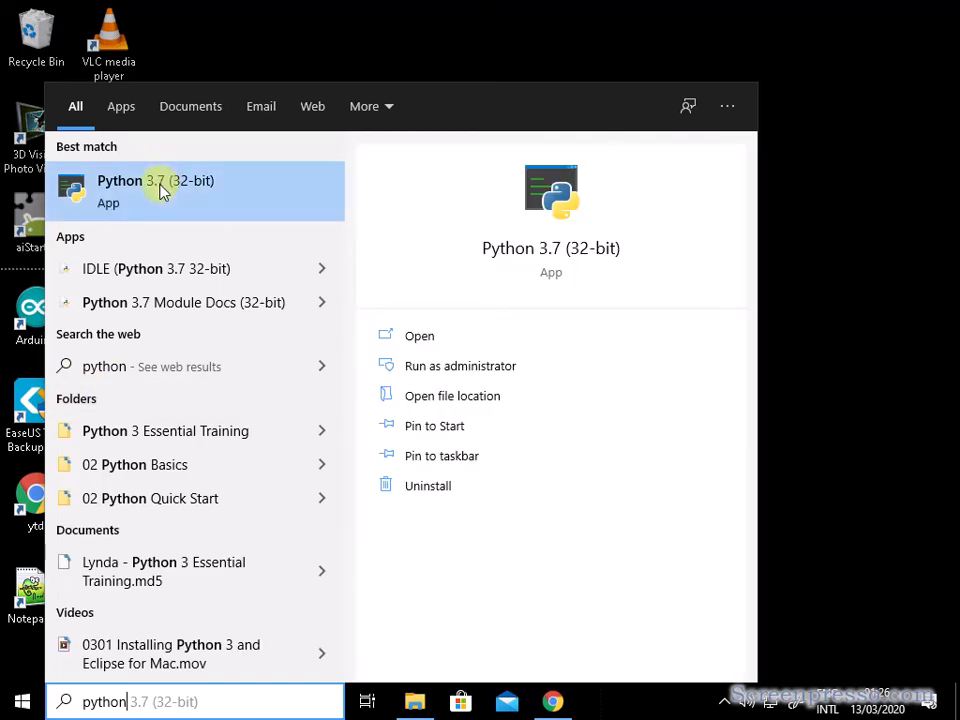
click(156, 190)
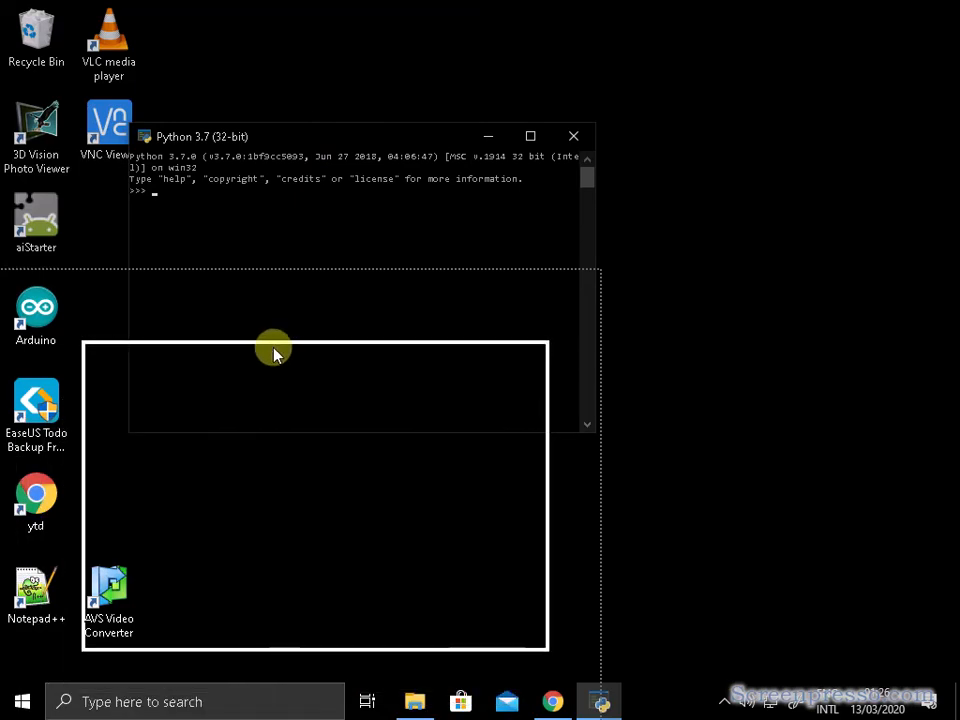
drag(275, 352, 265, 470)
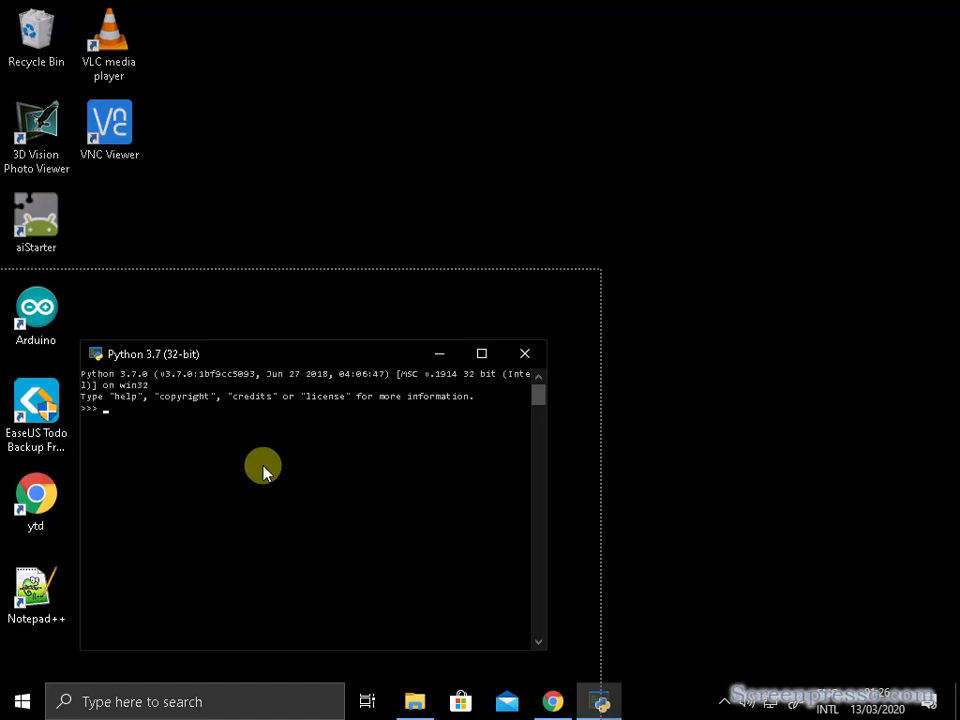
Type print("Hello World! at the Python prompt
text(print()
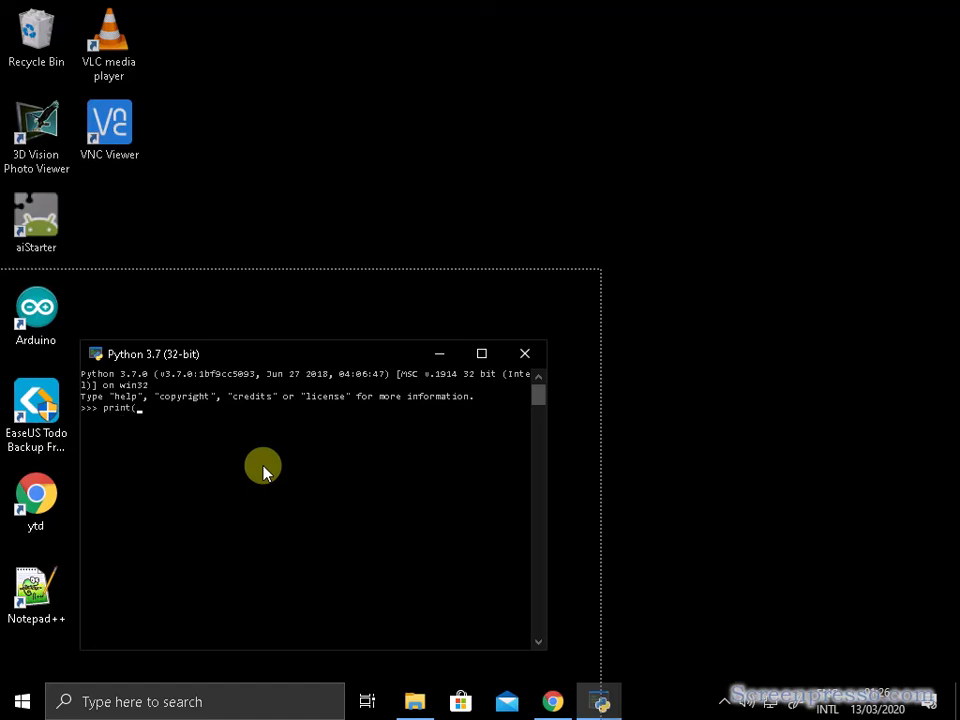
text("Hello W)
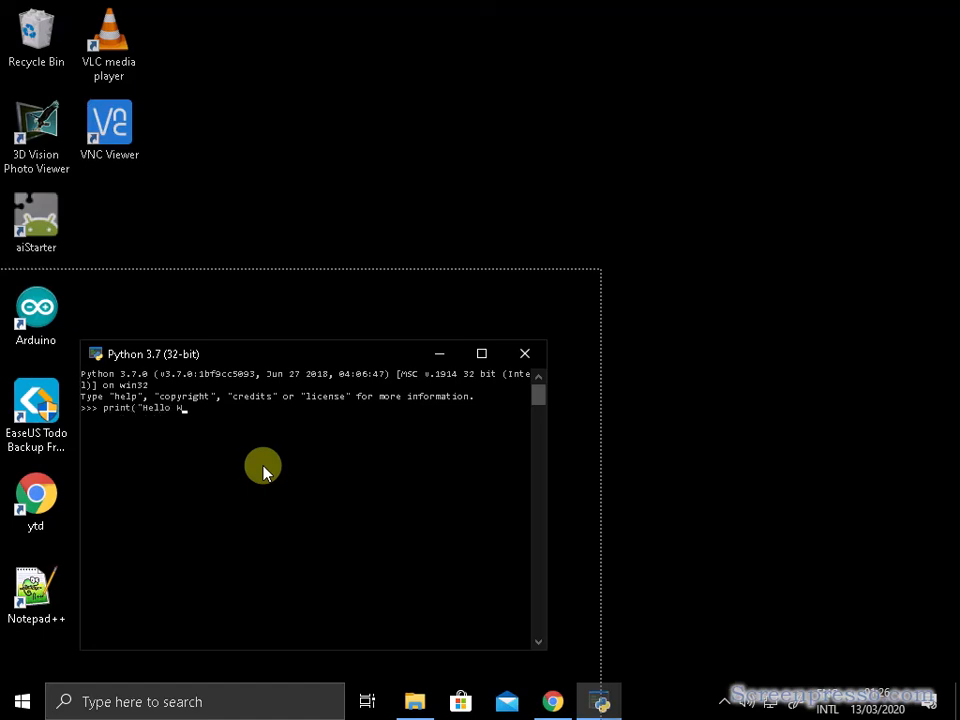
text(World!)
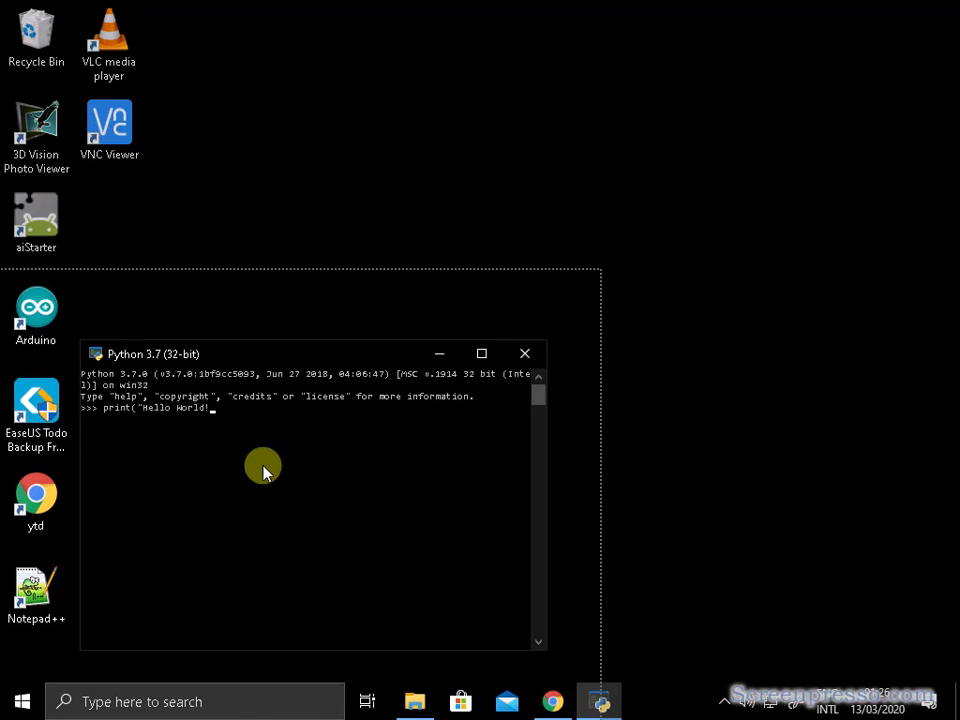